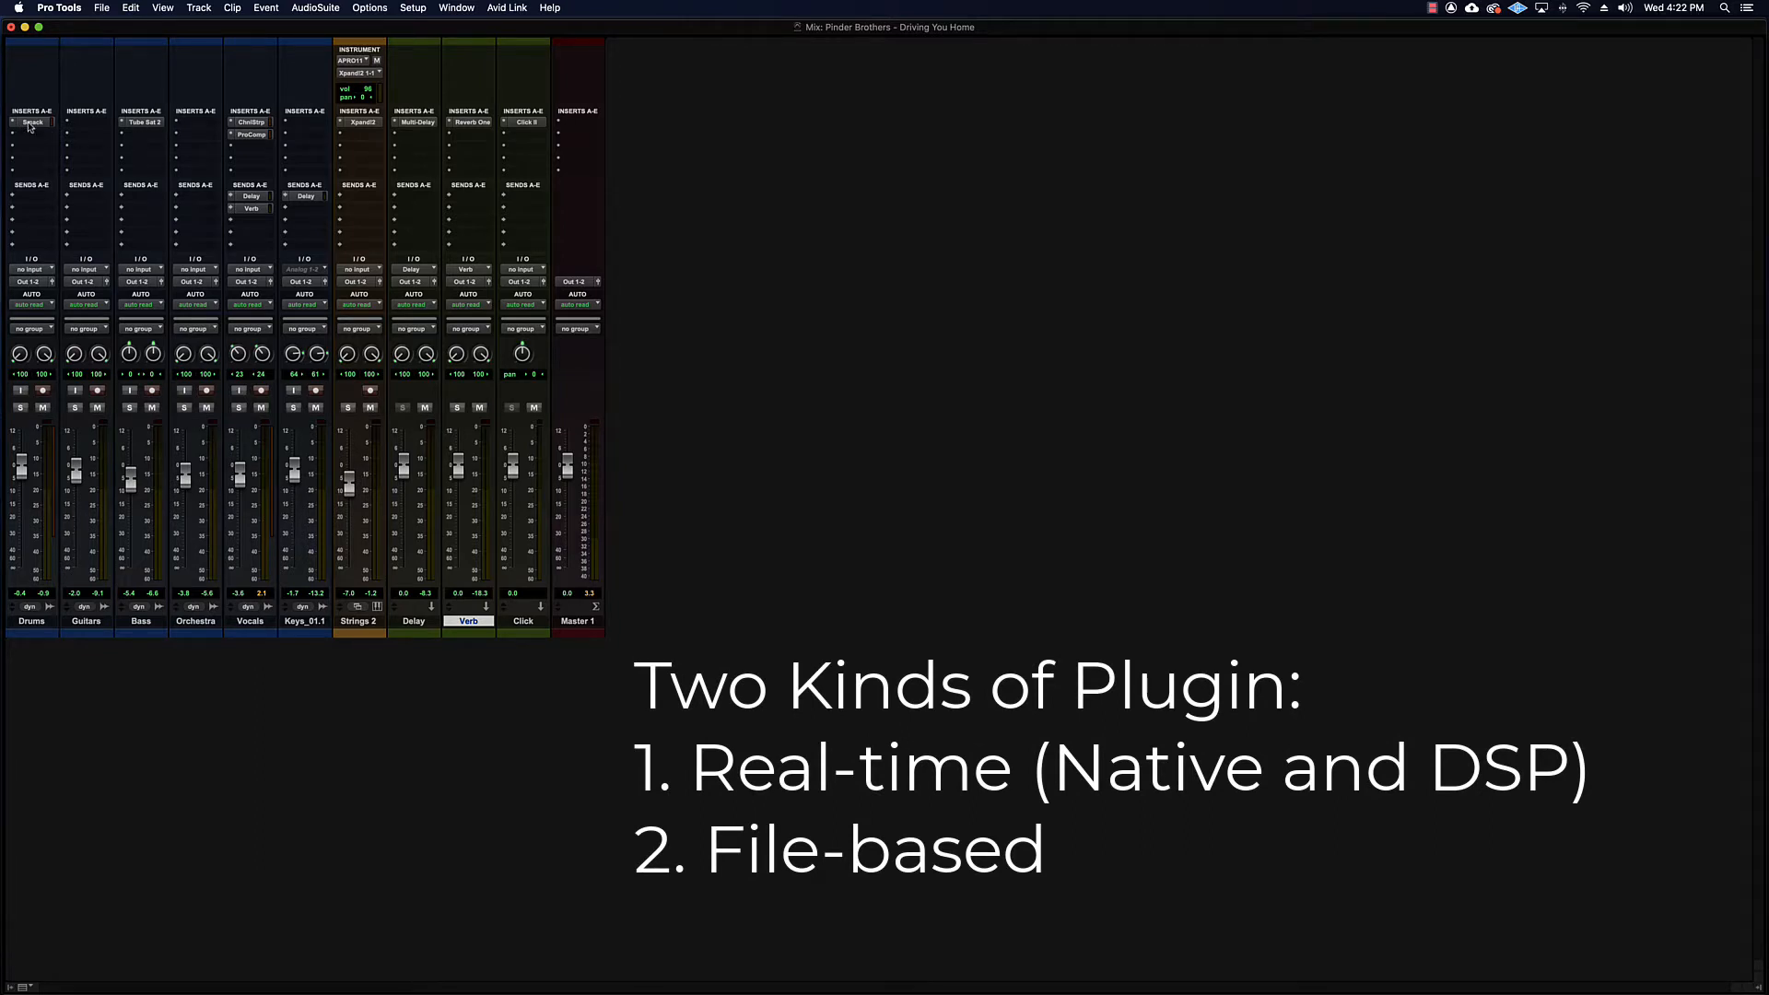
Step: Open the Smack! compressor on the Drums track and reposition its plug-in window
left_click(32, 121)
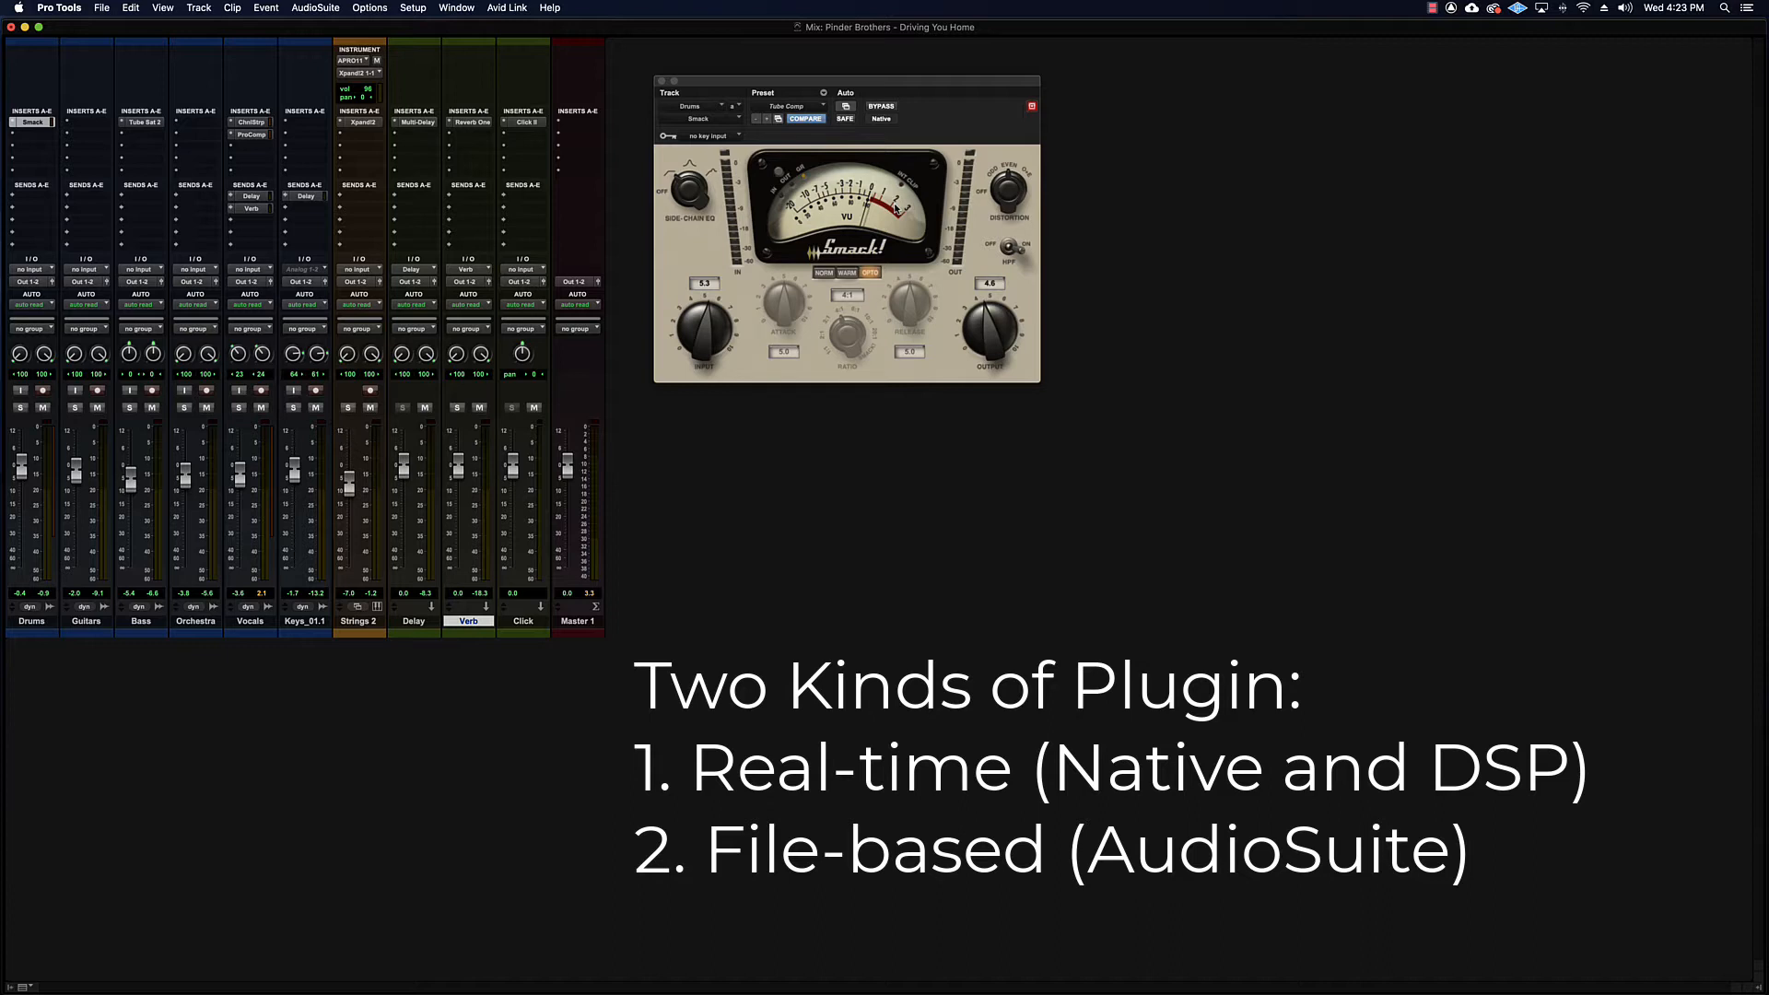
left_click_drag(846, 81, 789, 100)
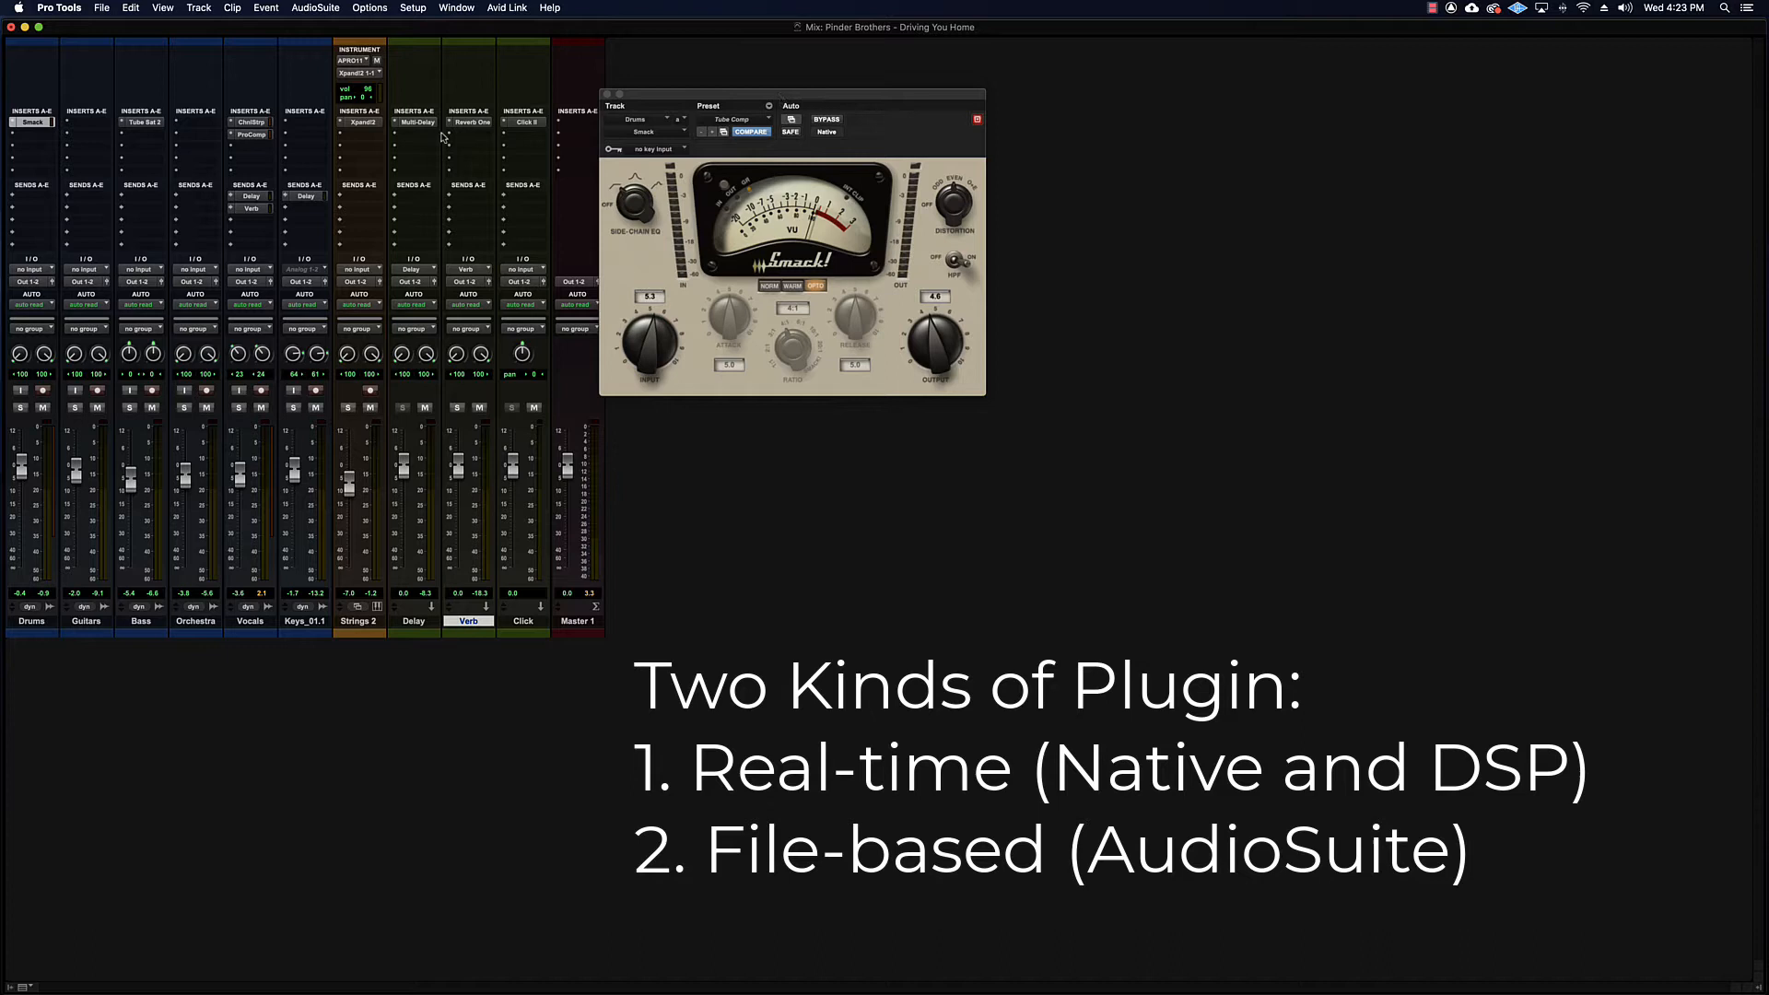
mouse_move(820, 176)
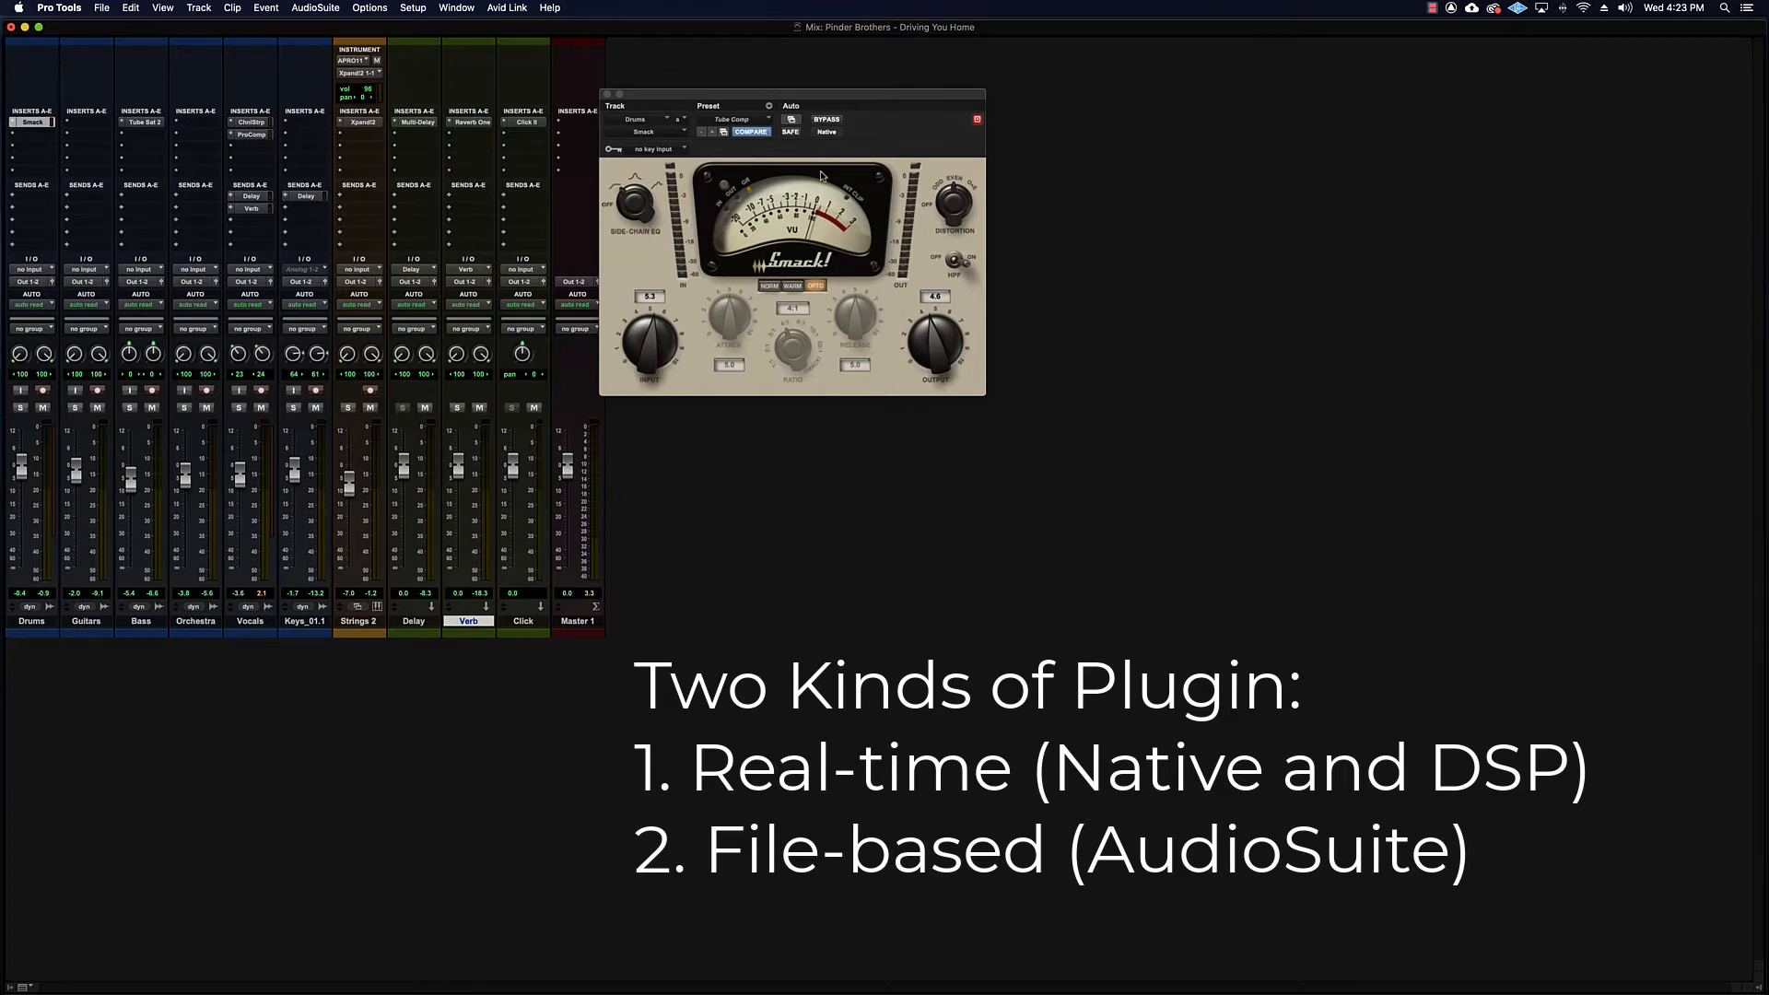
mouse_move(805, 99)
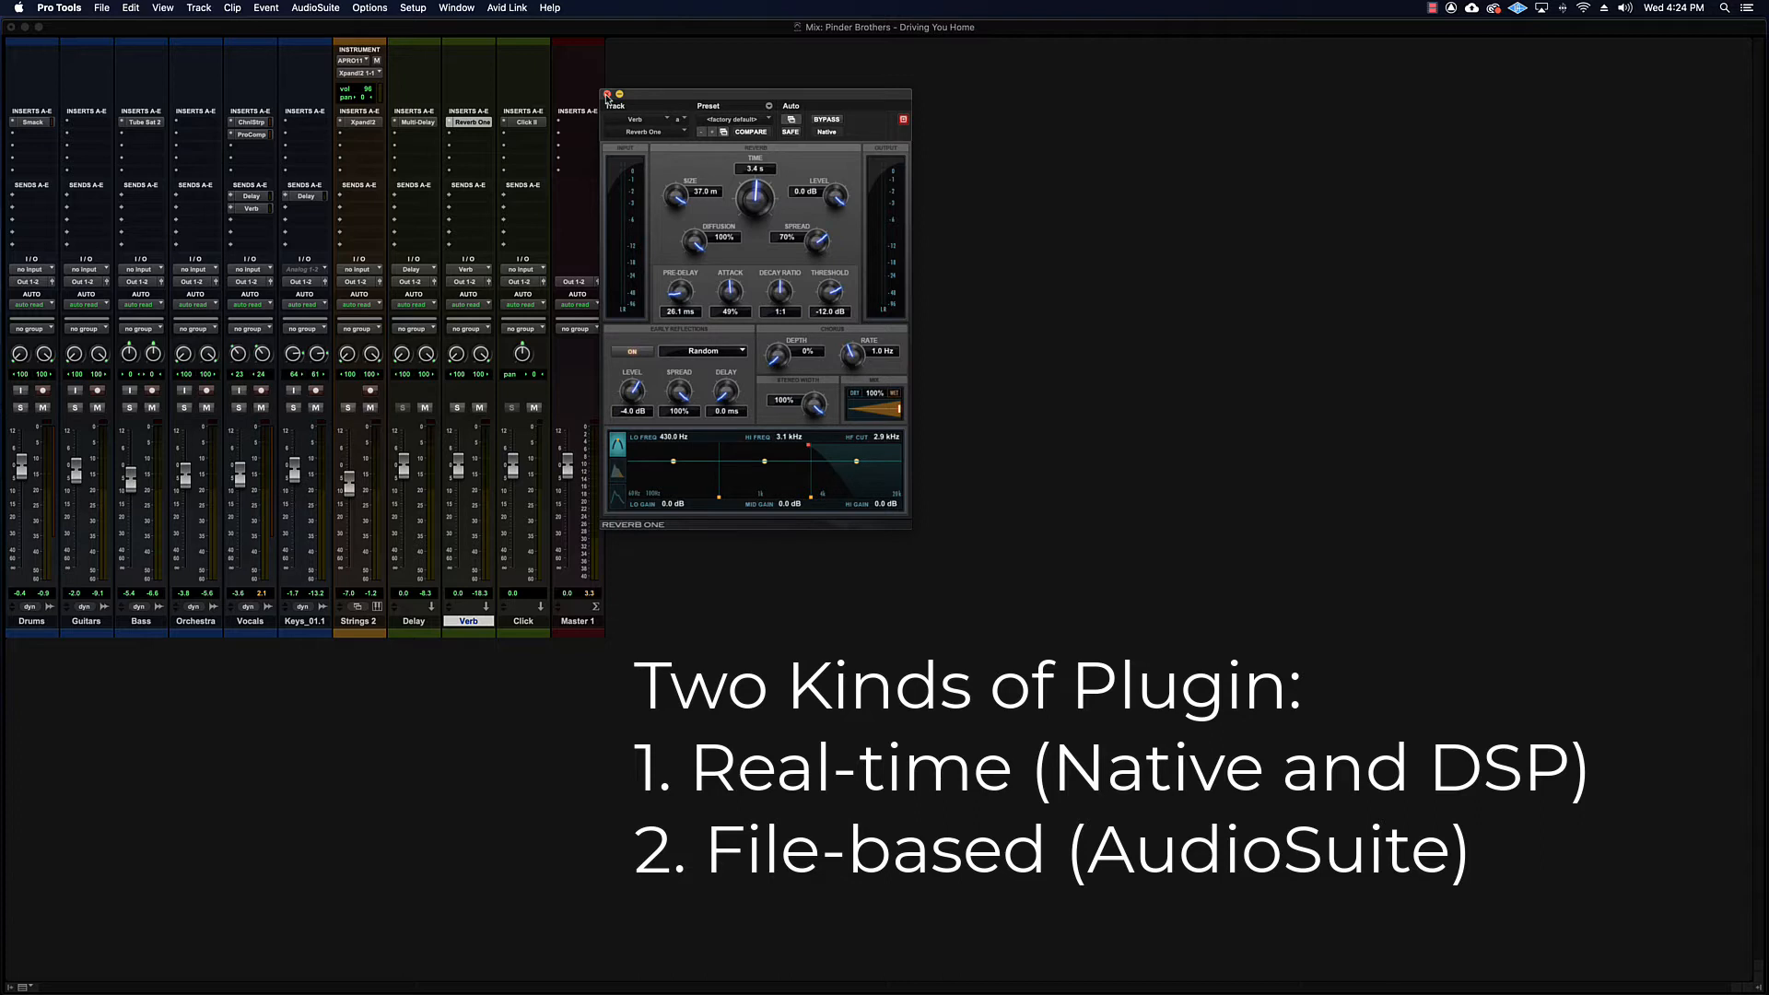
left_click(606, 95)
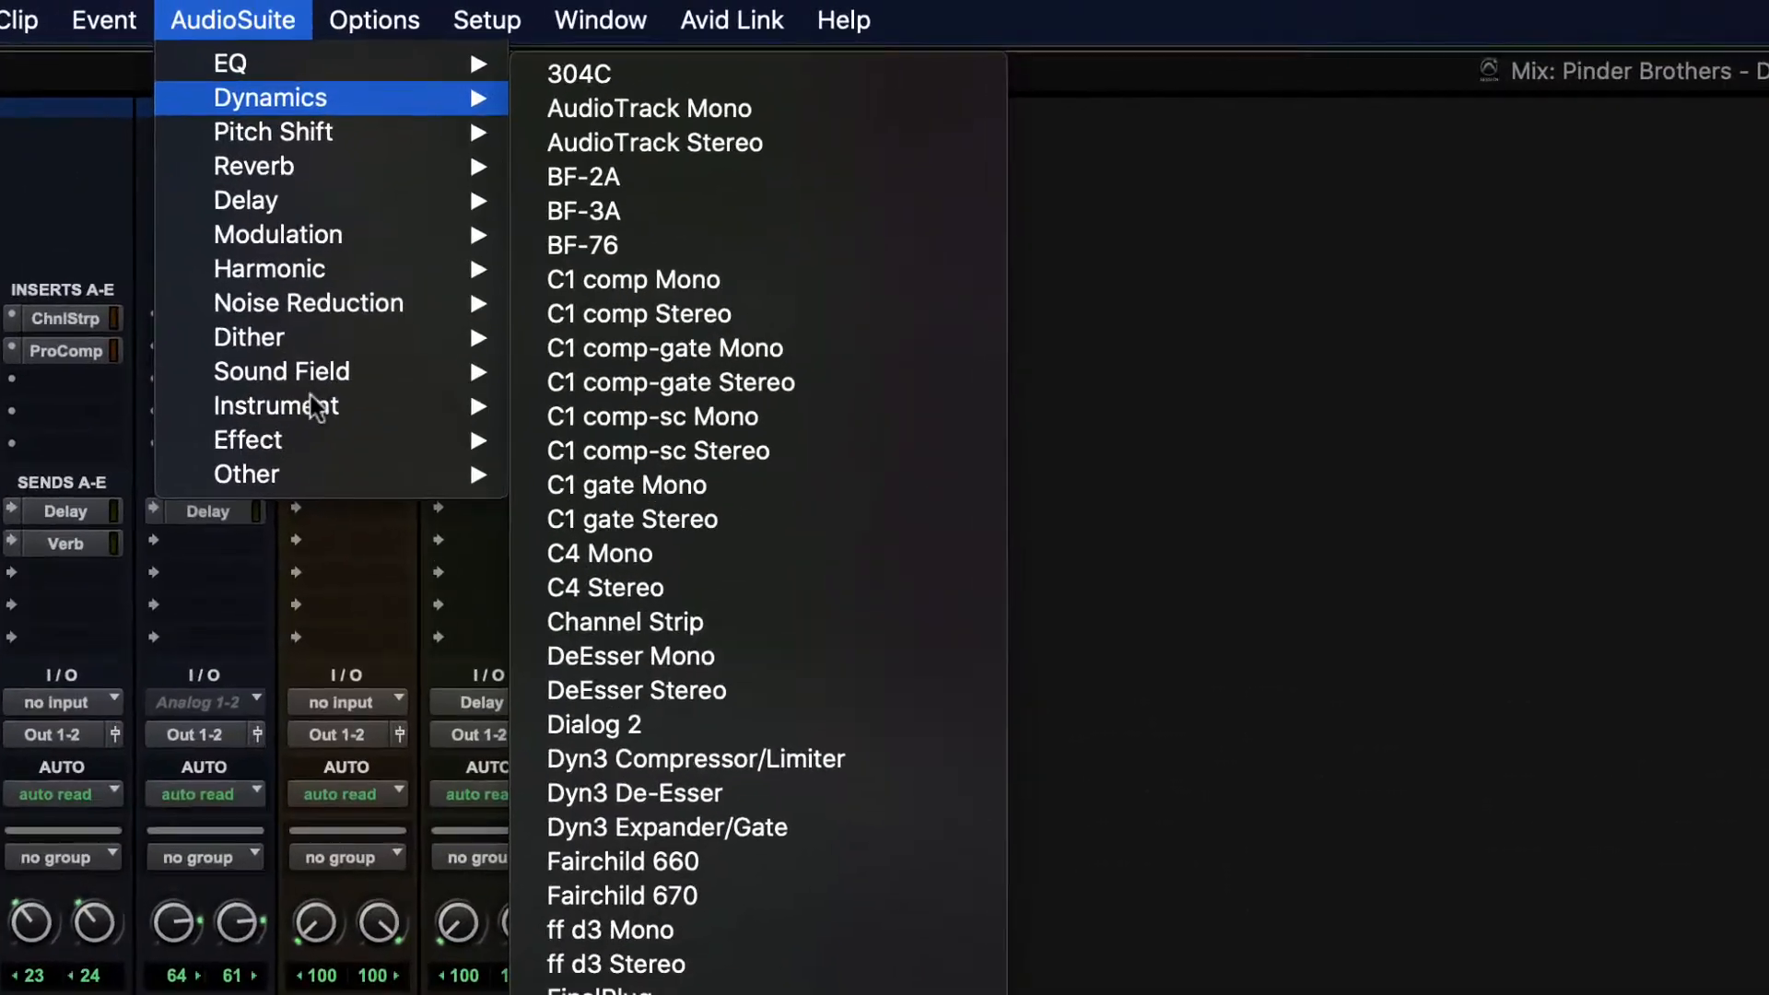
mouse_move(272, 134)
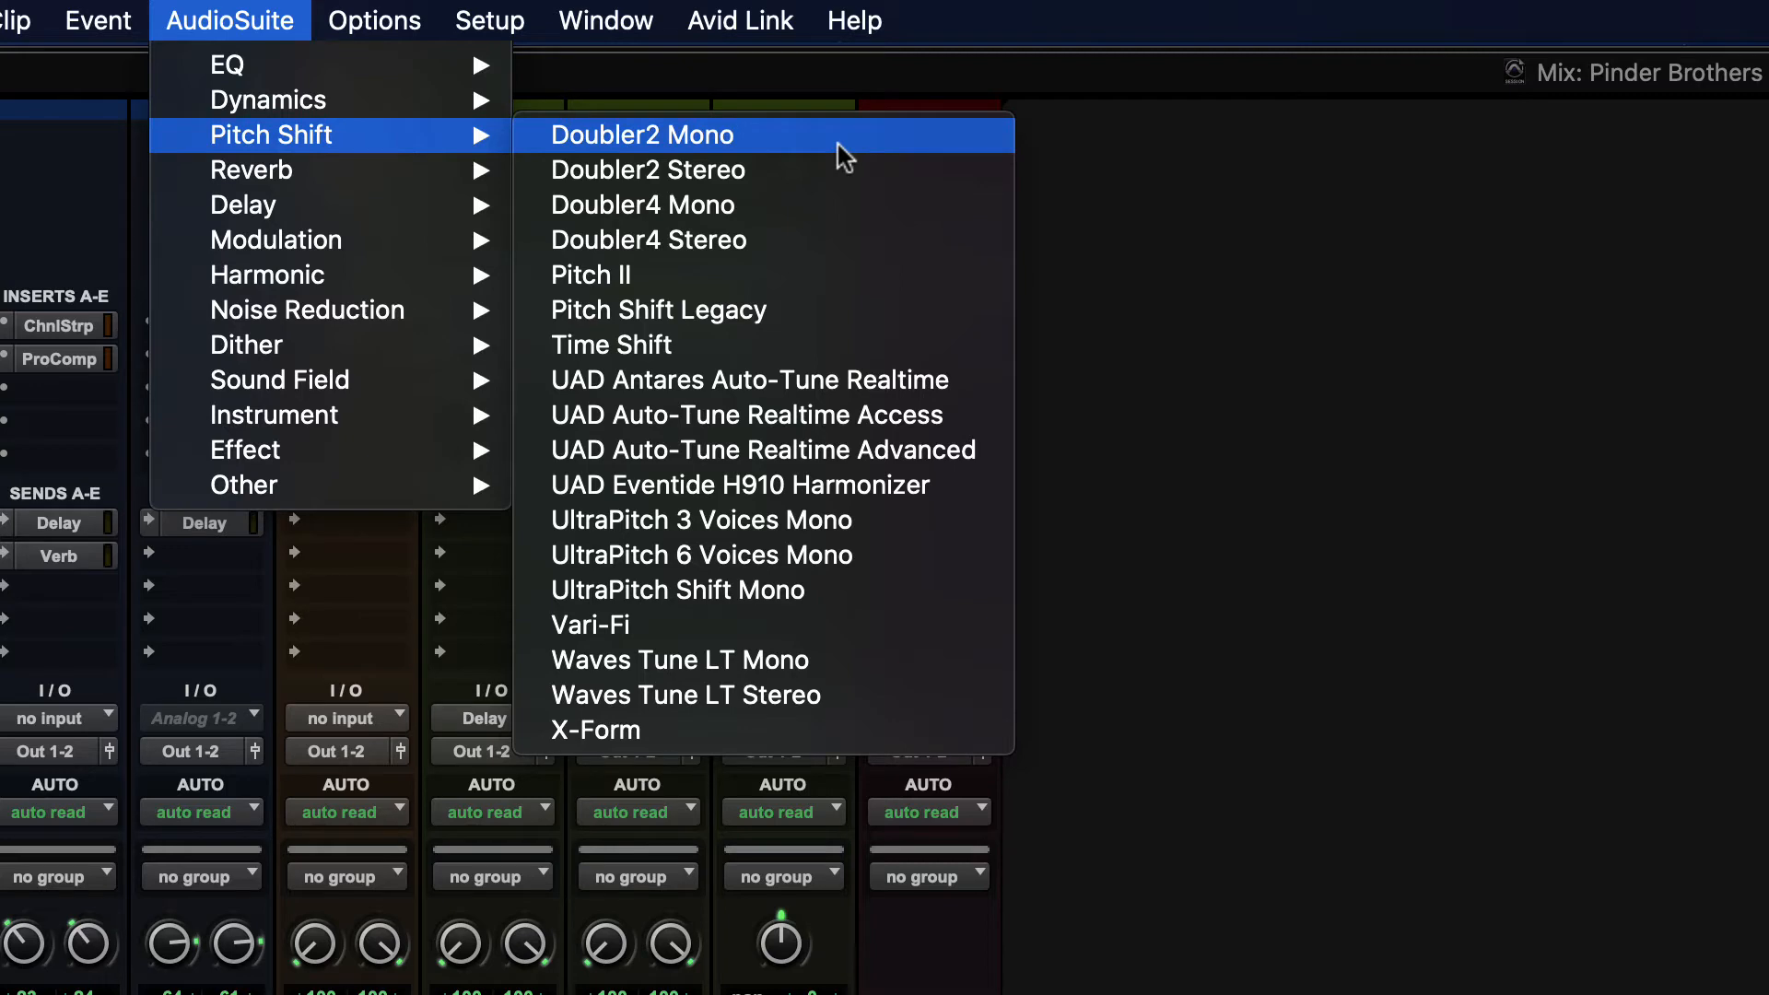
mouse_move(1483, 332)
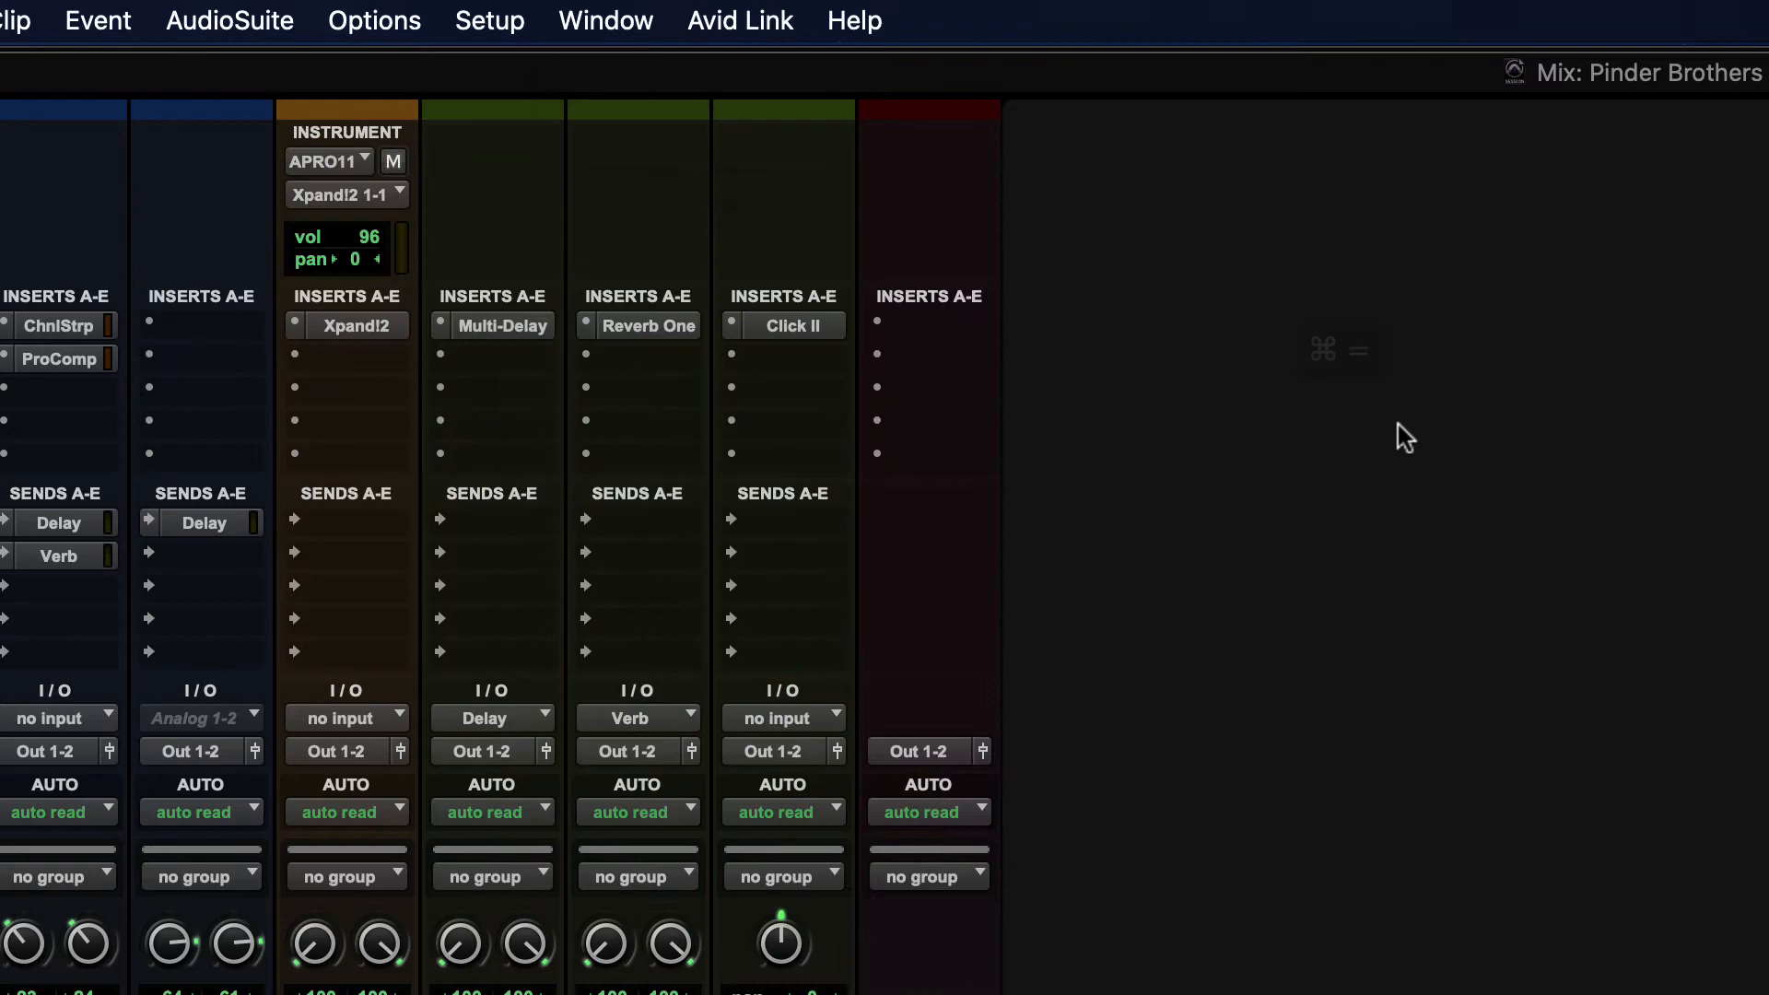
Step: In the Edit window, select the Drums_01 clip and briefly open then close AudioSuite BF-2A
key("cmd+=")
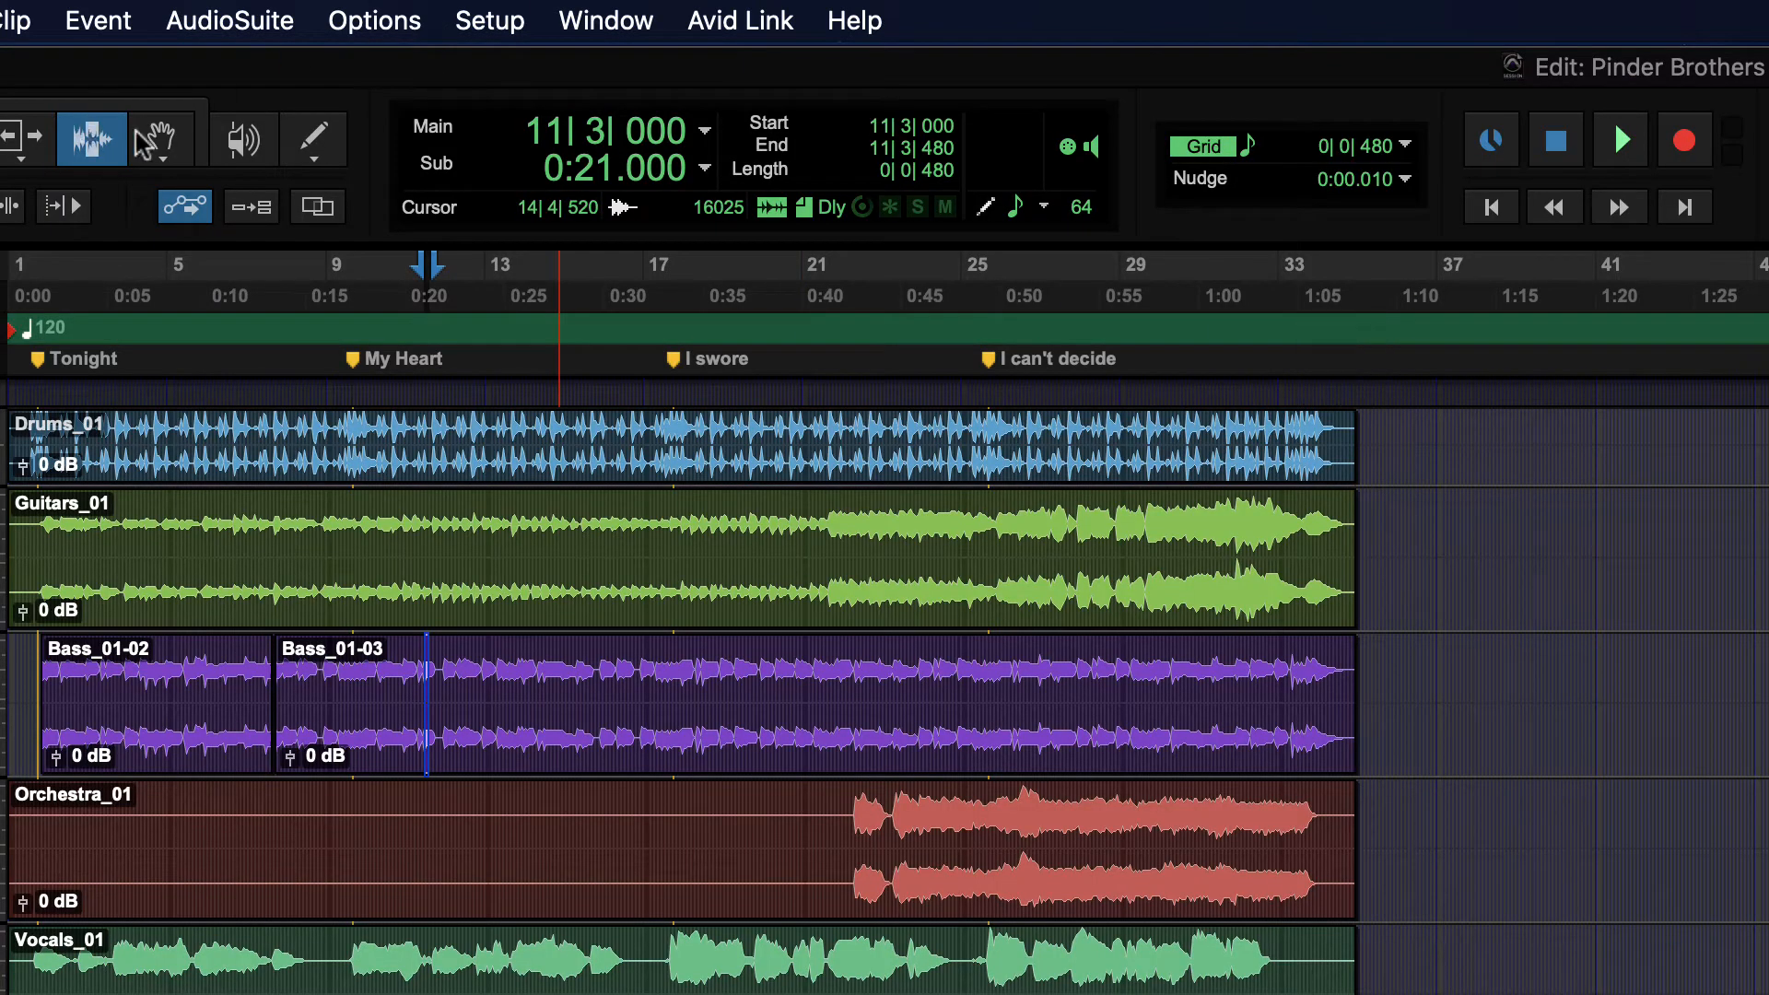
left_click(229, 20)
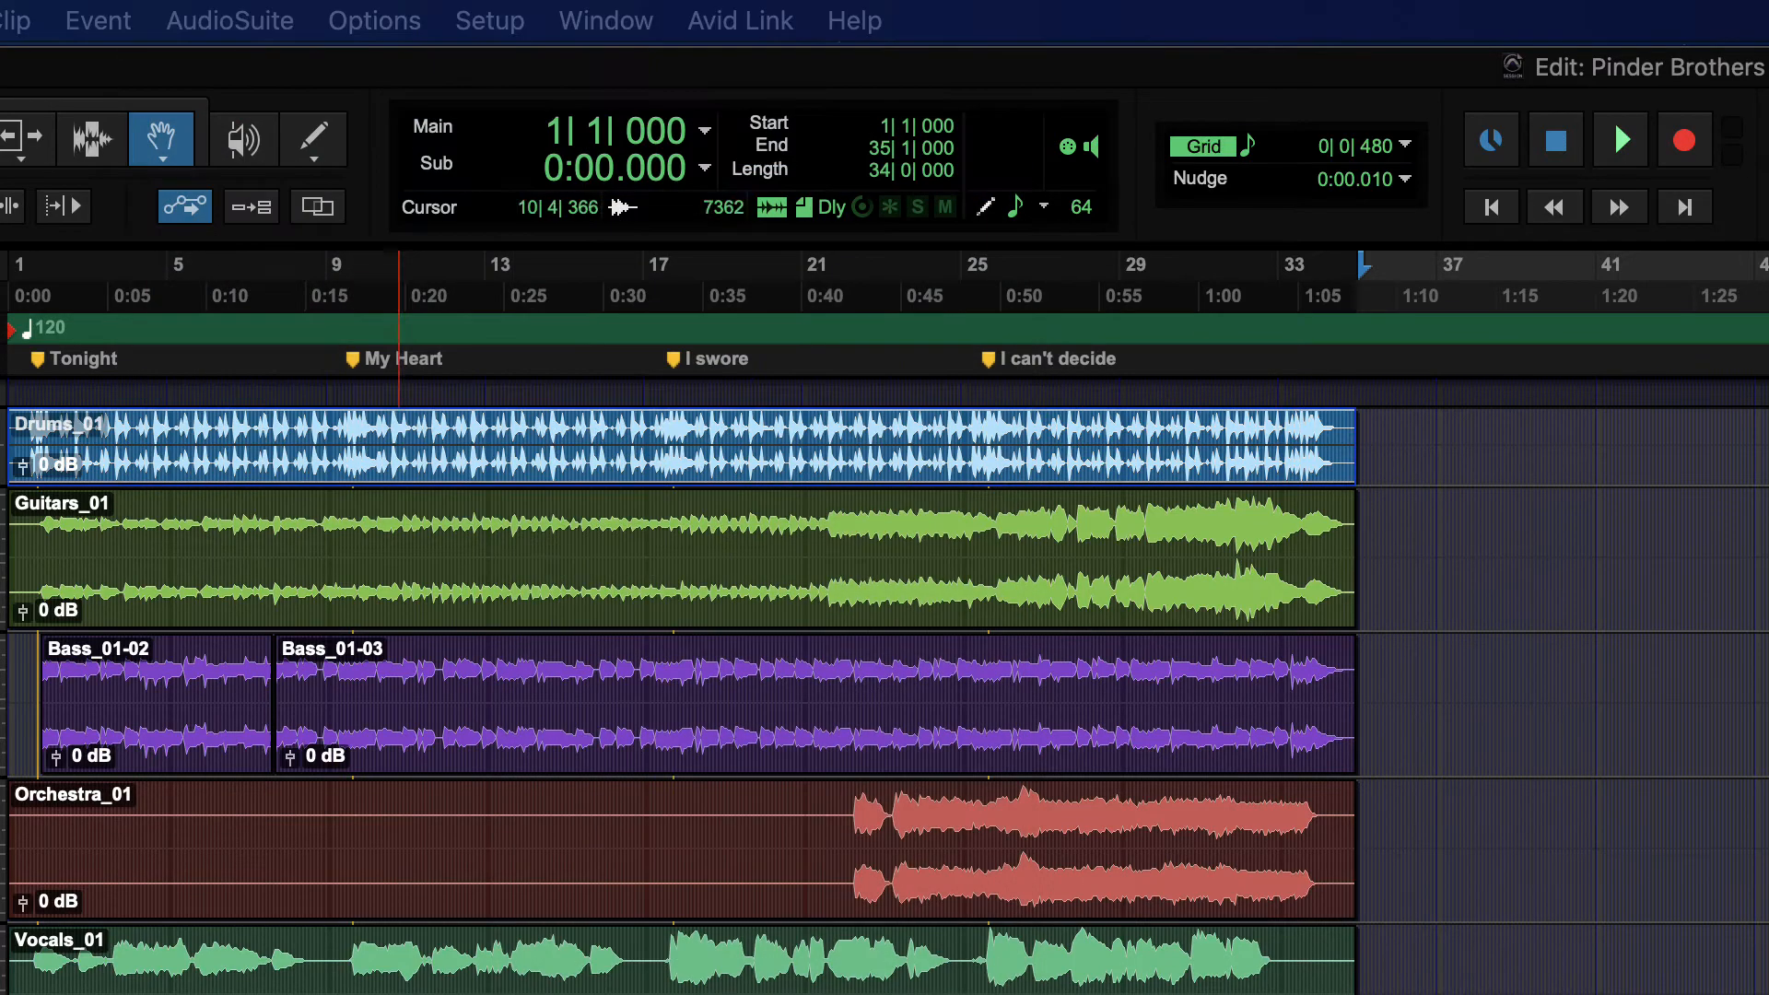
left_click(230, 20)
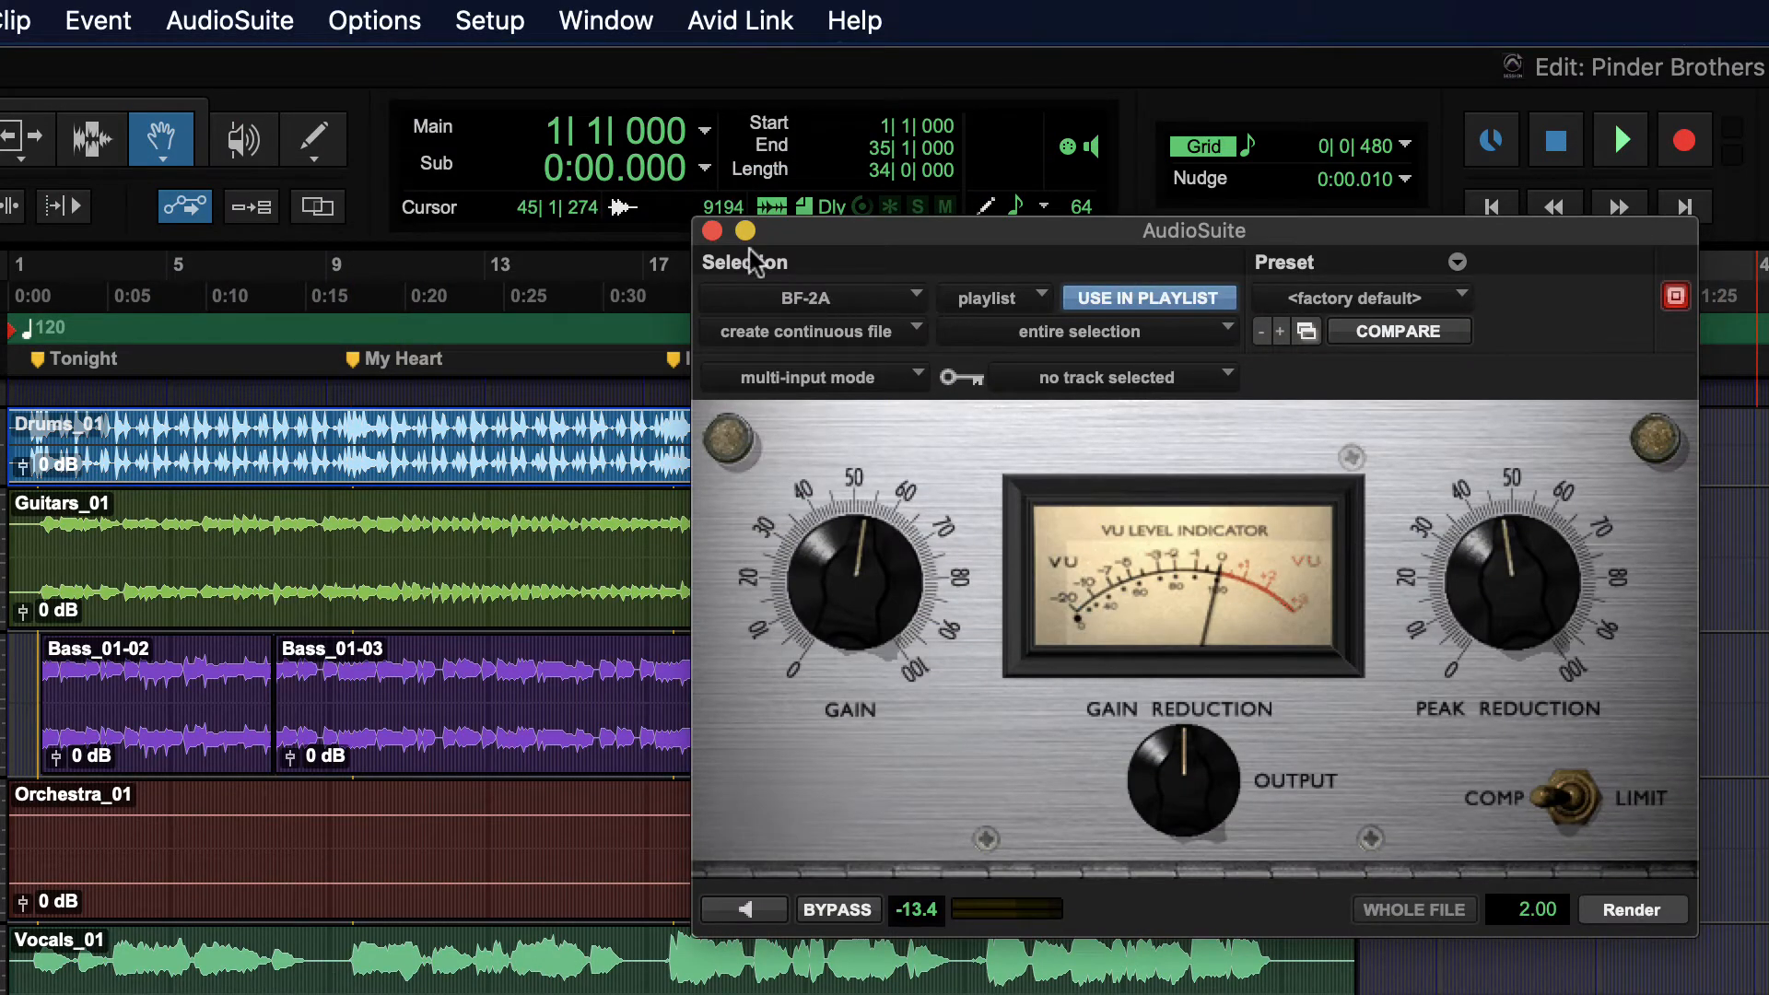
left_click(712, 231)
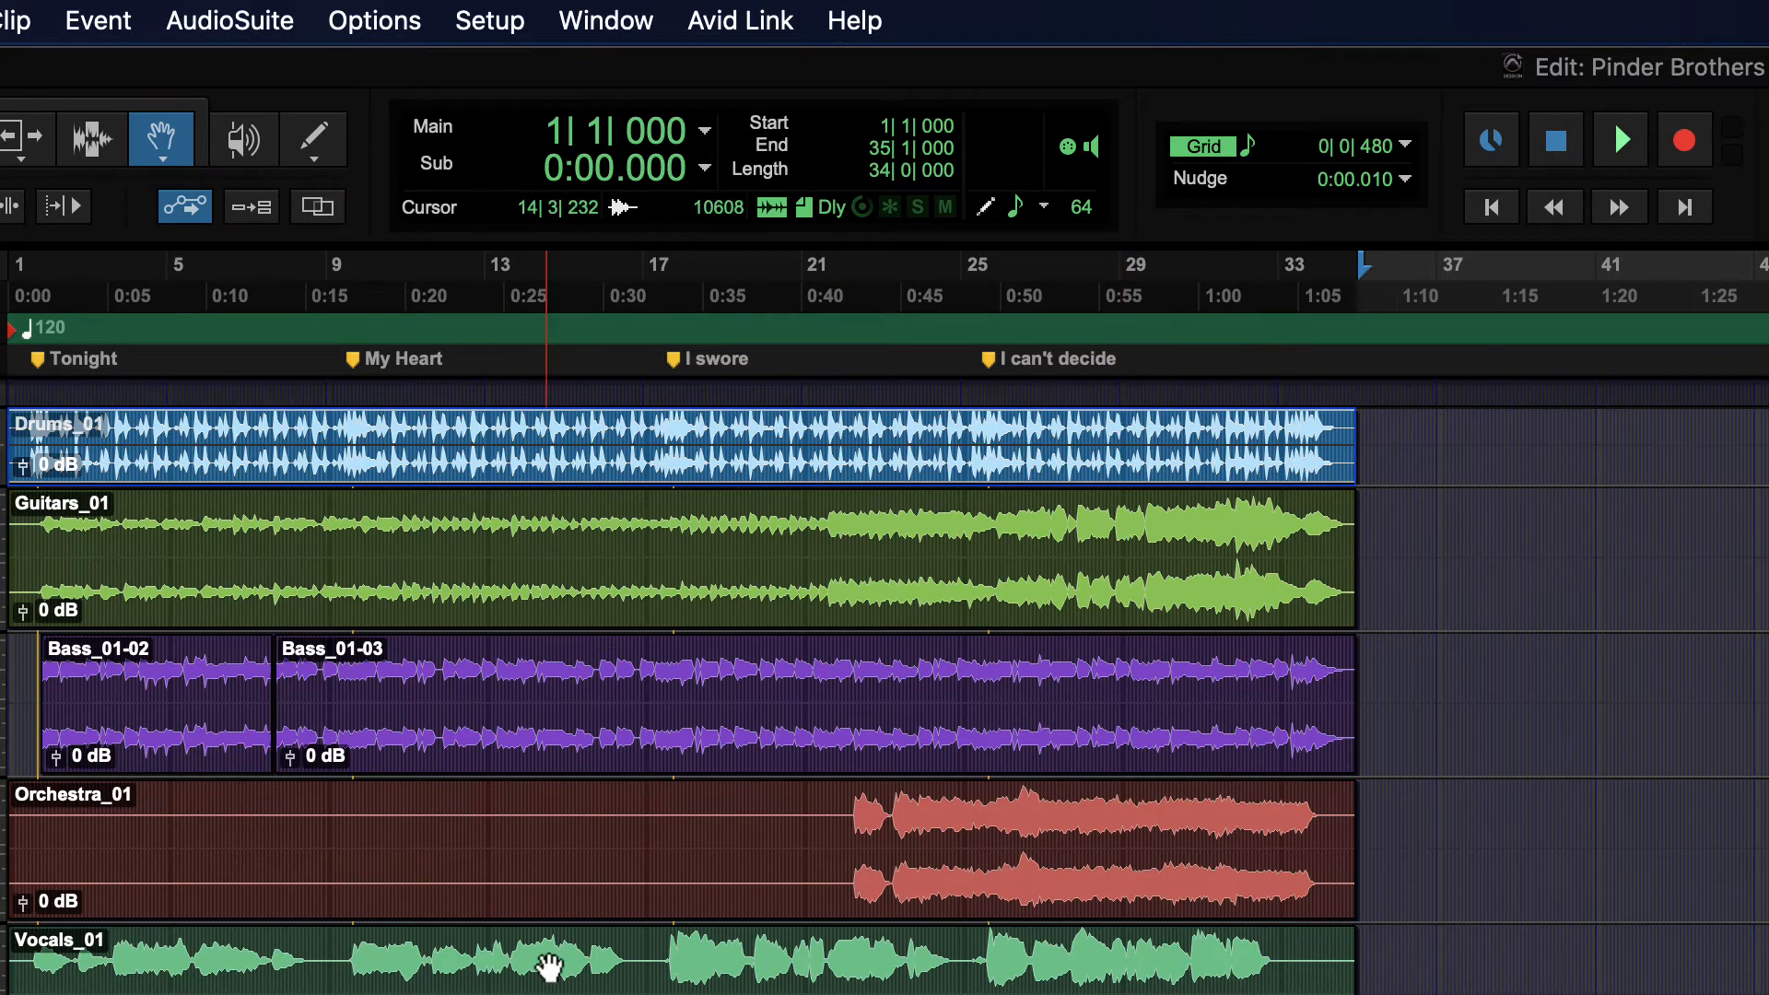
left_click(705, 965)
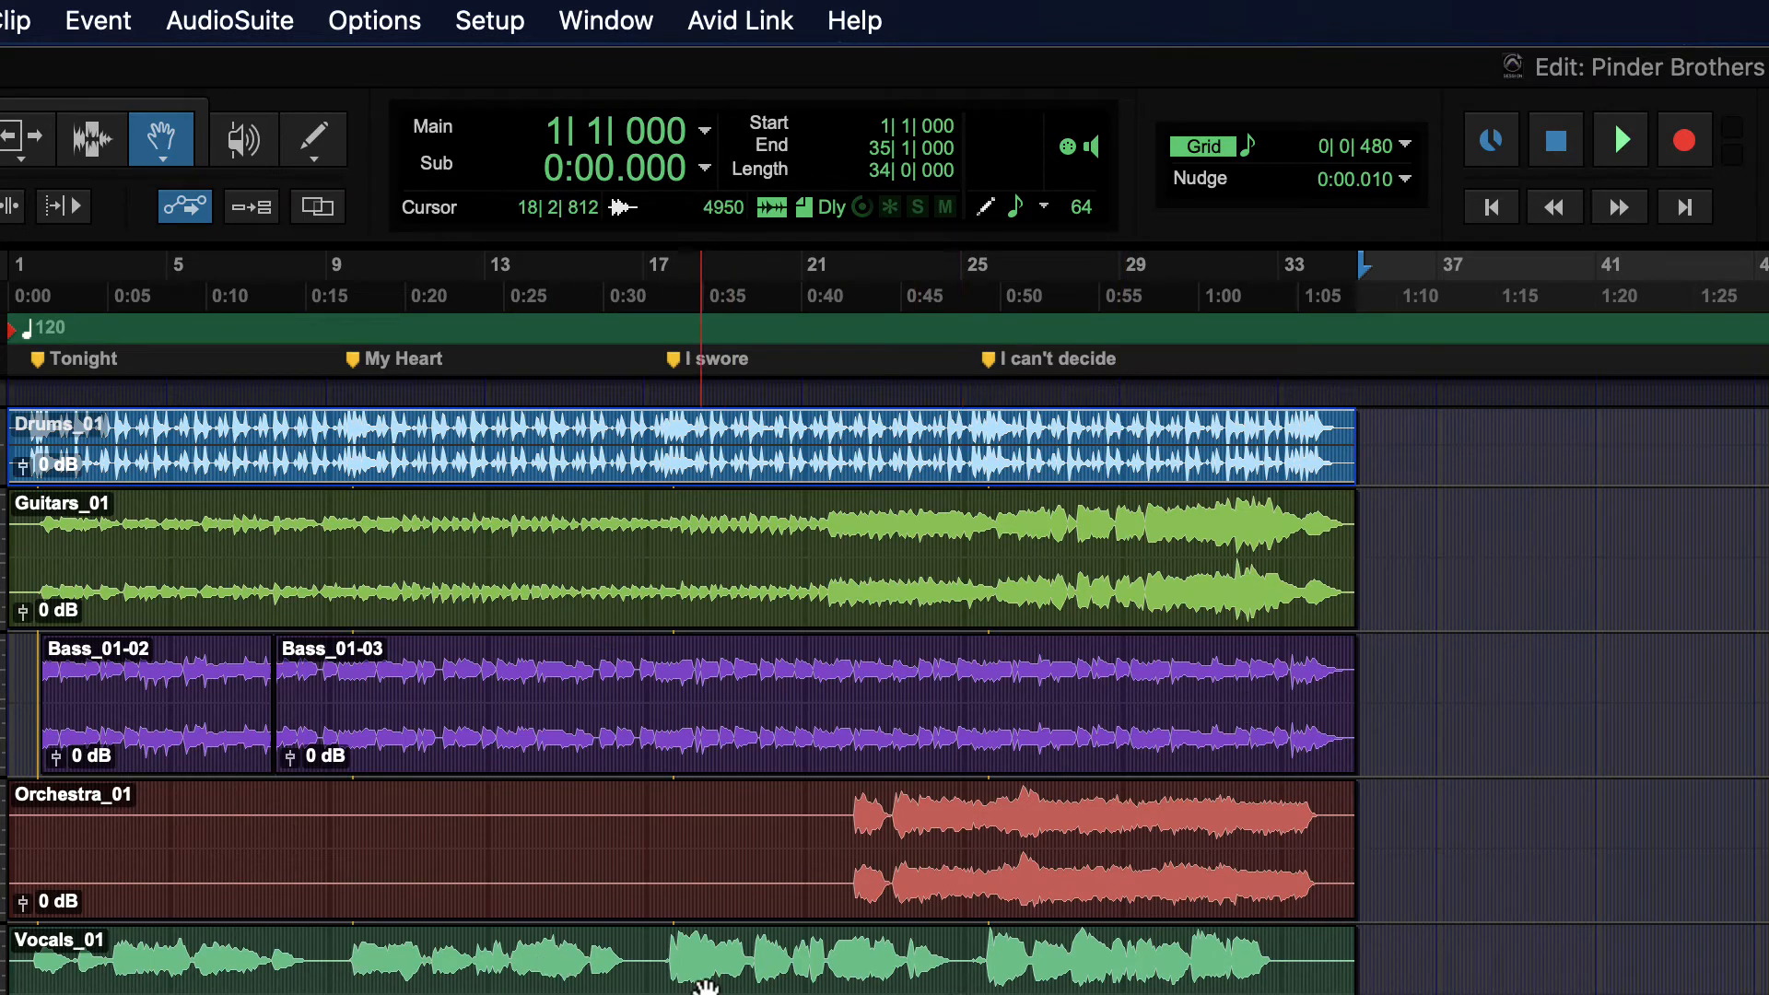
Step: Bring back the mixer showing inserts such as Smack and Tube Sat 2
left_click(973, 964)
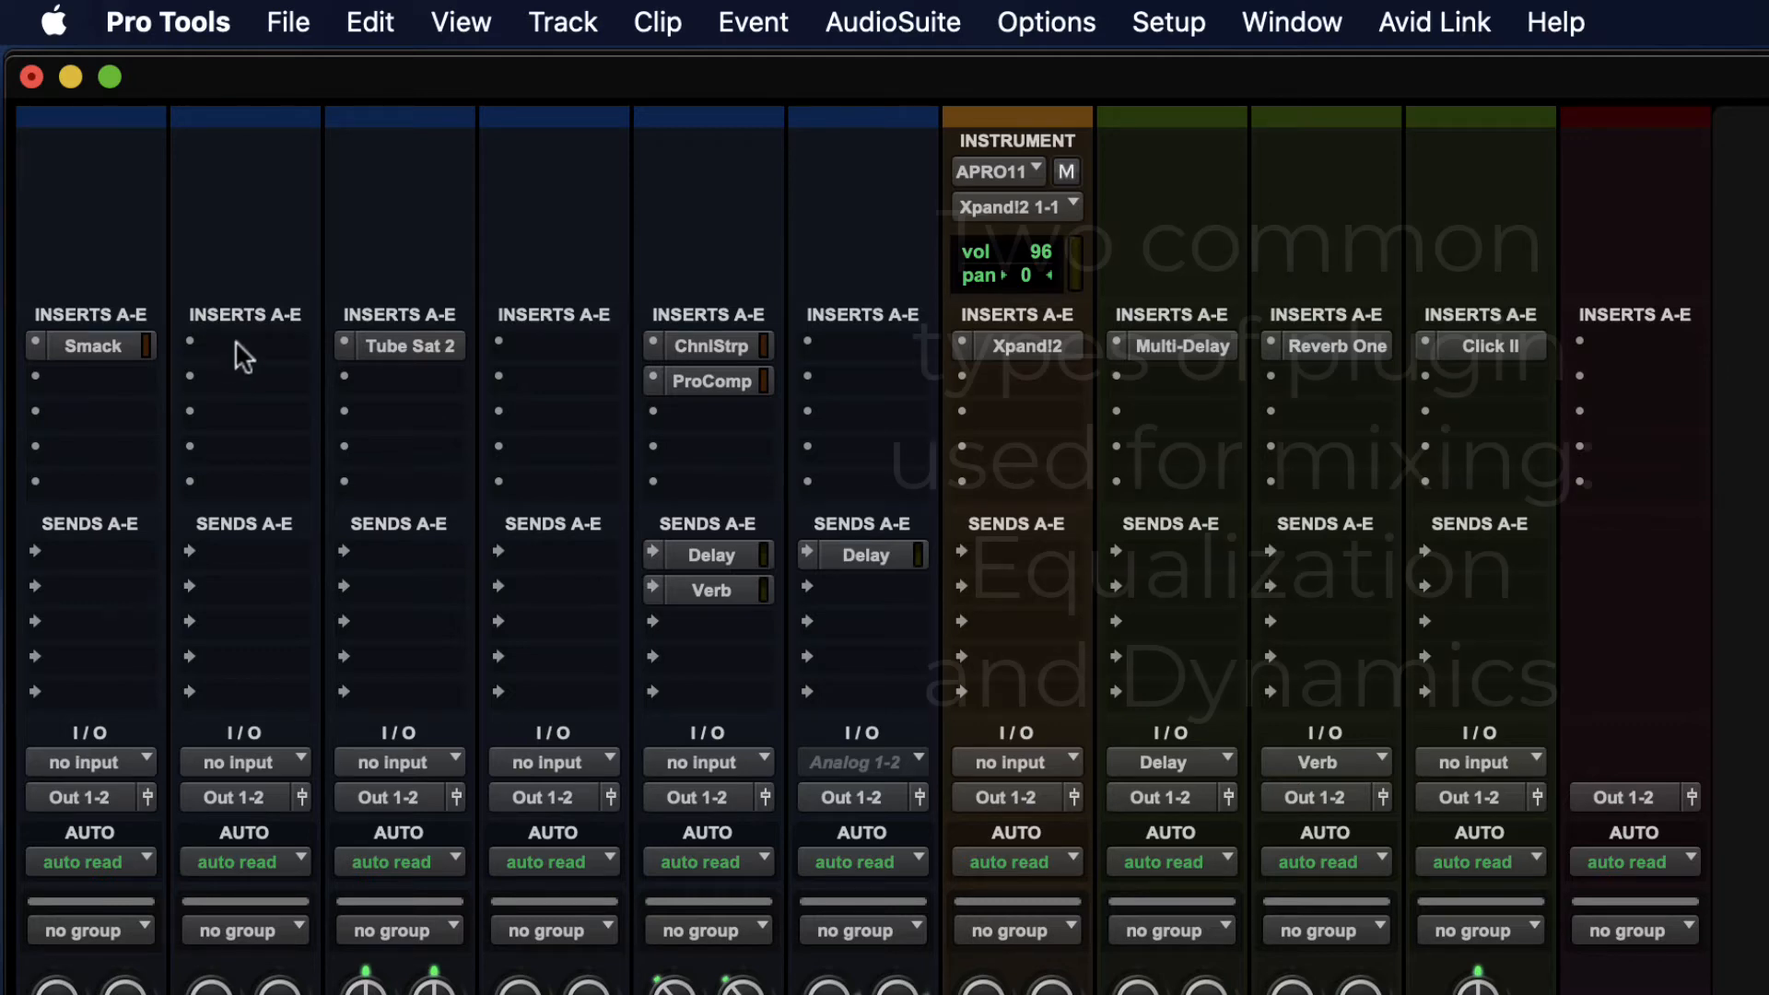
Step: Open an empty Guitars insert and browse the multichannel EQ plug-in list
left_click(244, 345)
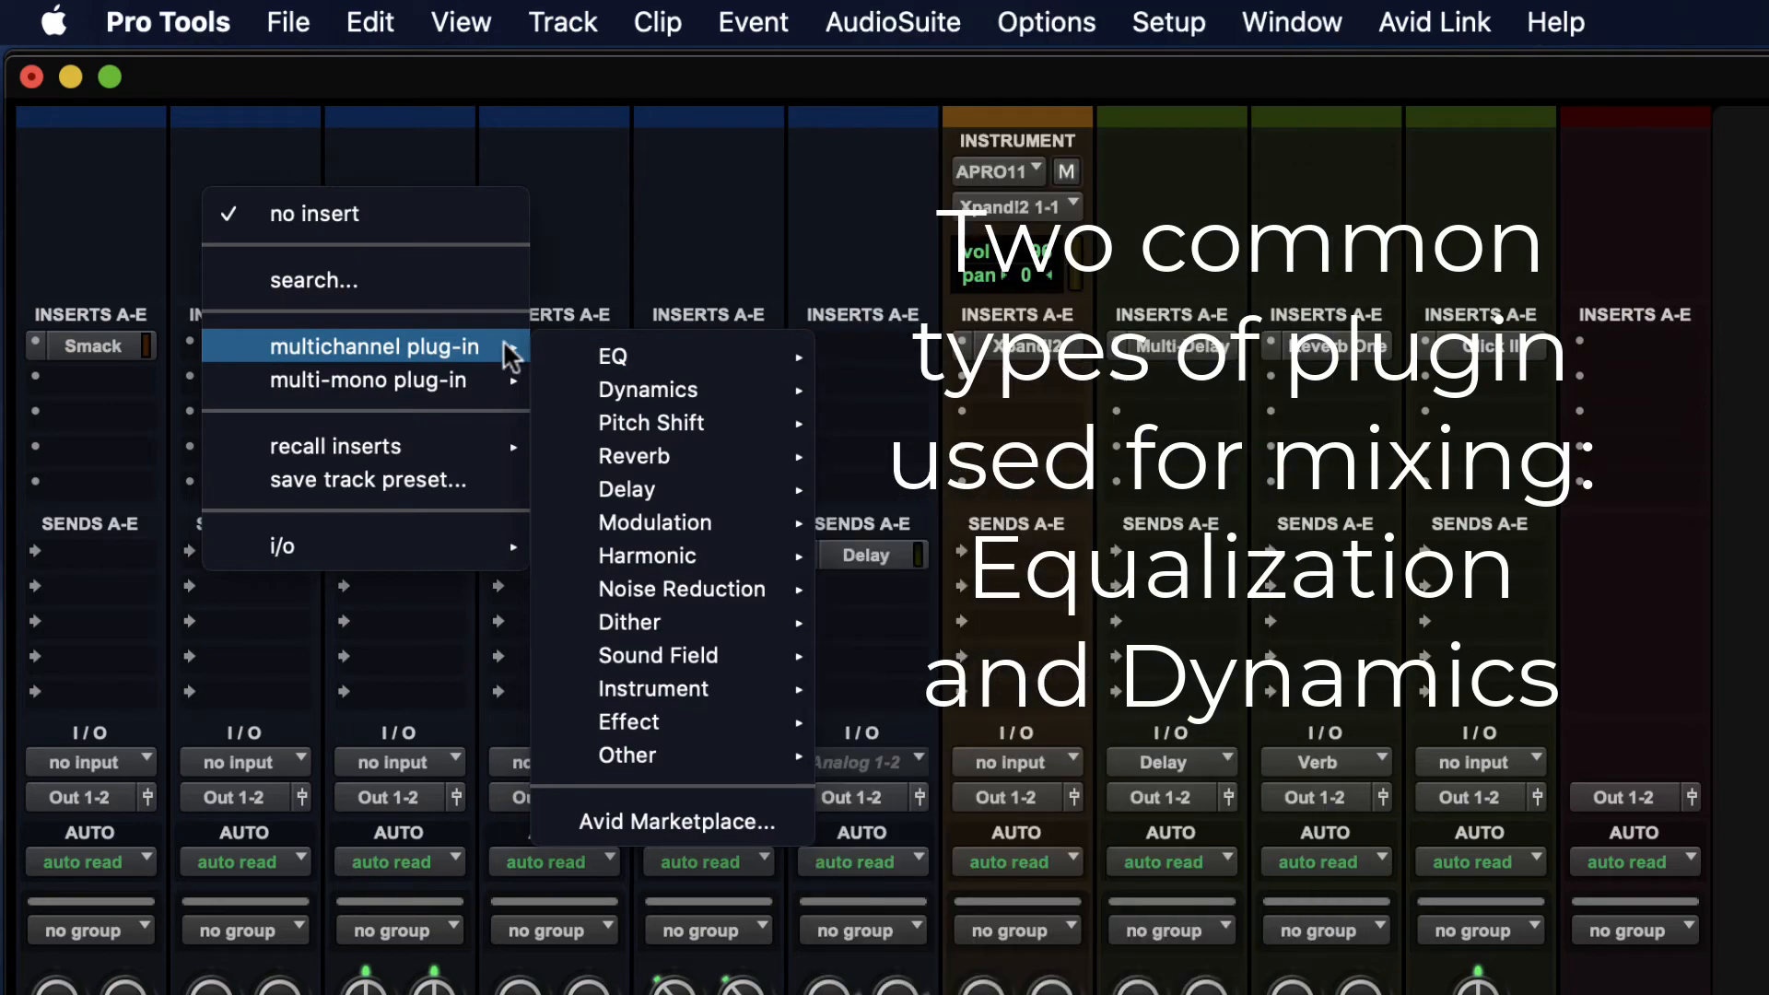
mouse_move(615, 356)
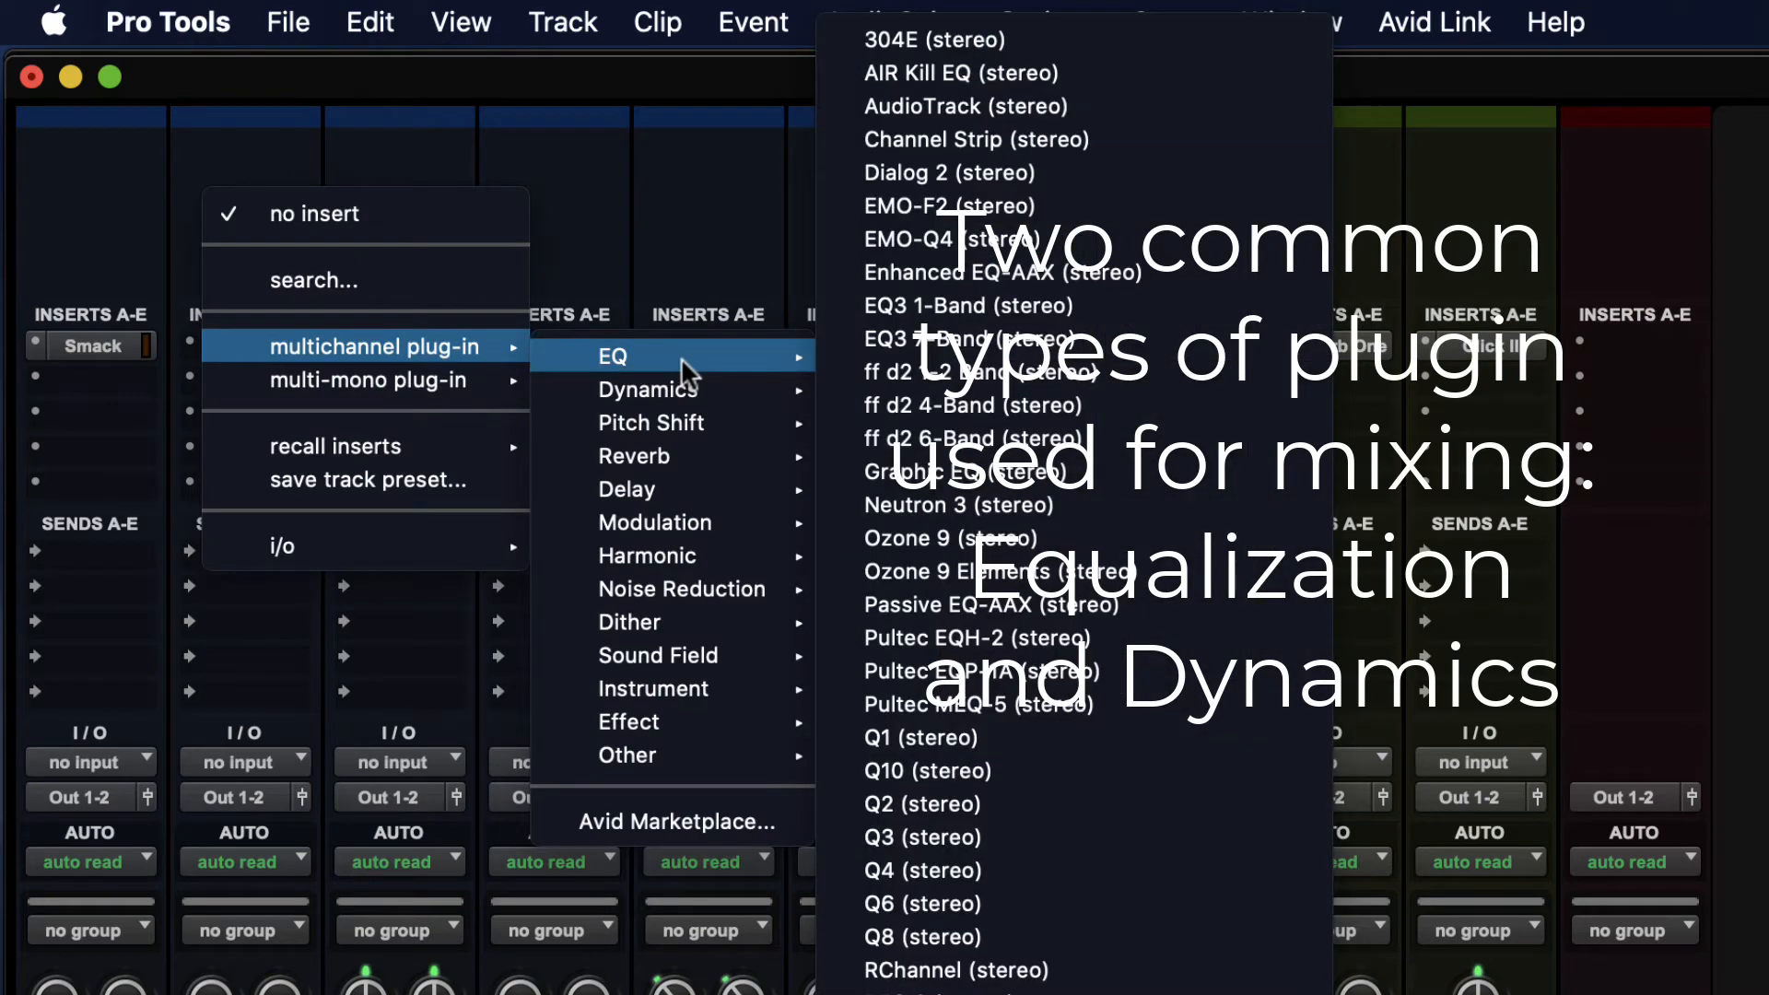
mouse_move(1261, 975)
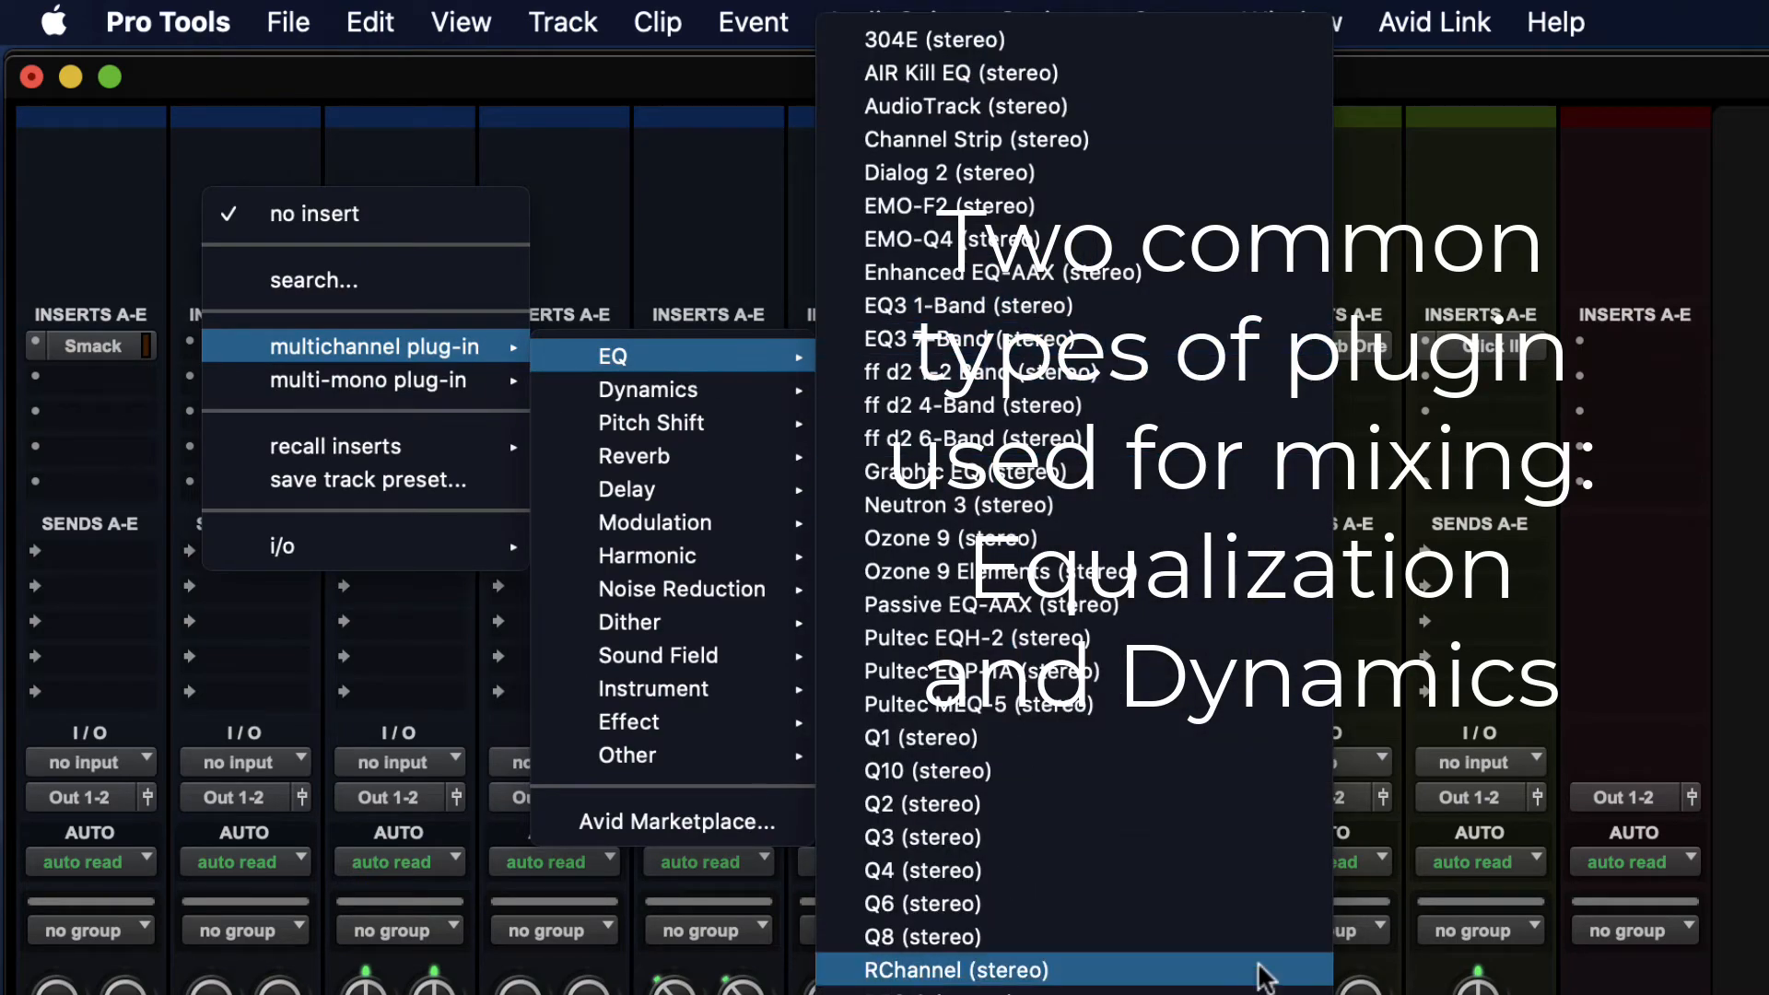
scroll("down", 3)
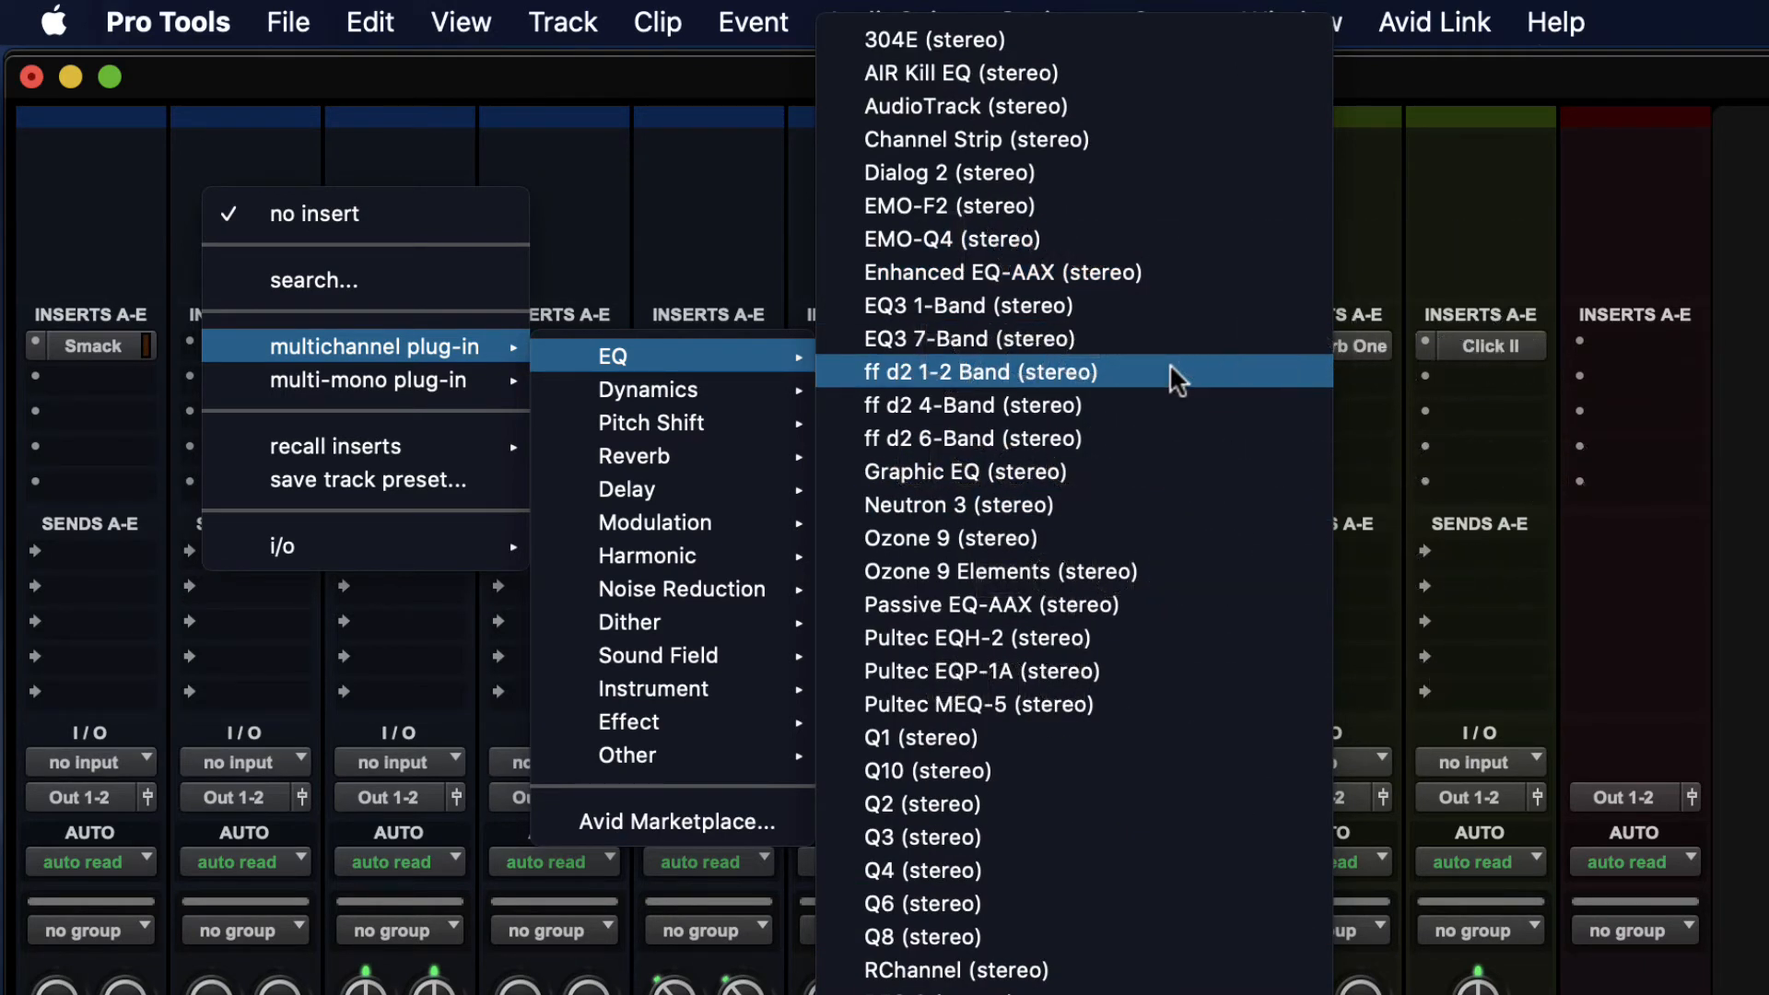
mouse_move(958, 321)
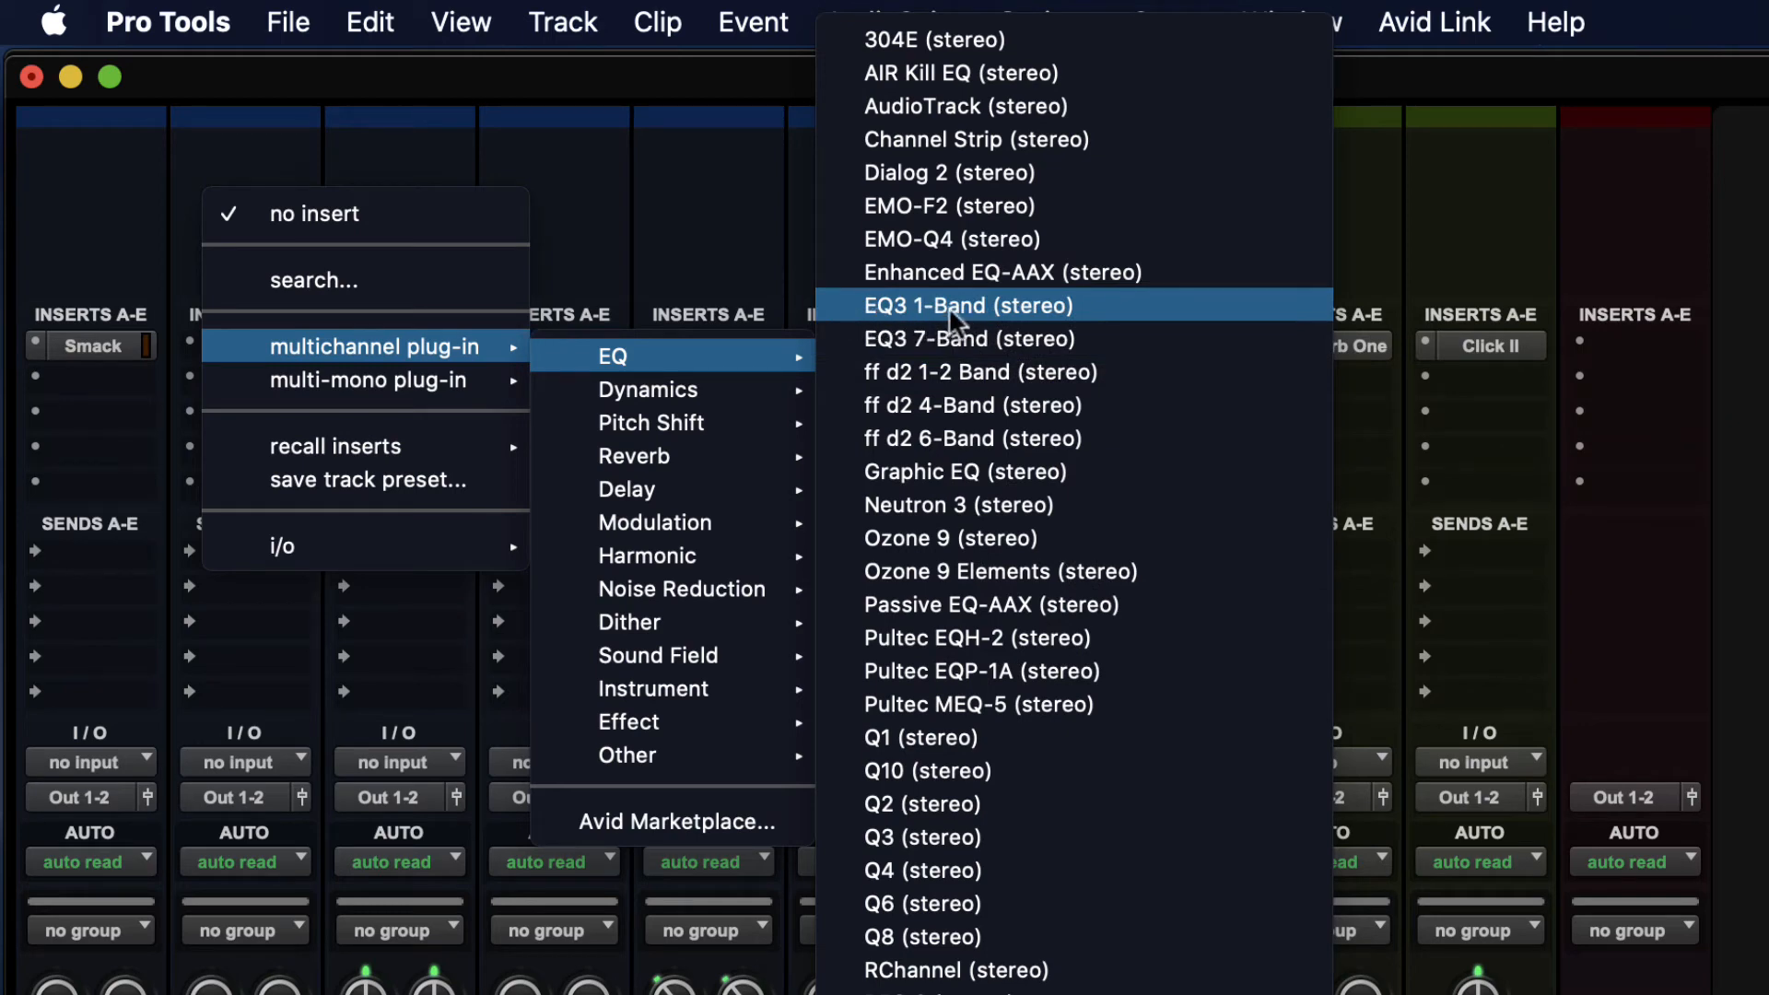
mouse_move(1015, 338)
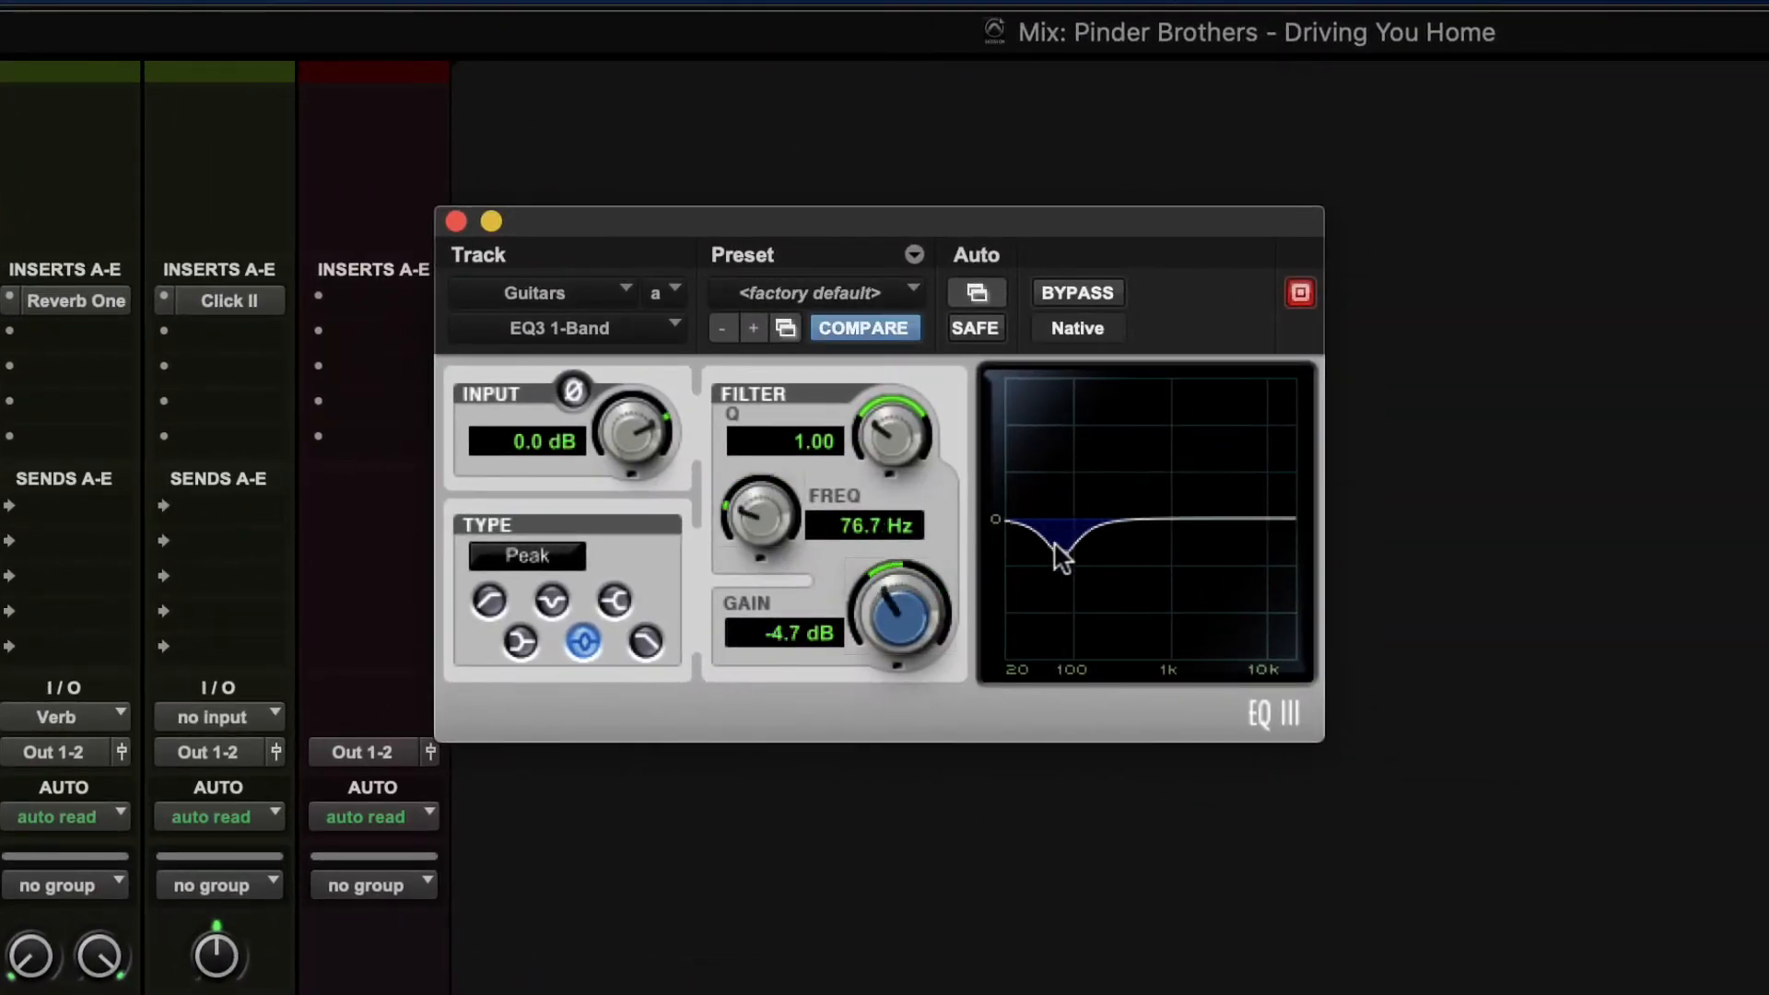
Step: Drag EQ3 7-Band points: dip near 77 Hz, mid boost to 16.6 dB then deep cut, reshape high bands
left_click_drag(1060, 553, 1129, 544)
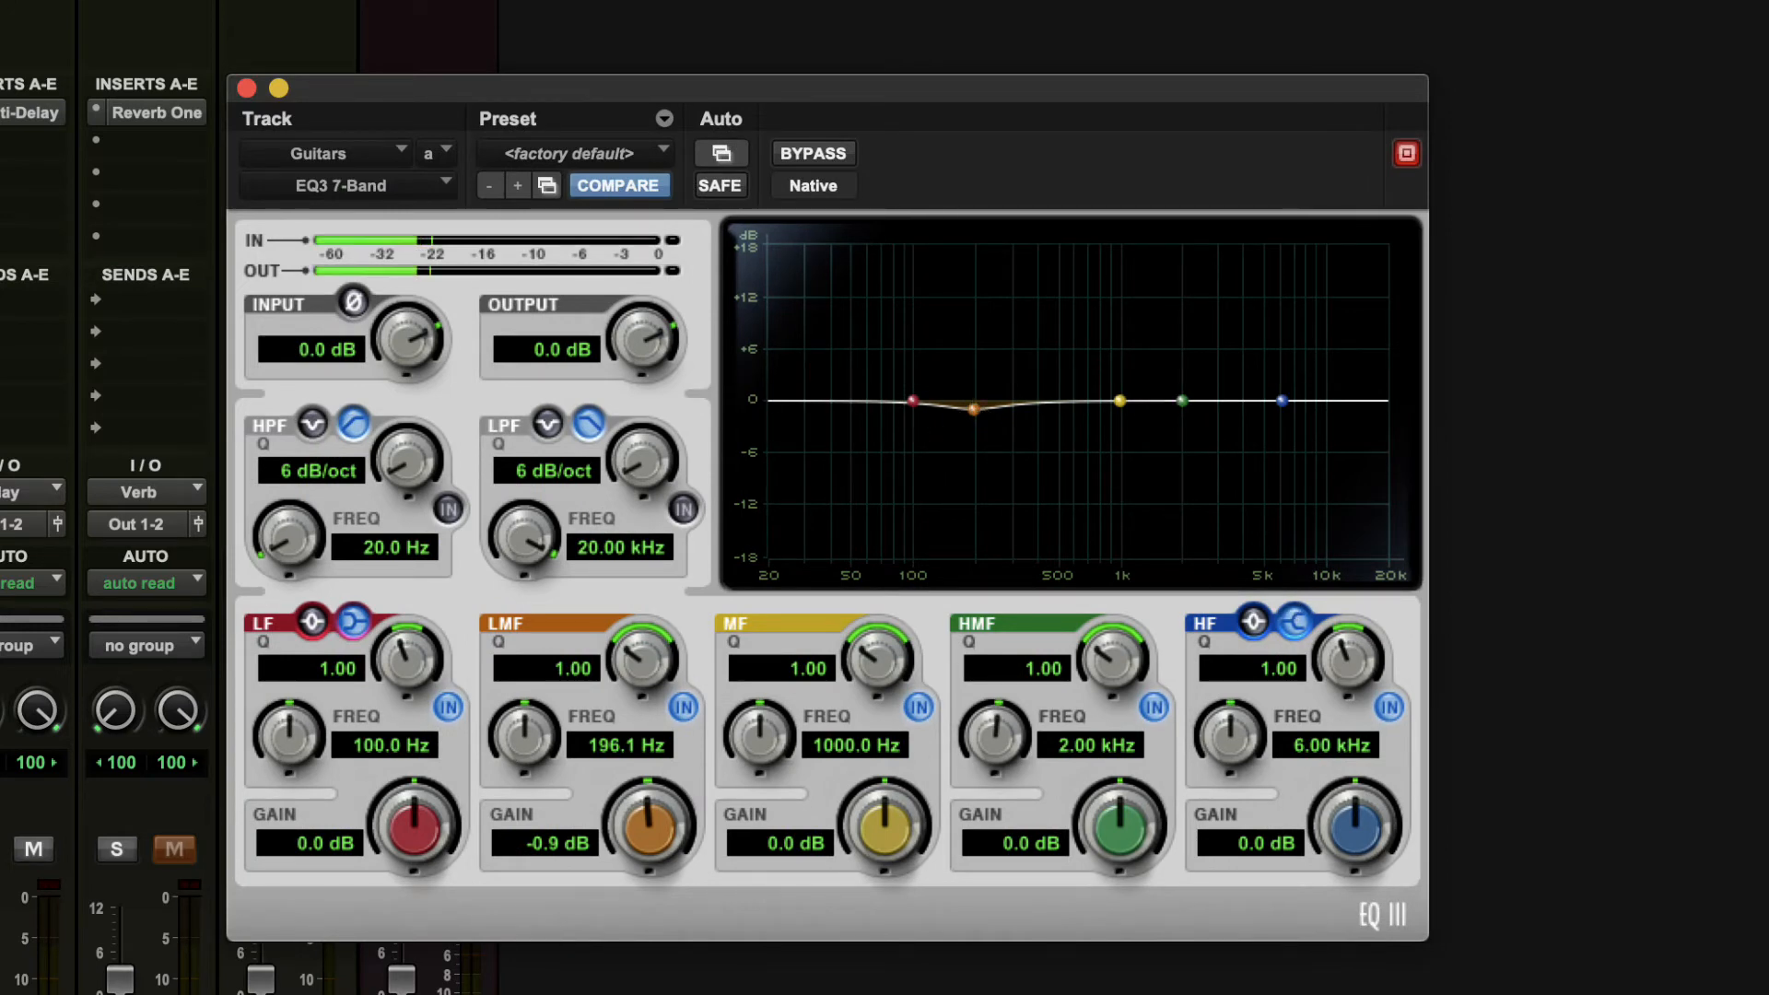
left_click_drag(1119, 400, 1103, 386)
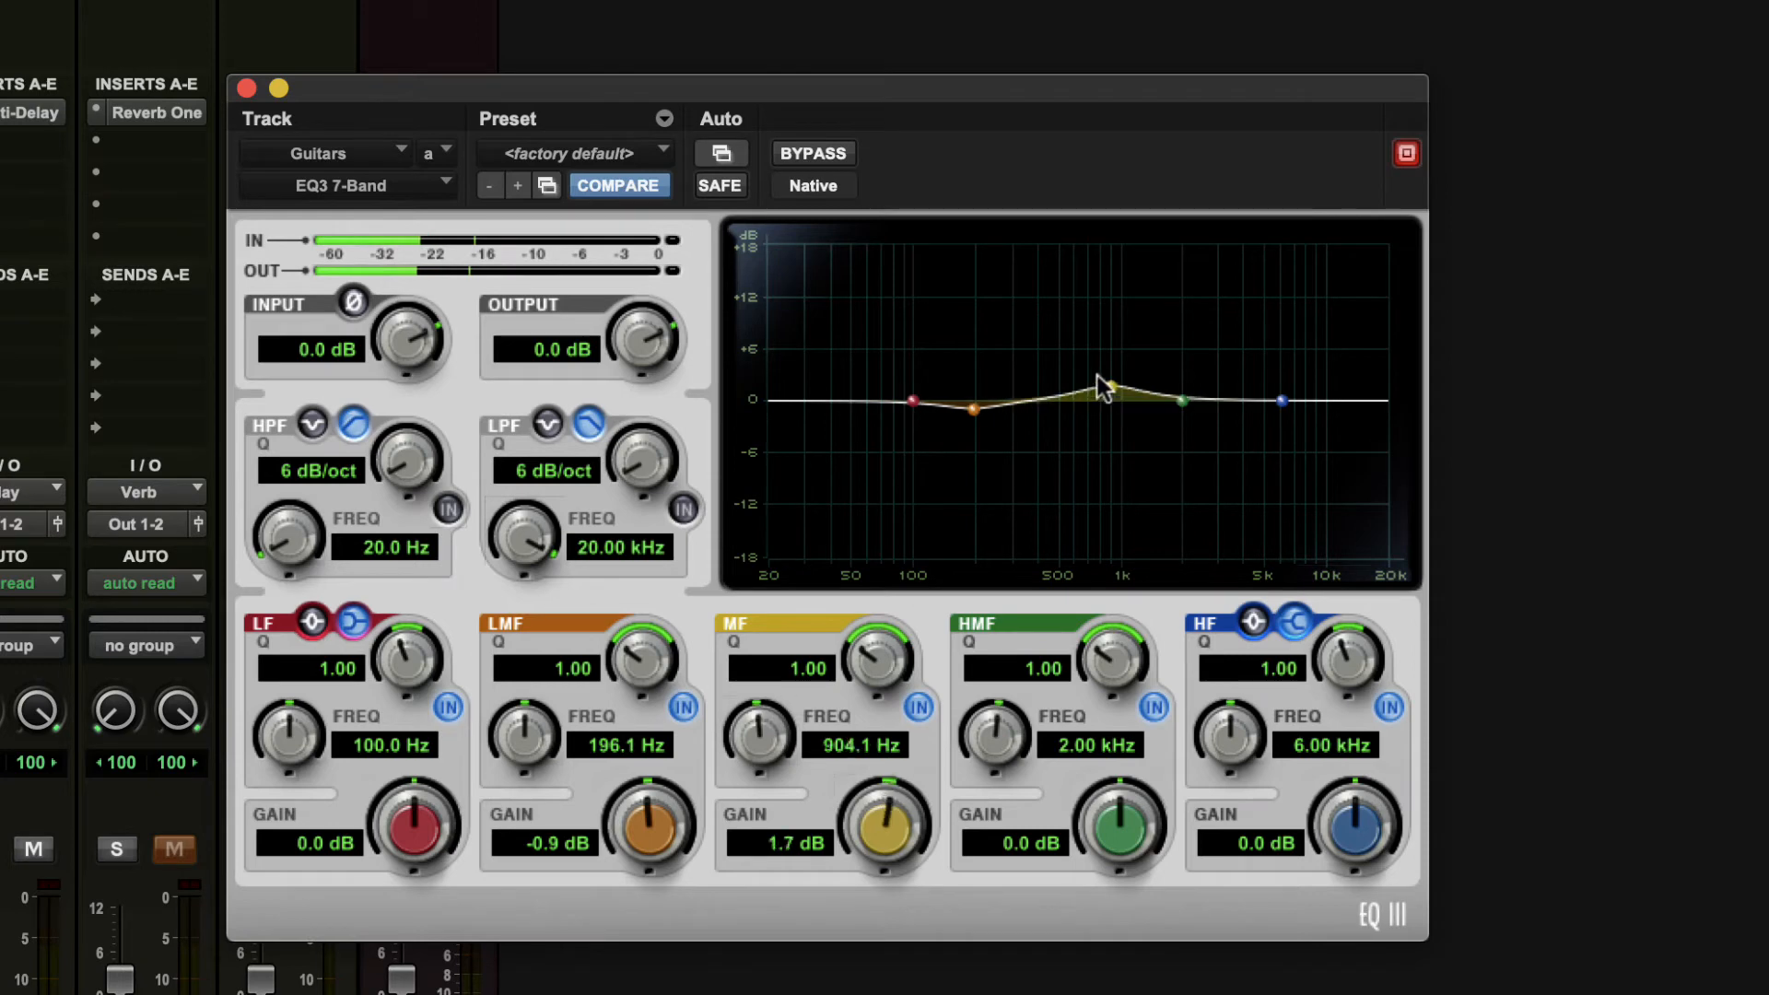
left_click_drag(1145, 399, 1111, 256)
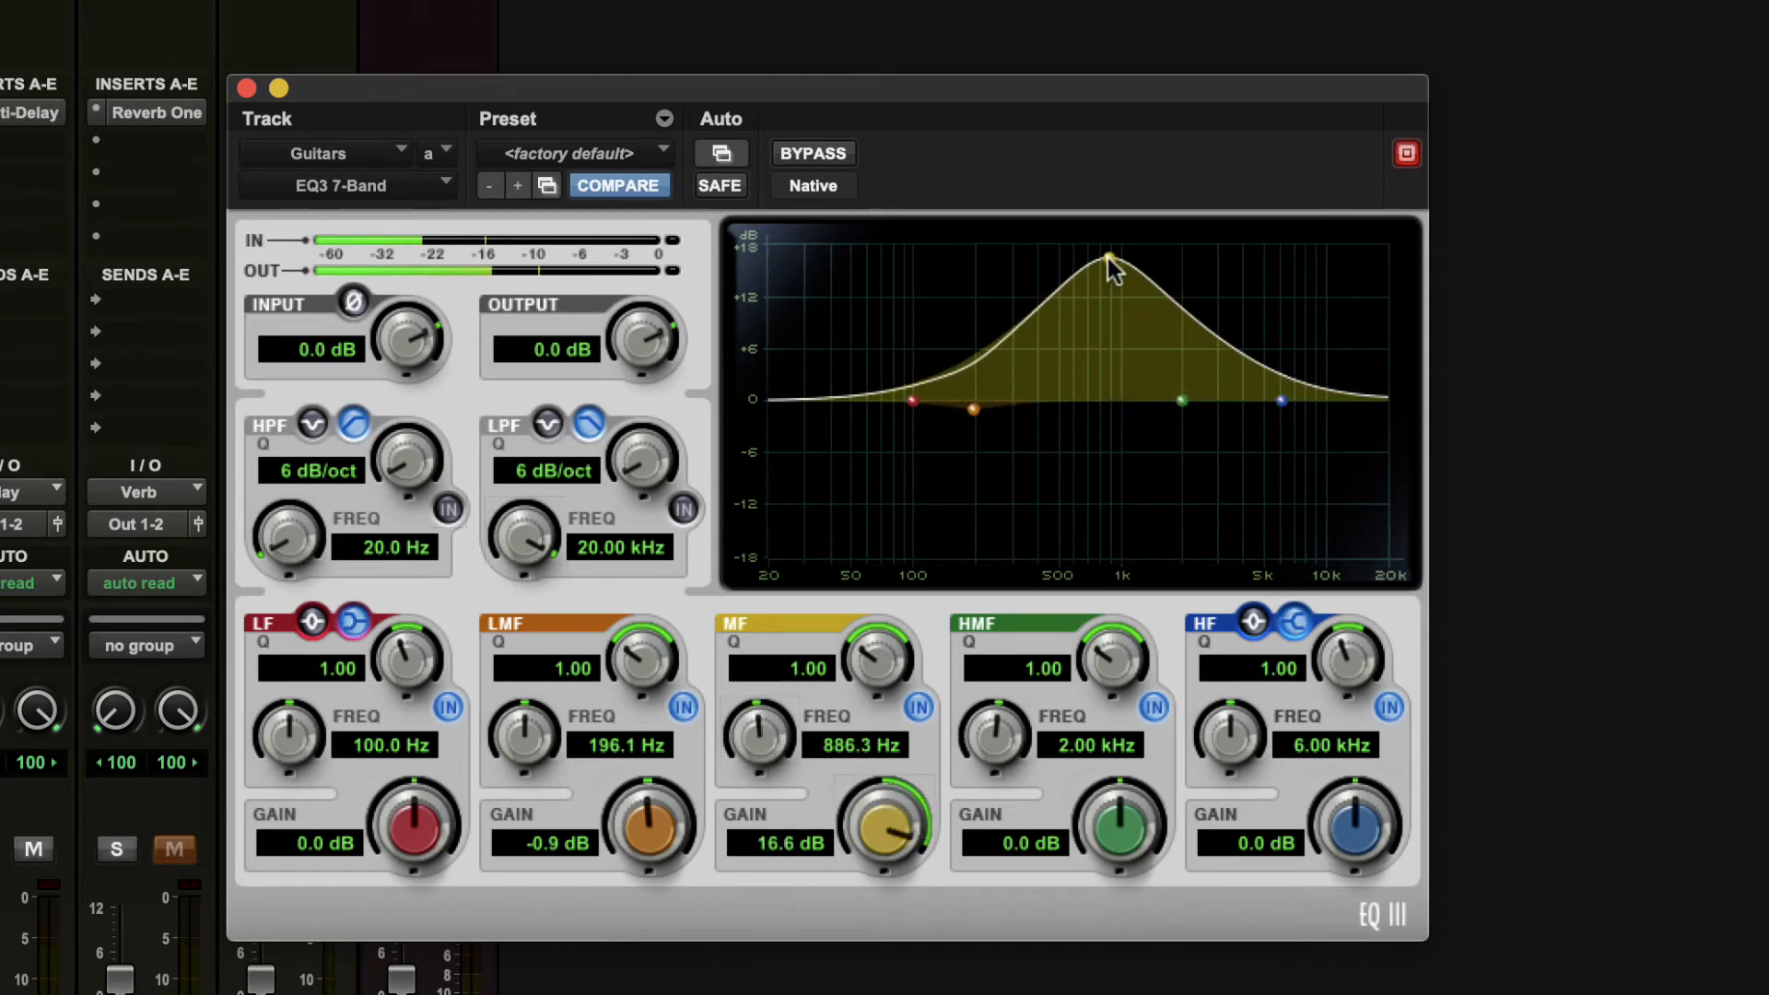
left_click_drag(1110, 259, 1117, 530)
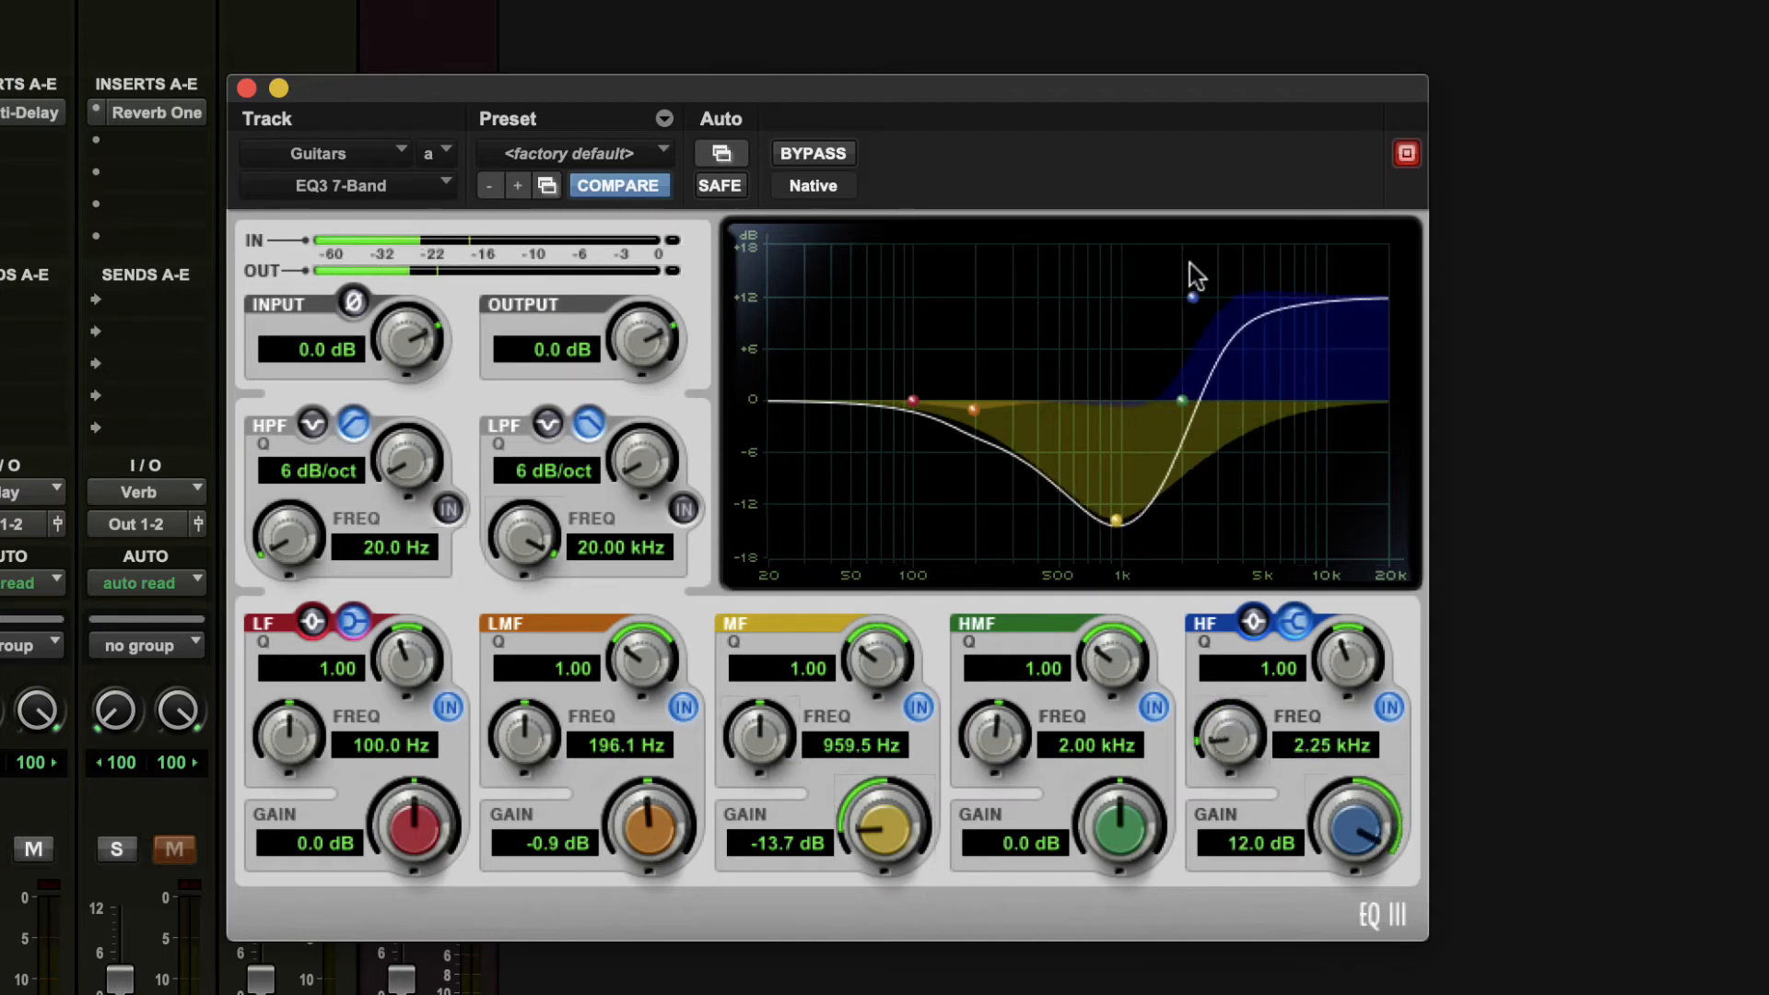
left_click_drag(1191, 298, 1207, 373)
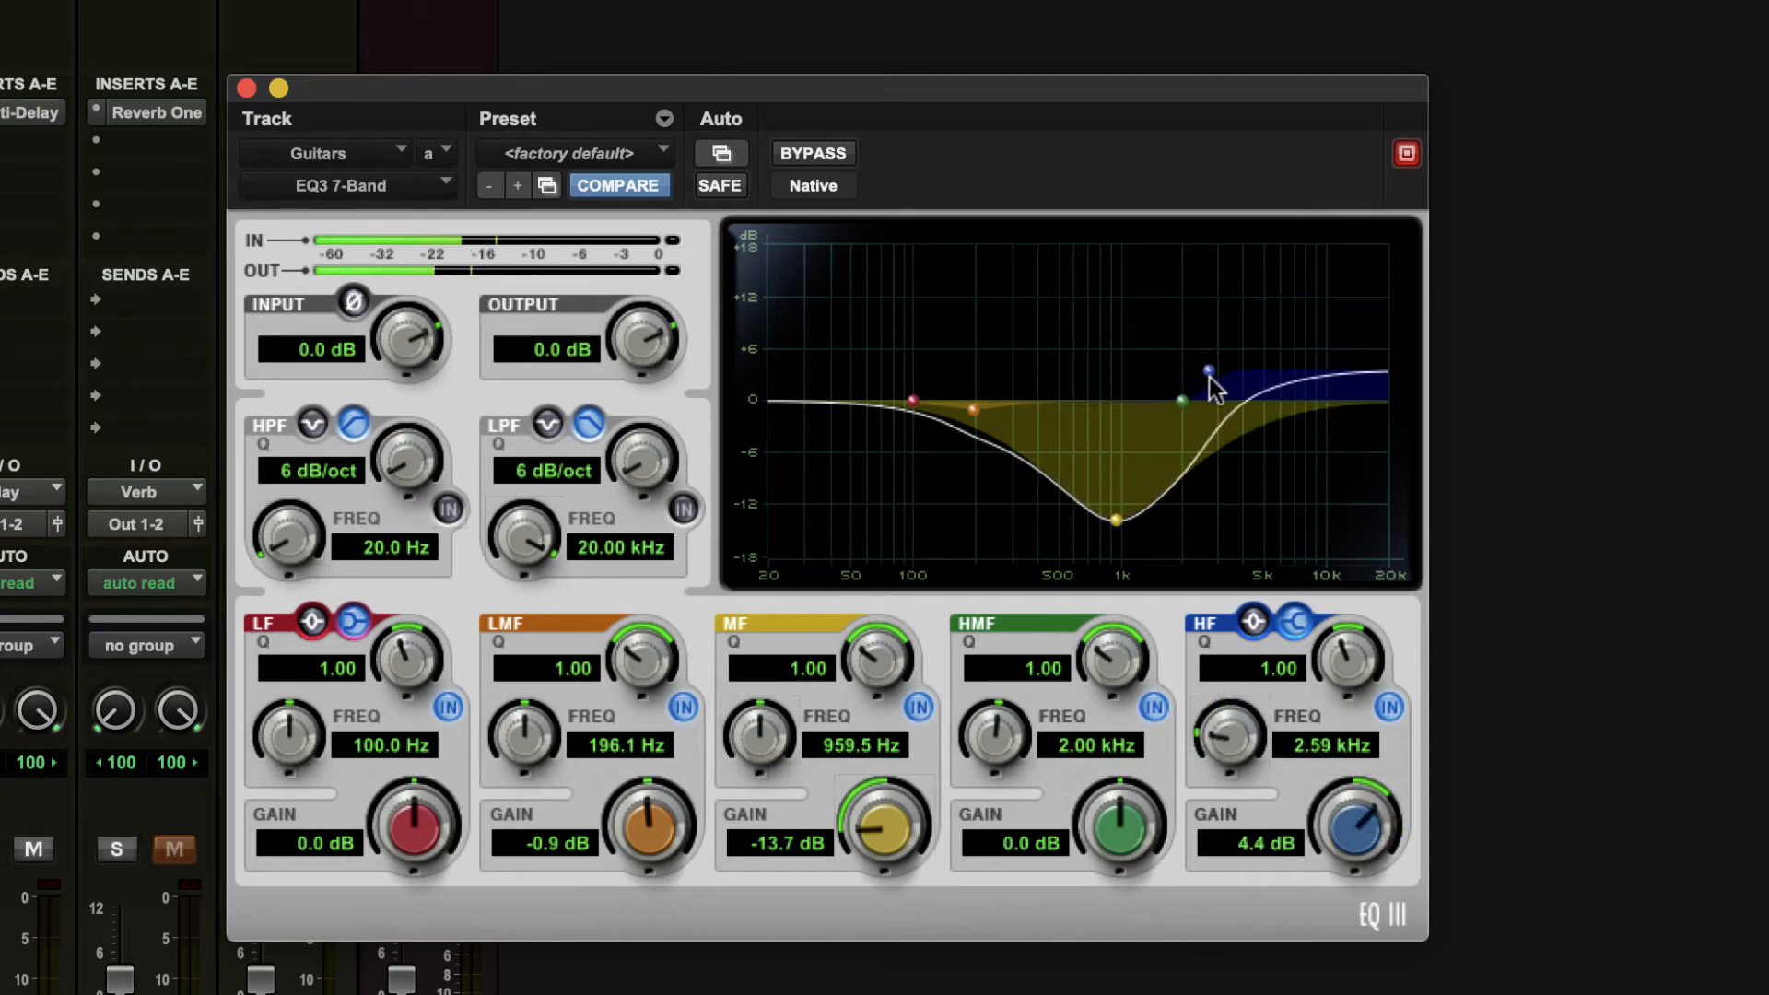
left_click_drag(1209, 370, 1241, 363)
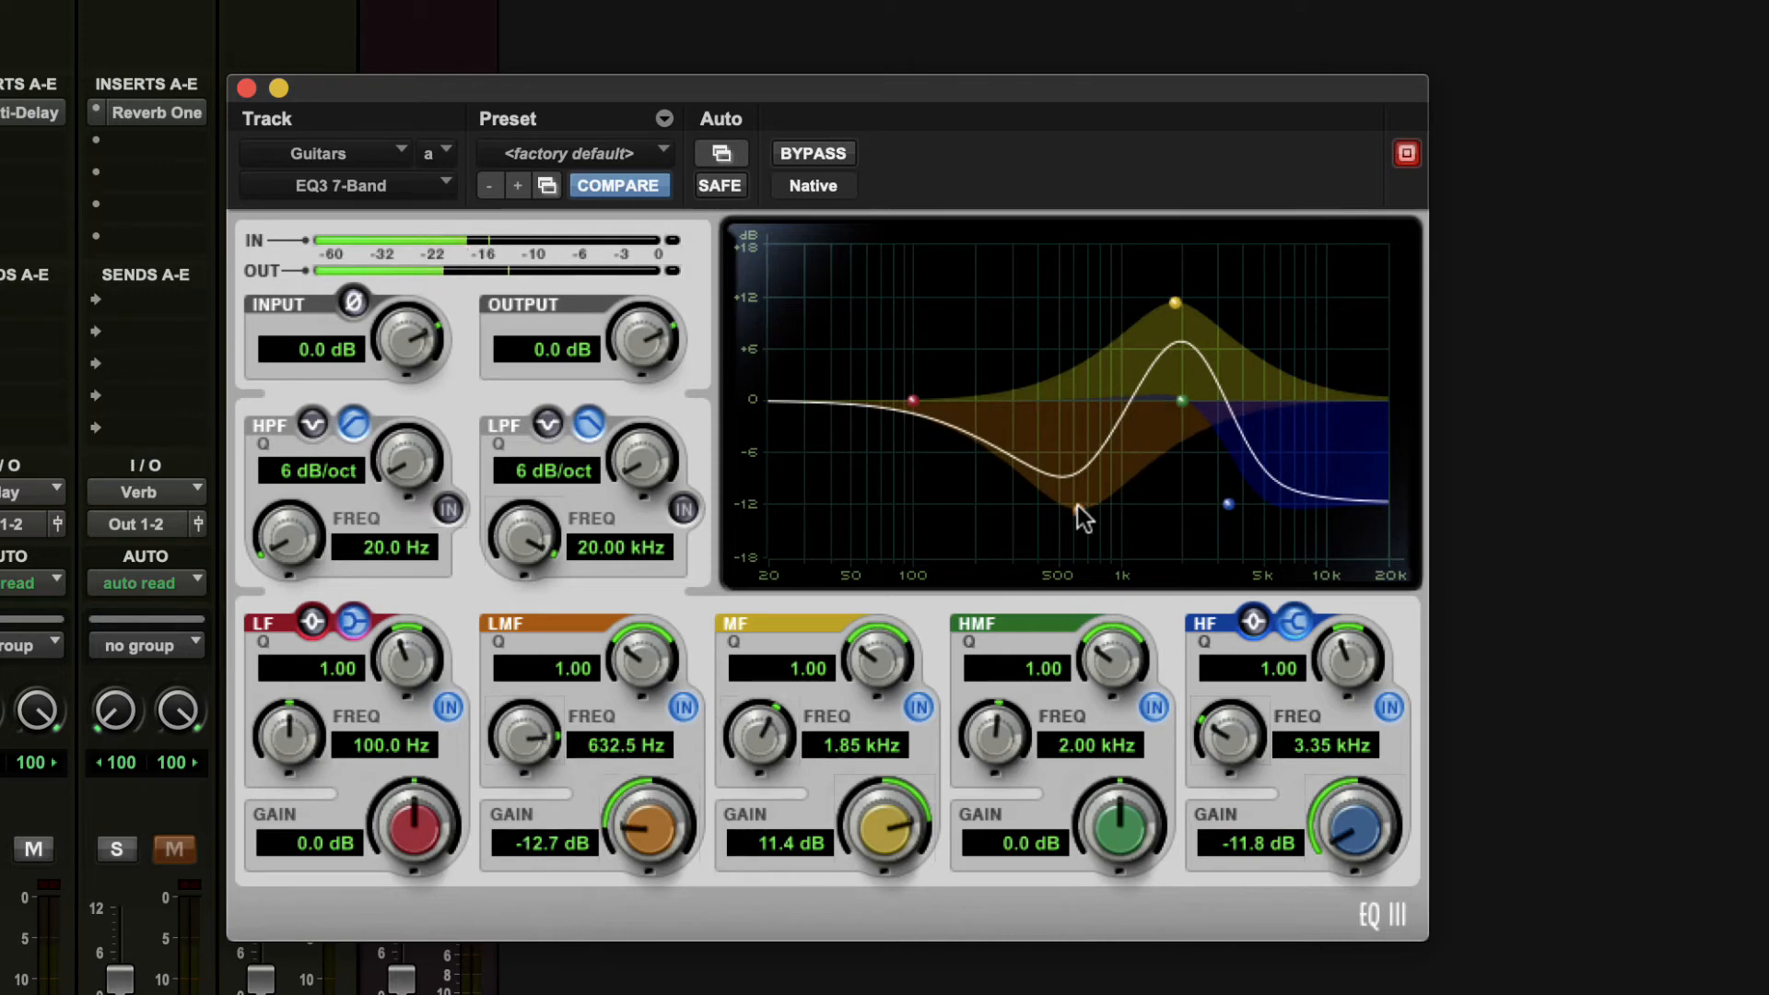
left_click_drag(1172, 302, 1181, 248)
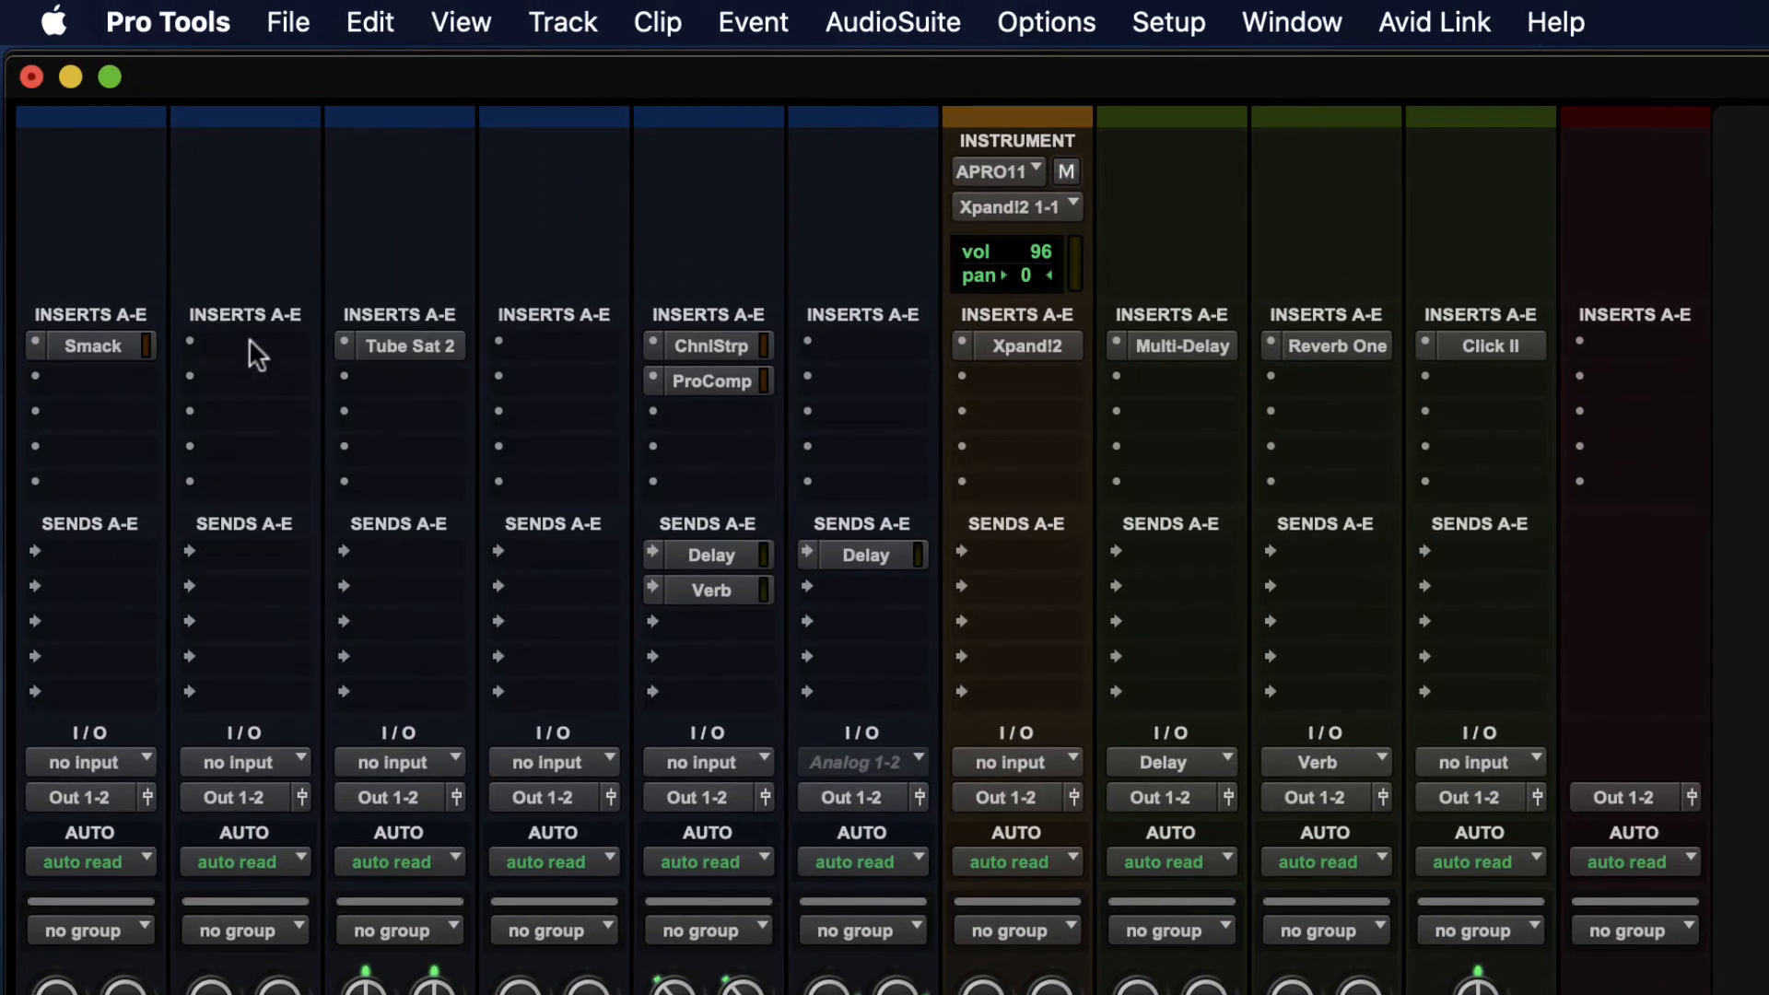
Step: Insert Dyn3 Compressor/Limiter (stereo) on Guitars, then reopen its plug-in selector
left_click(242, 345)
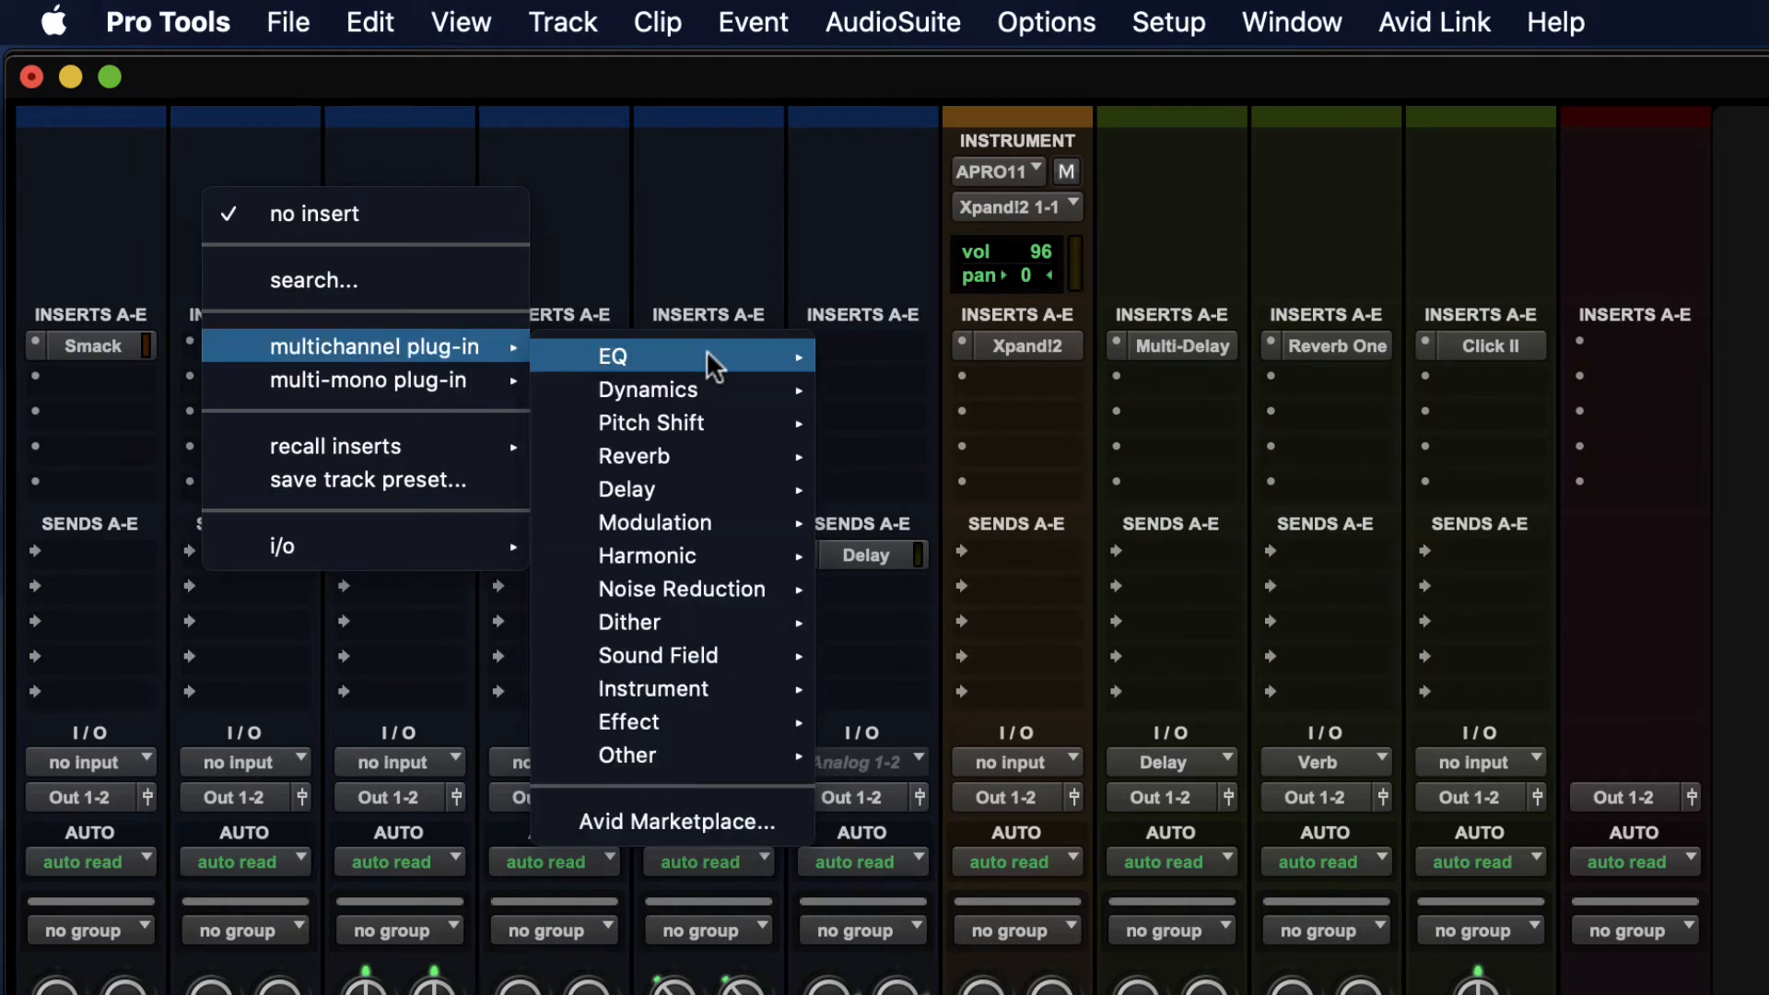
mouse_move(649, 389)
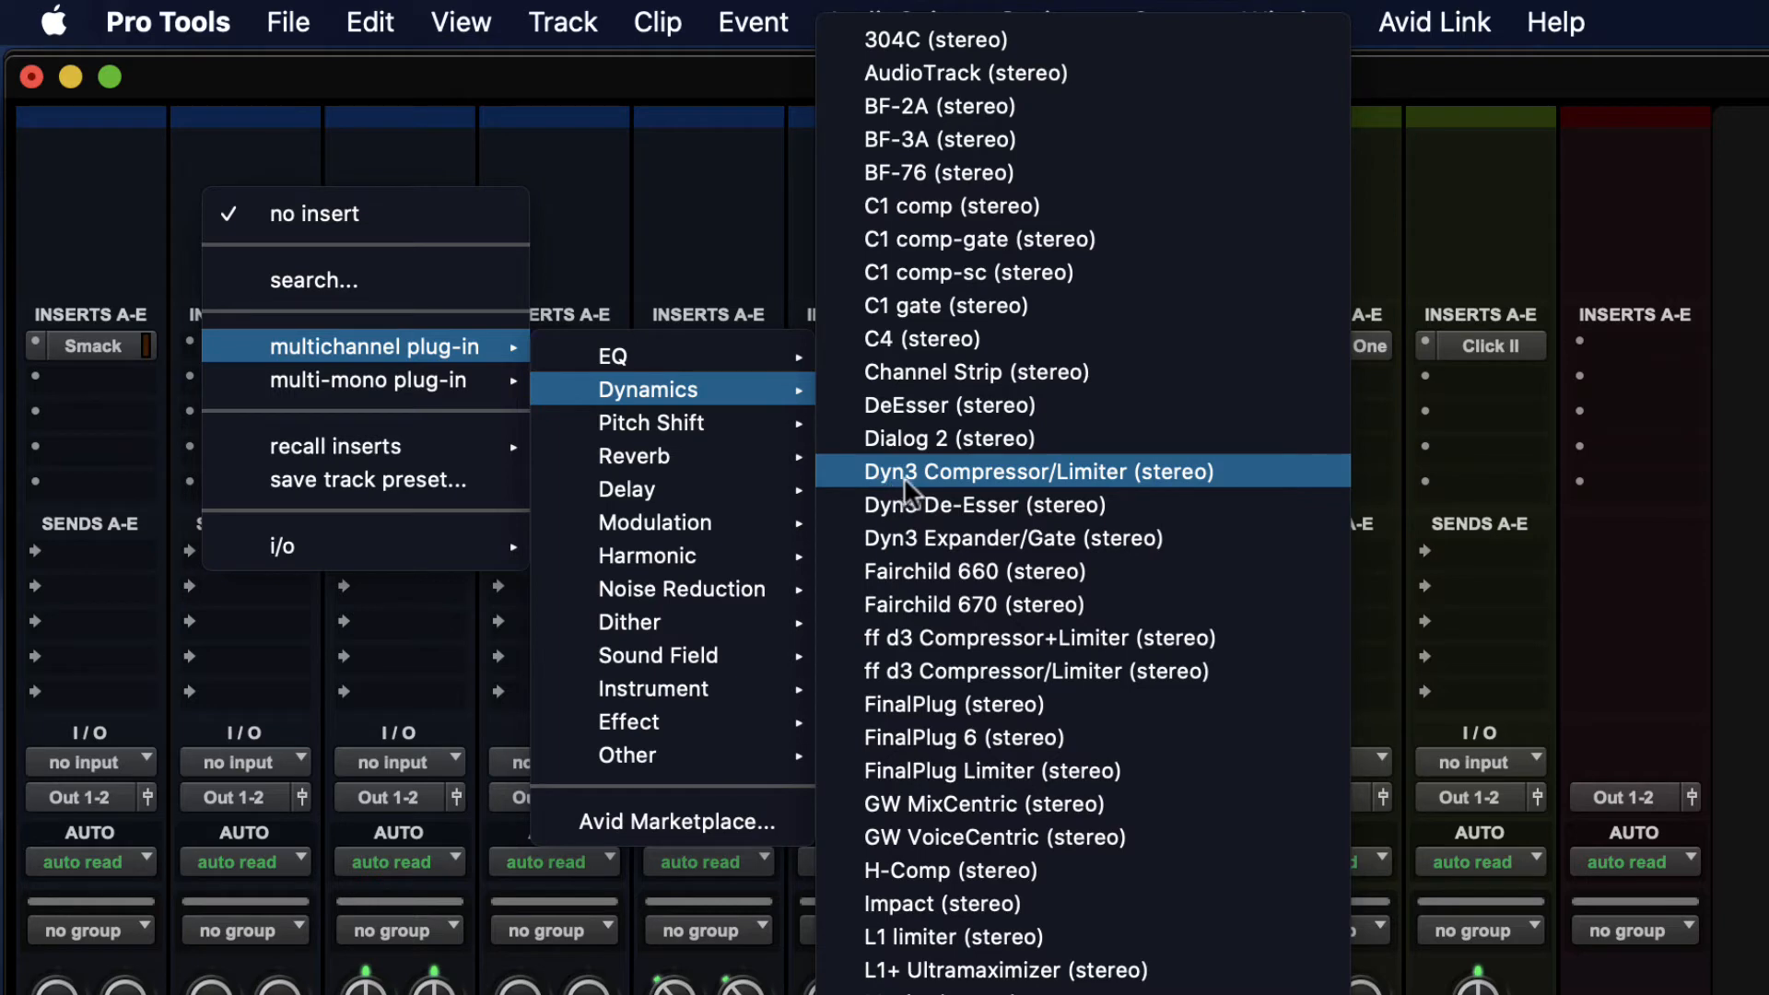
mouse_move(1131, 496)
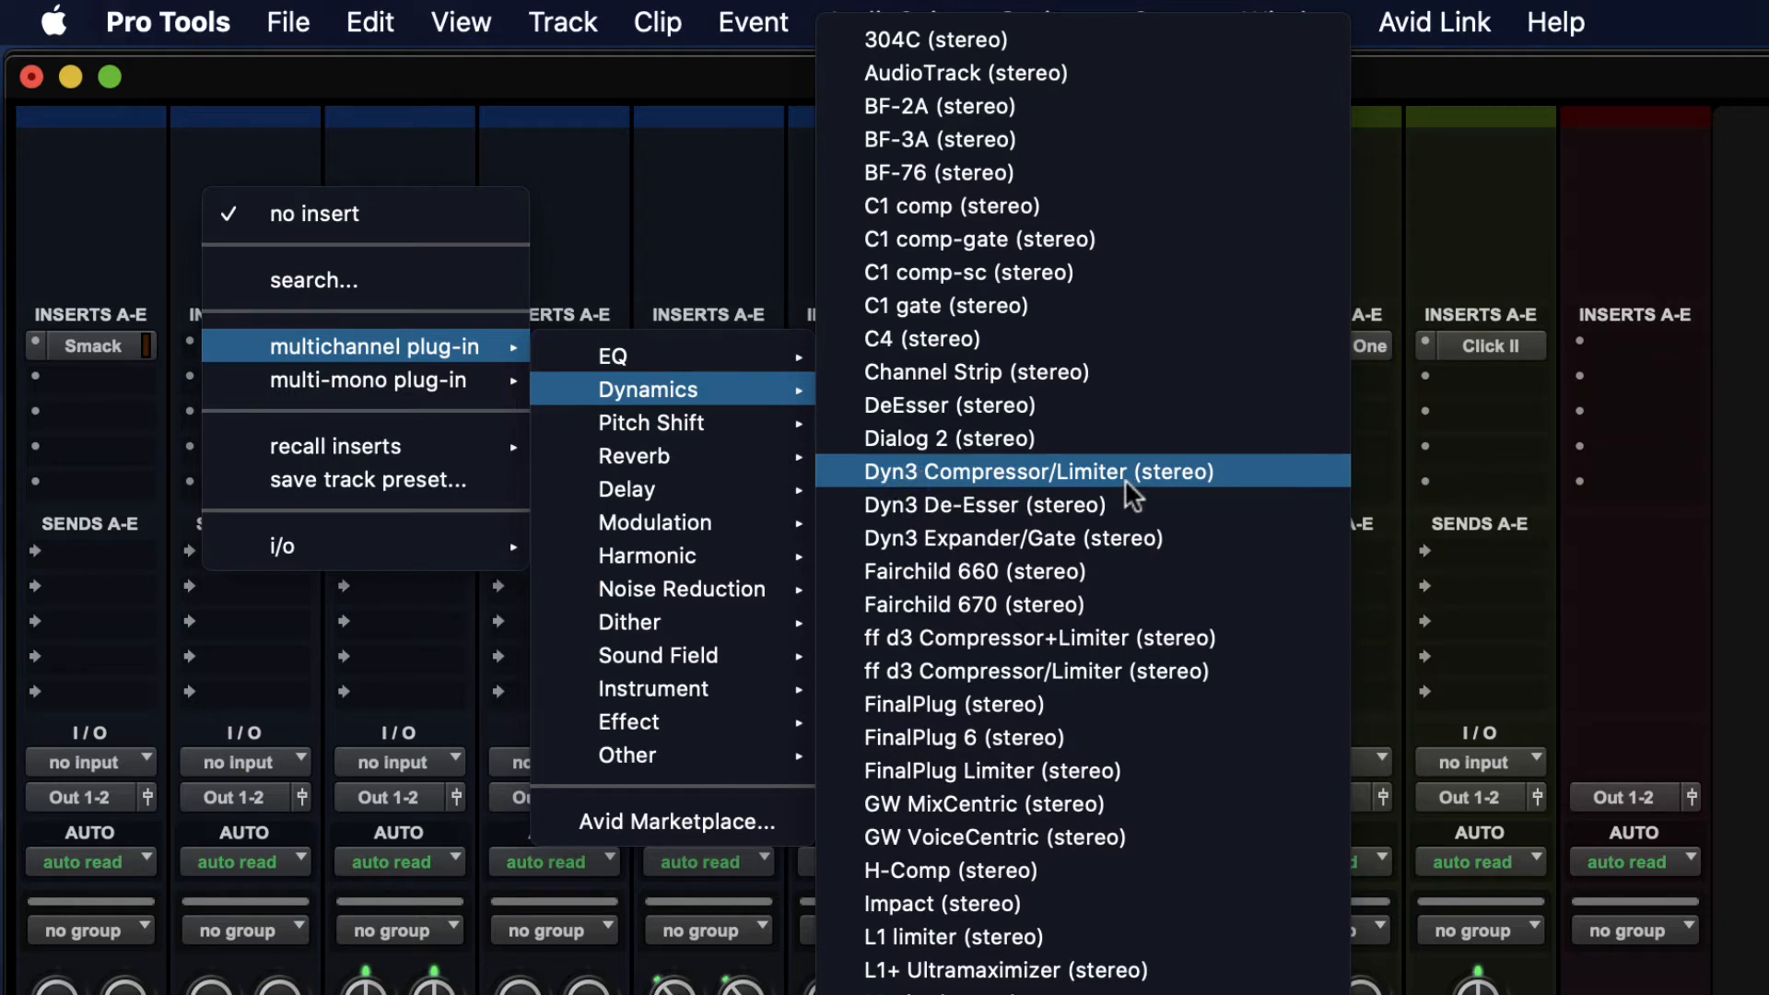
mouse_move(1095, 493)
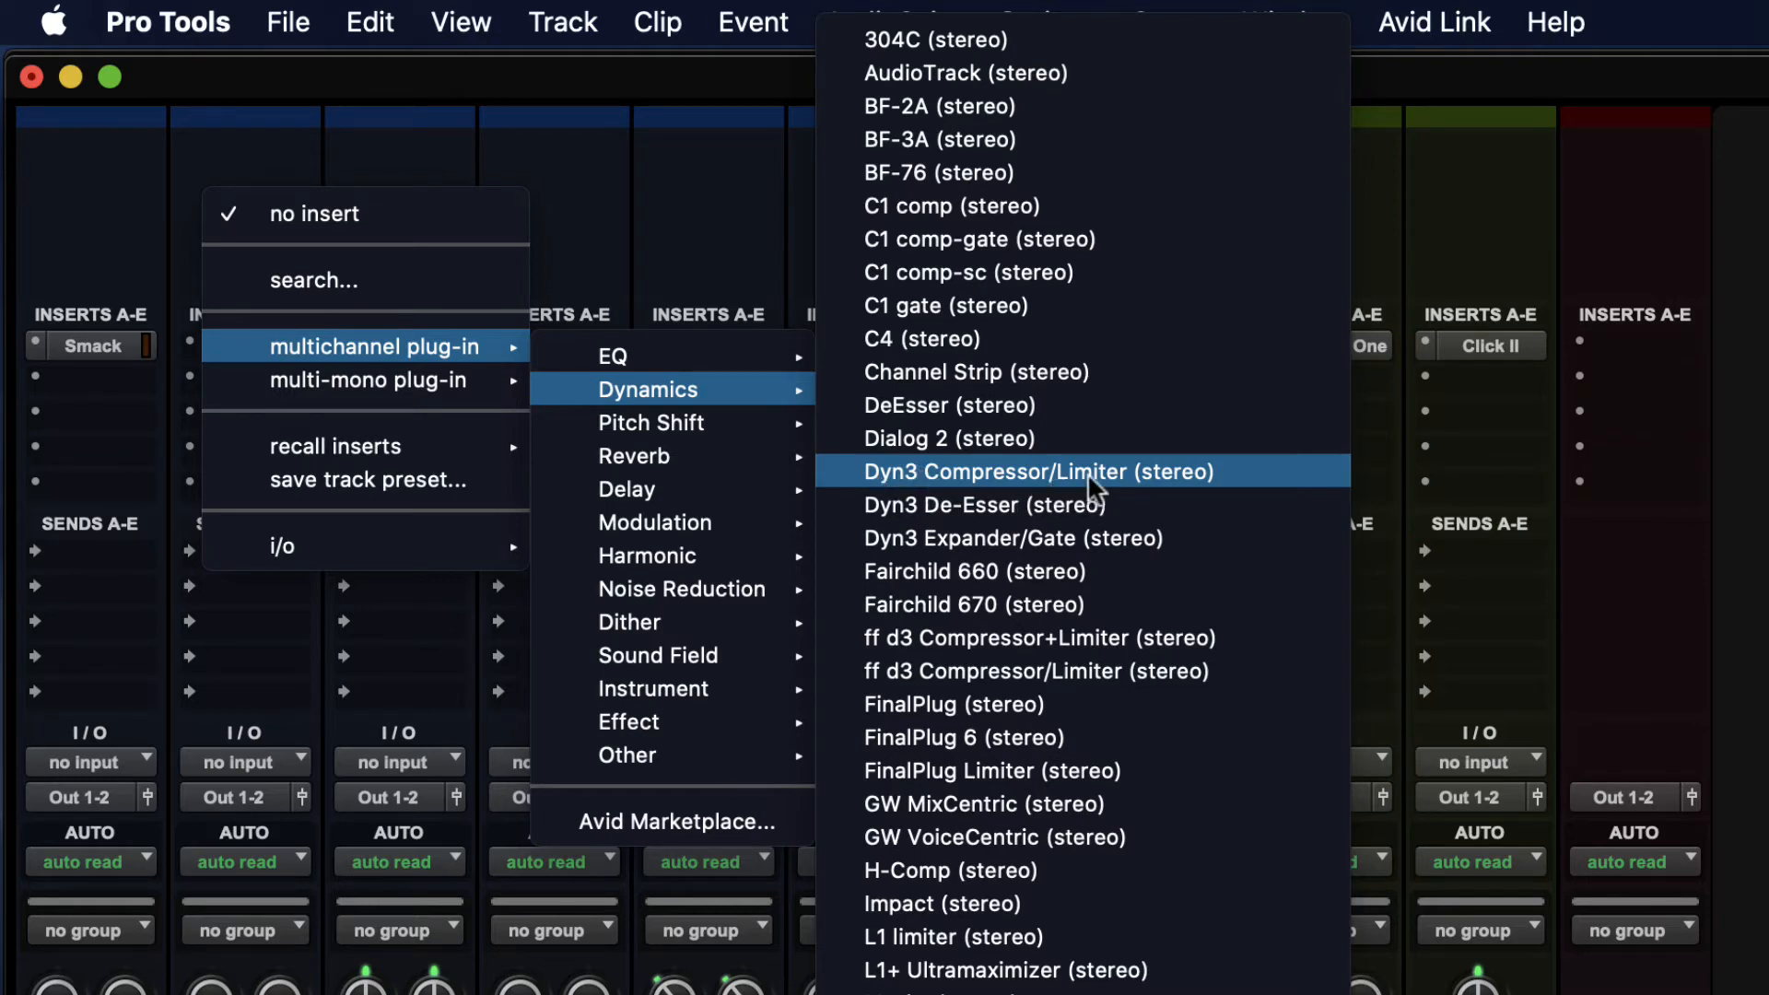
left_click(1038, 472)
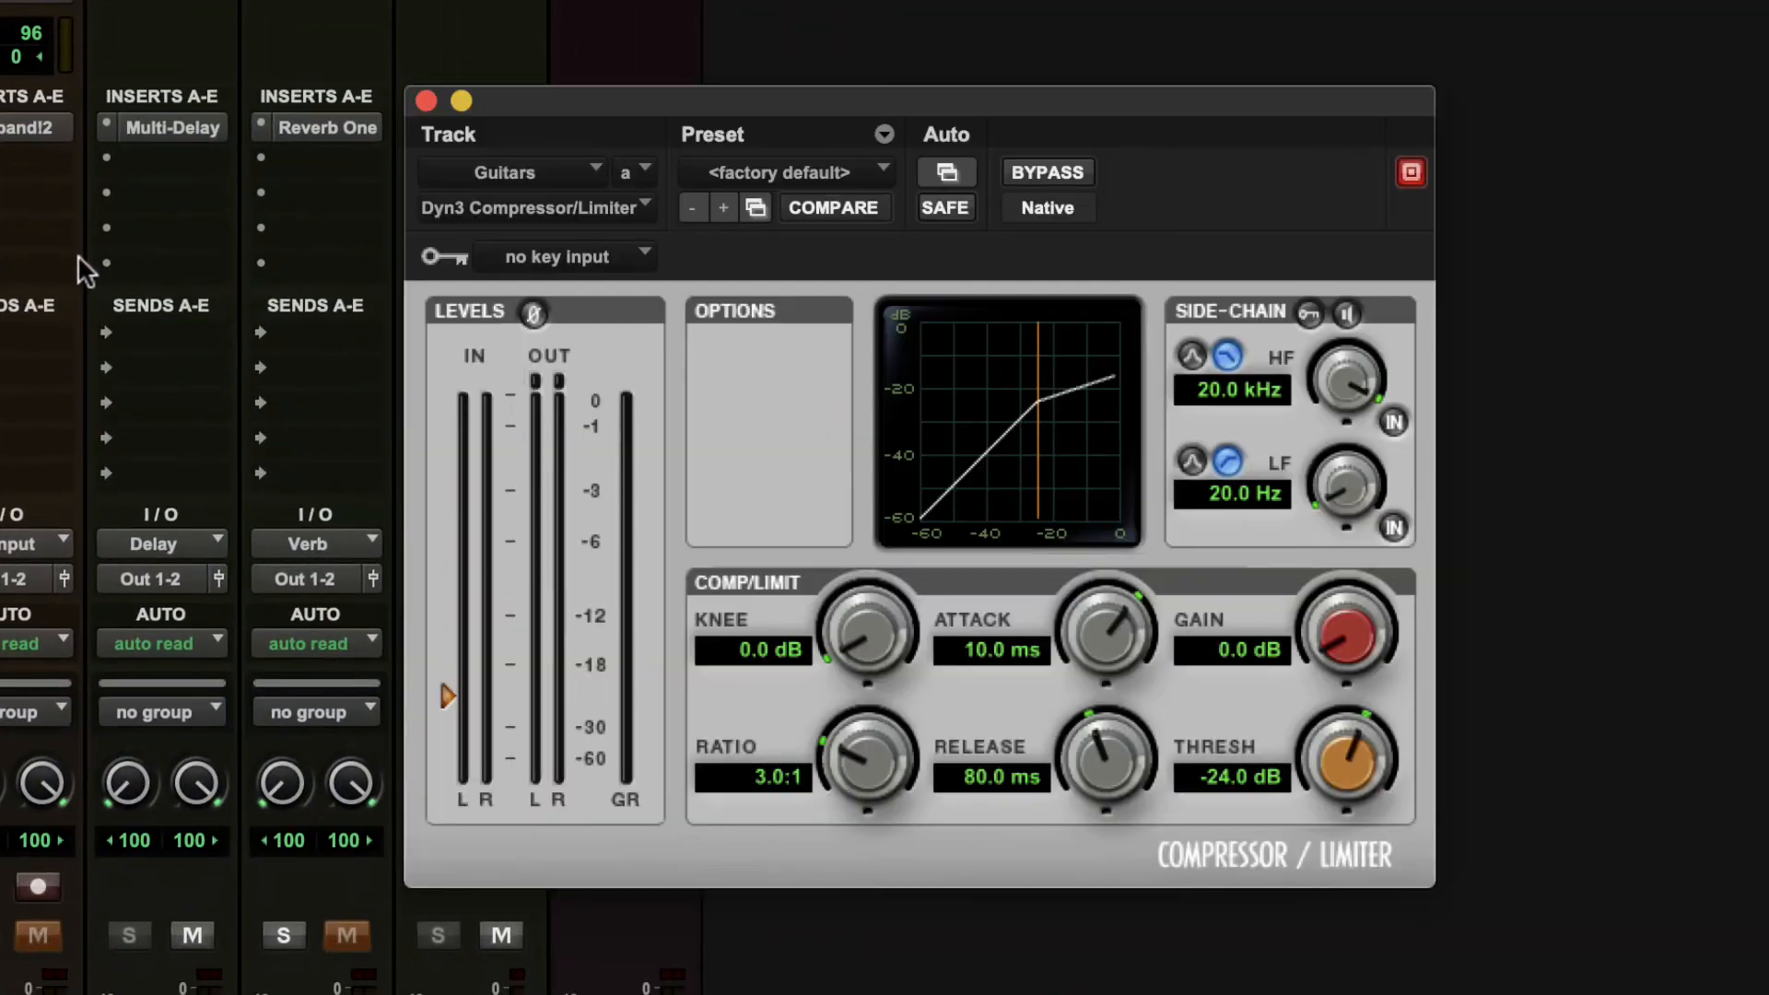
left_click(530, 207)
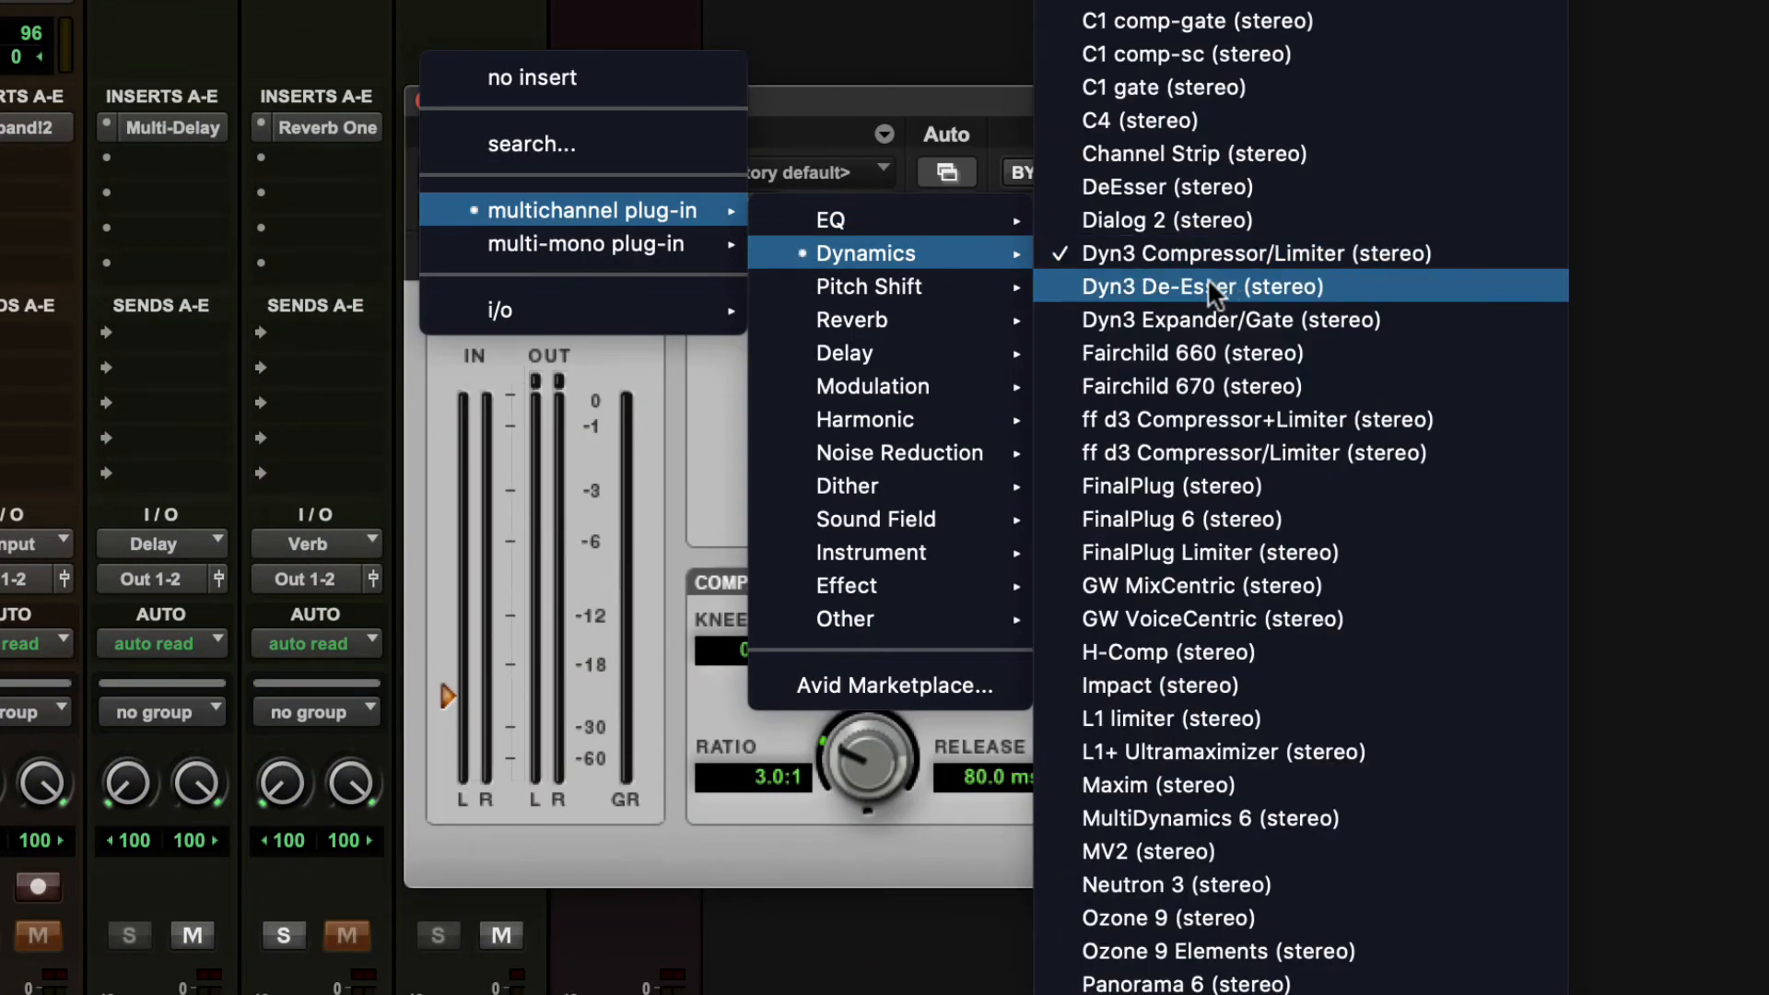
Step: Swap the Guitars insert to Dyn3 De-Esser, then Dyn3 Expander/Gate, and close the window
left_click(1200, 286)
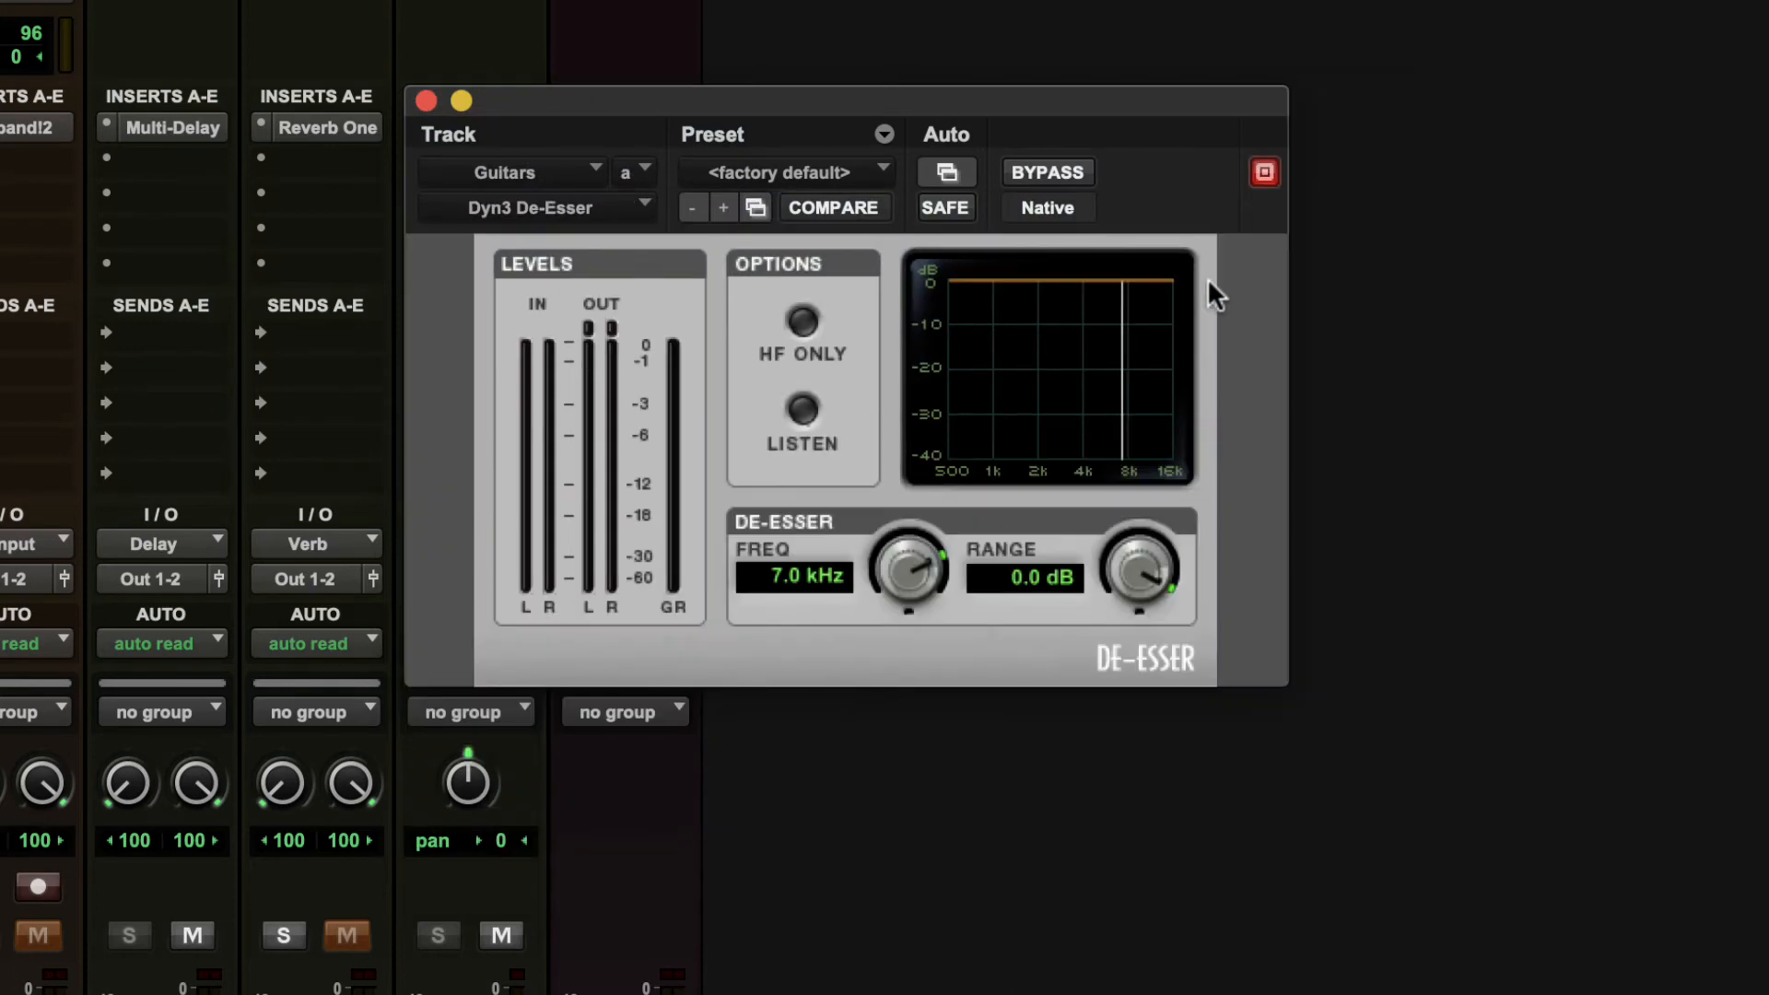
mouse_move(778, 114)
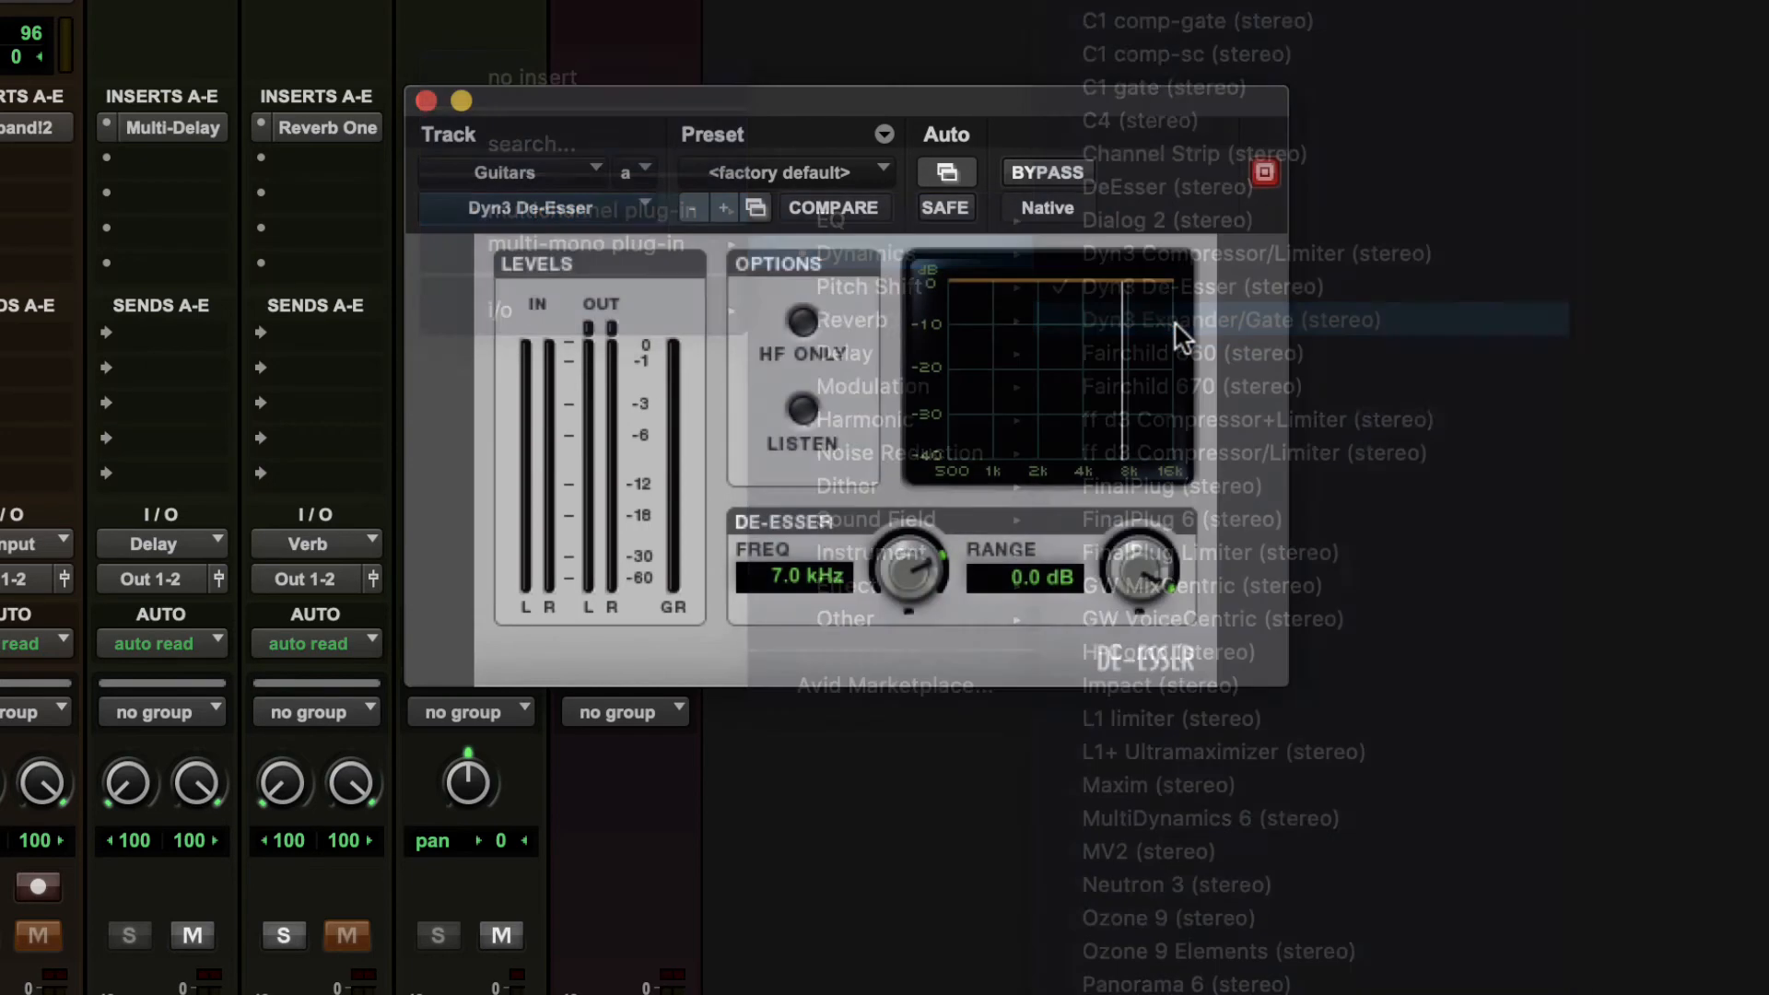
left_click(1226, 319)
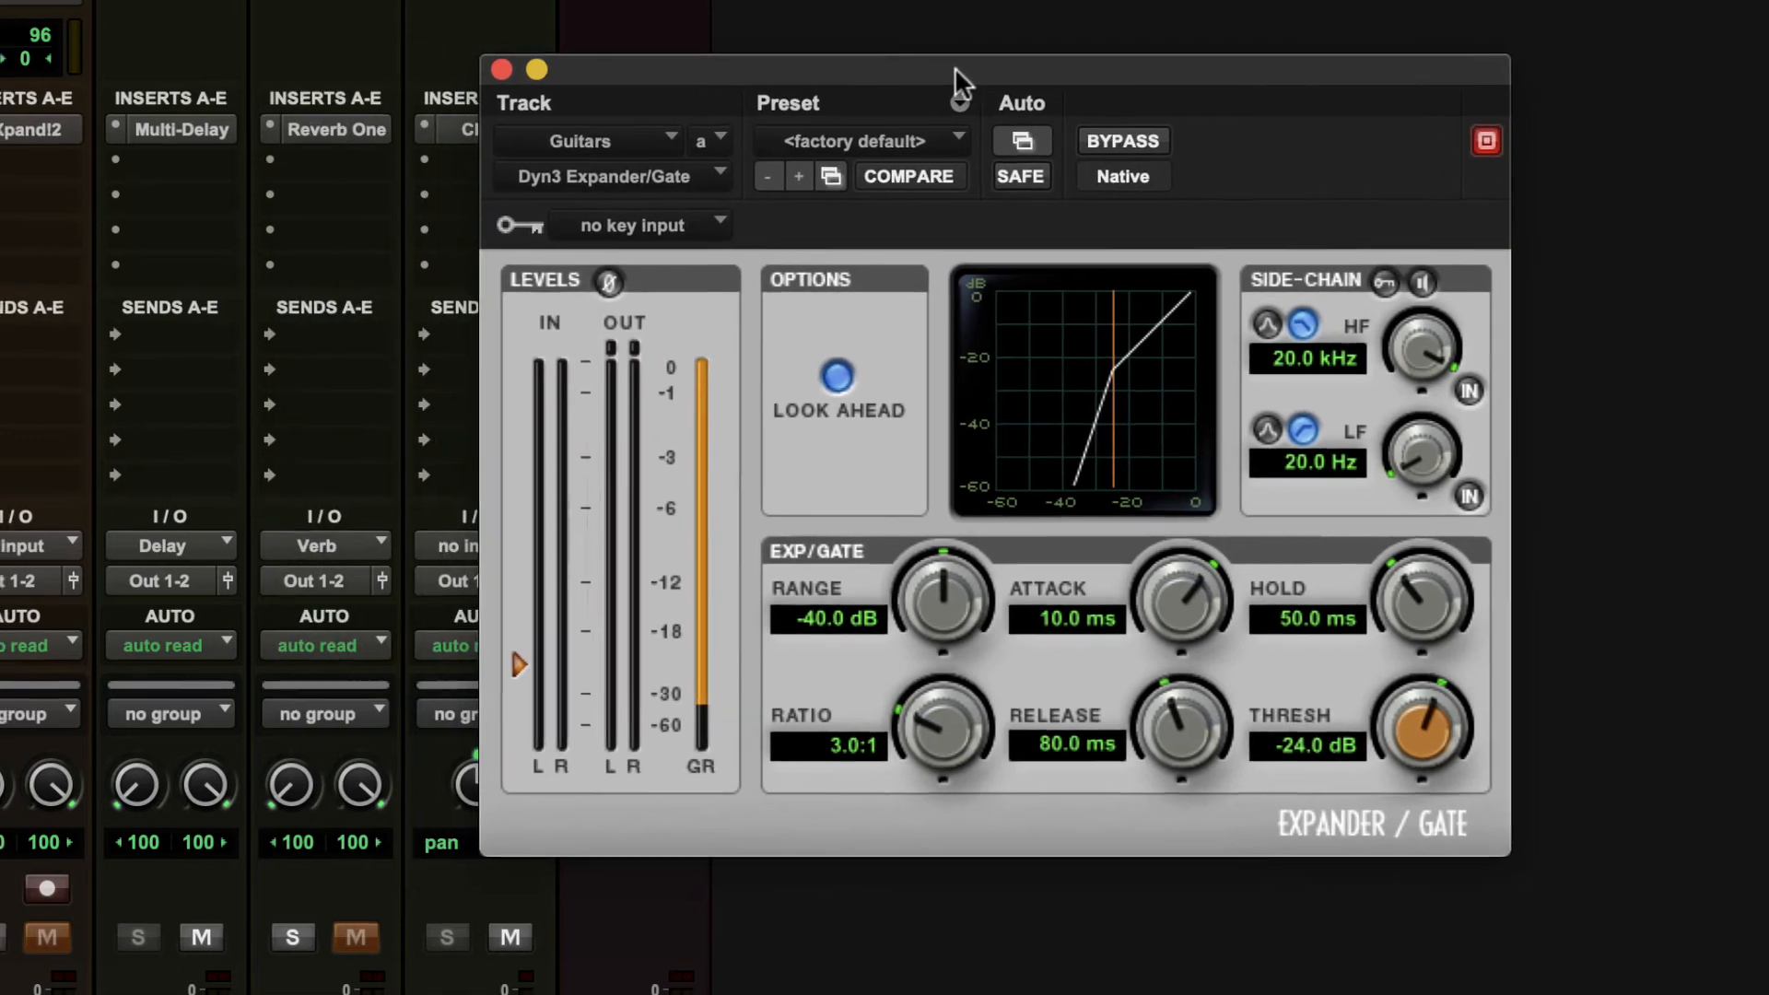
left_click(501, 69)
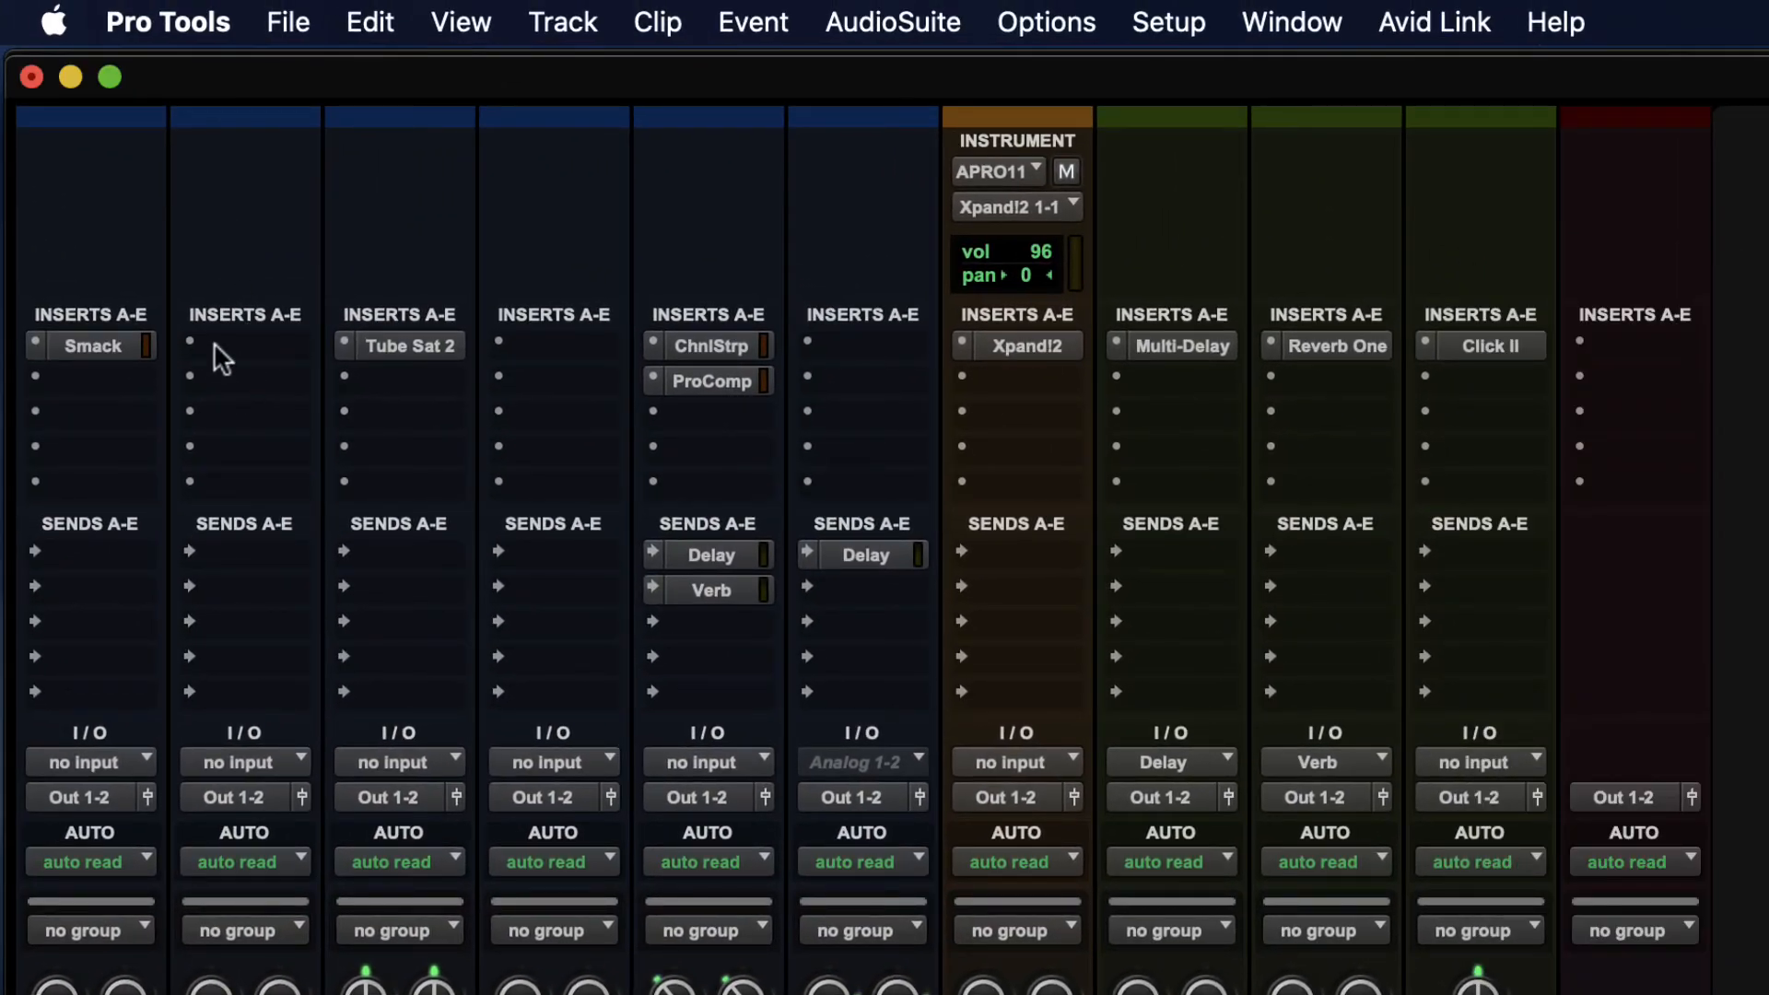
Step: Load Channel Strip (stereo) from the multichannel EQ category onto the Guitars insert
left_click(243, 345)
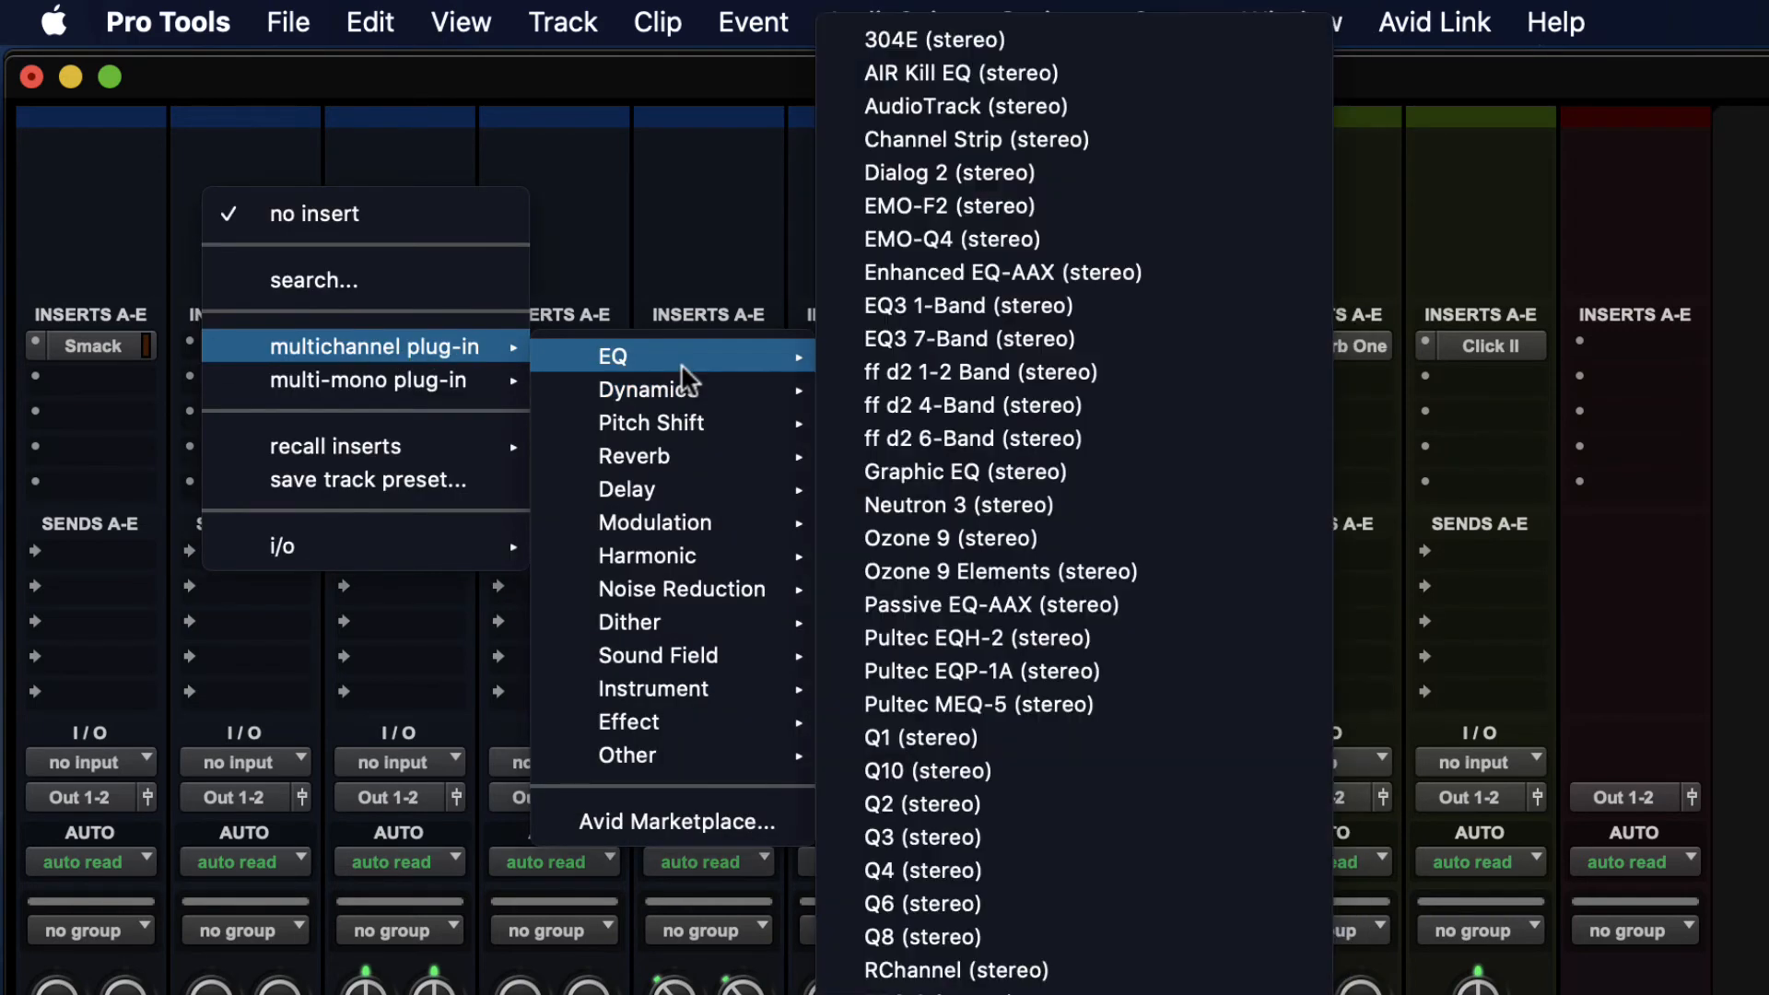
mouse_move(934, 132)
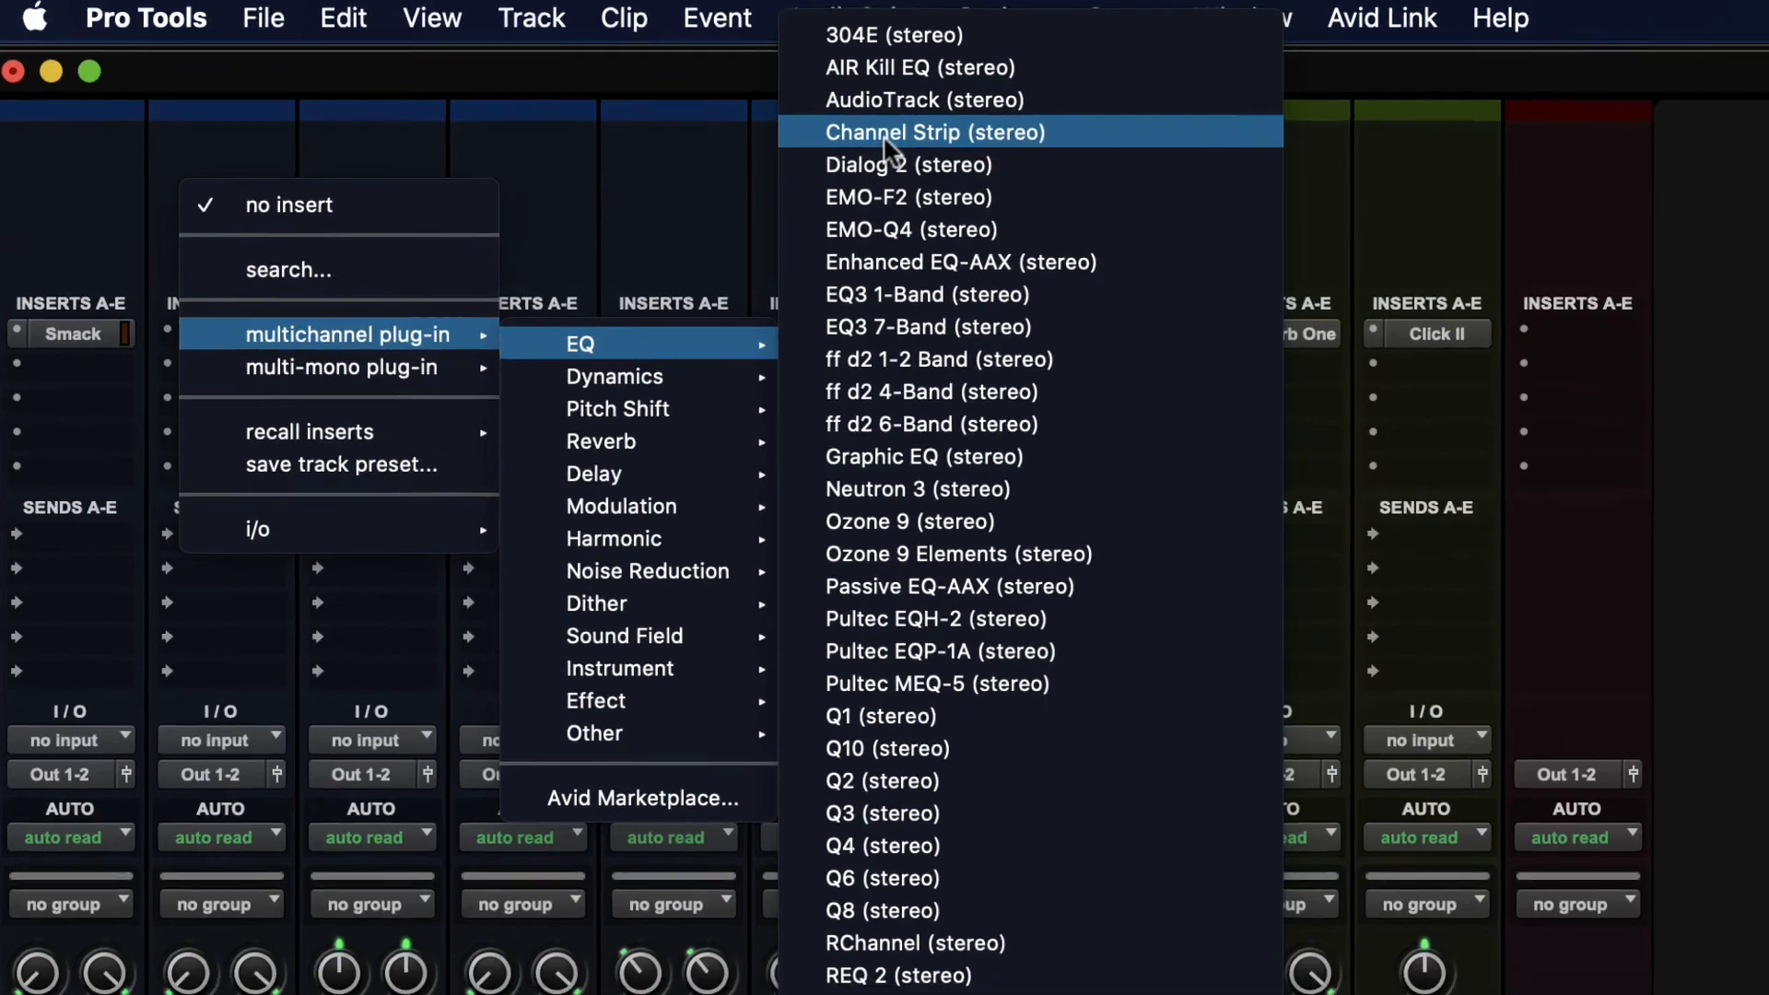
left_click(934, 132)
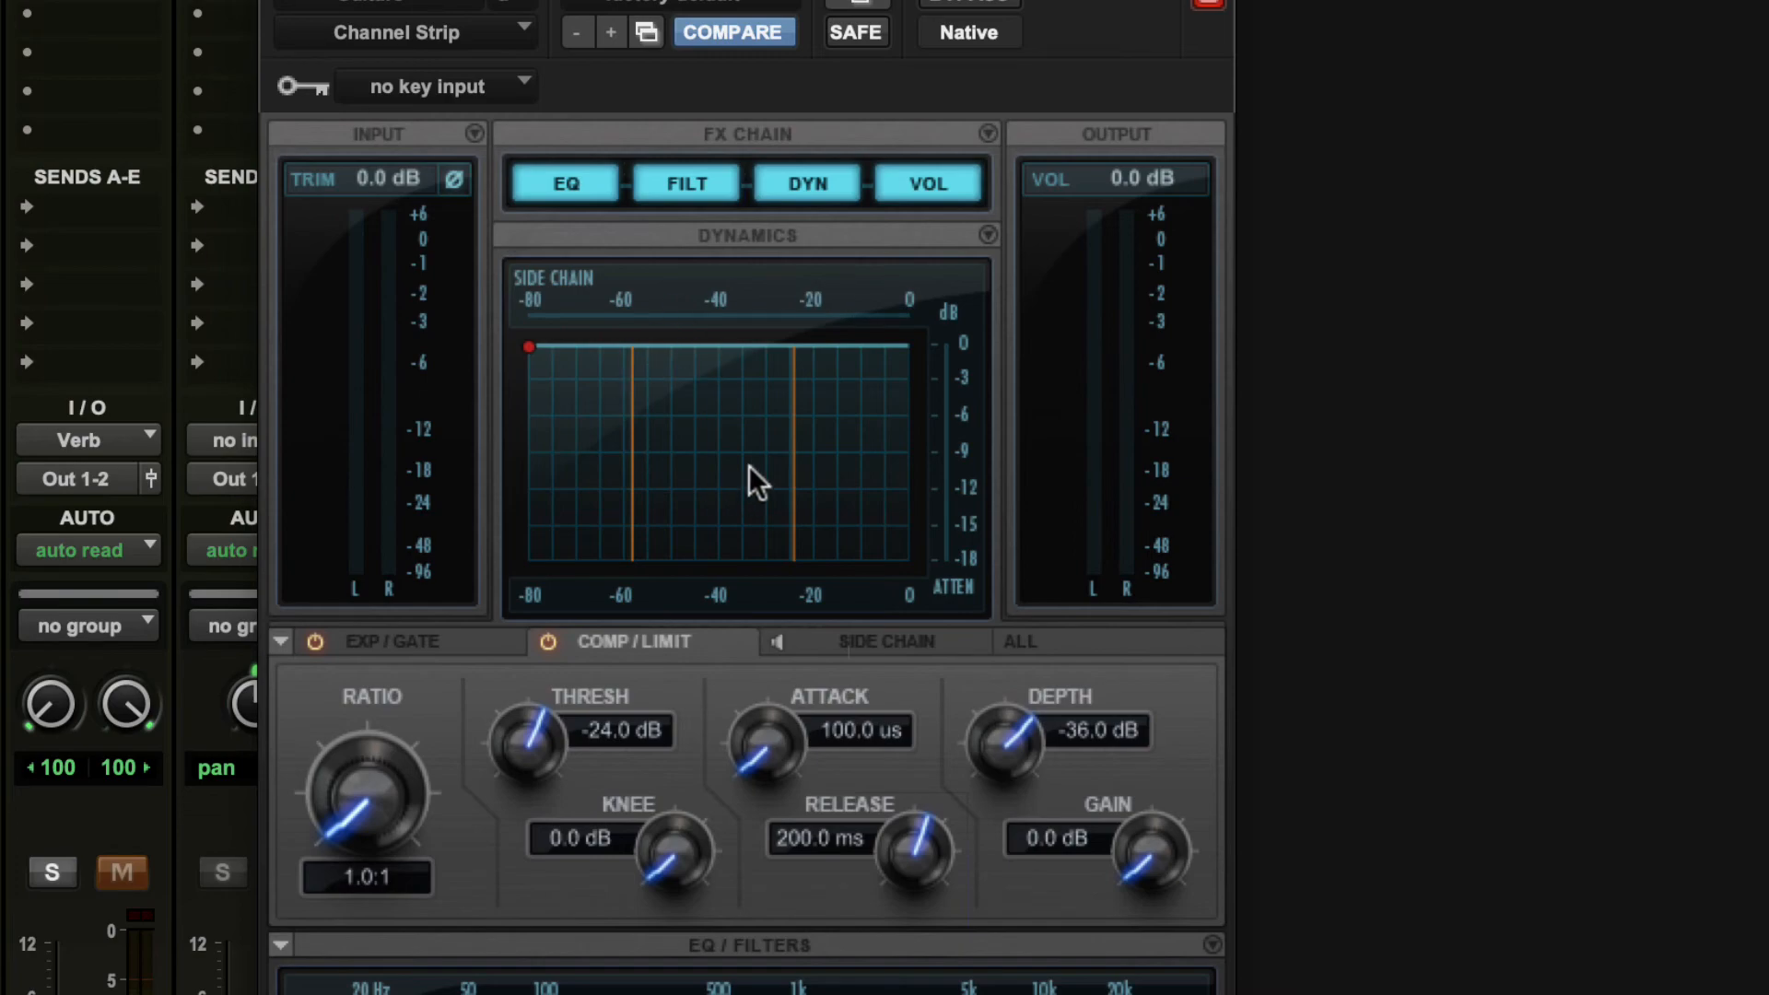
mouse_move(697, 532)
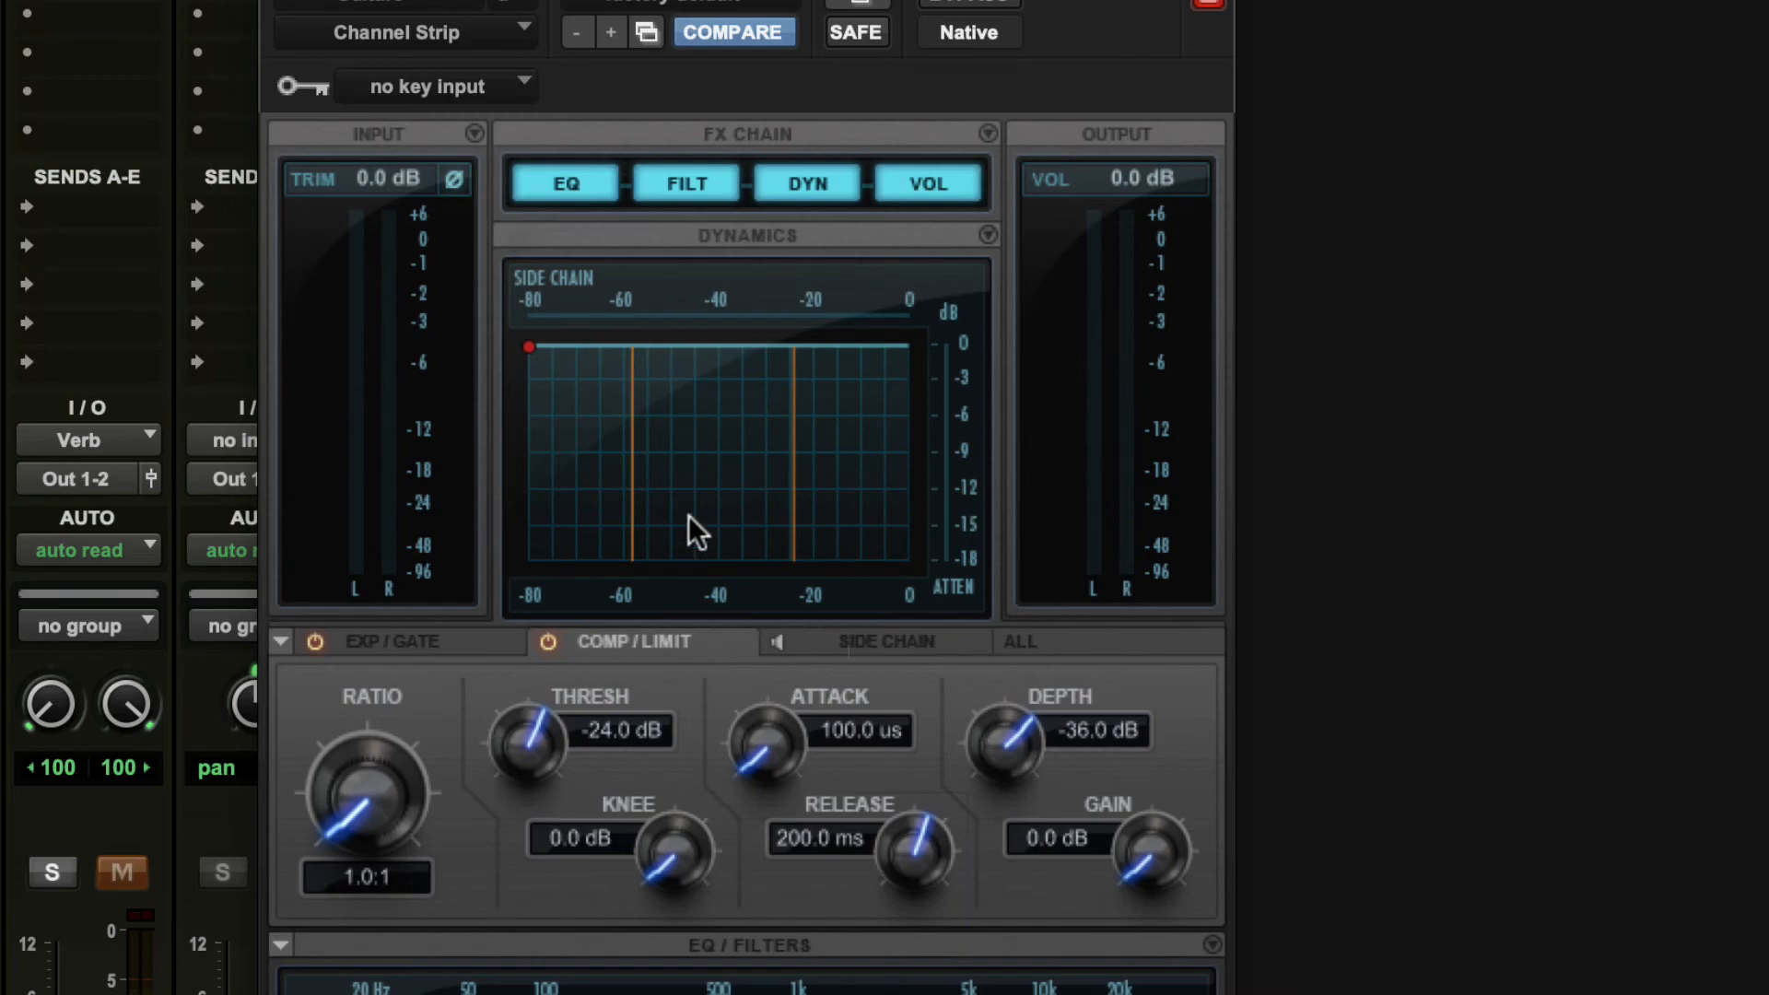
mouse_move(688, 517)
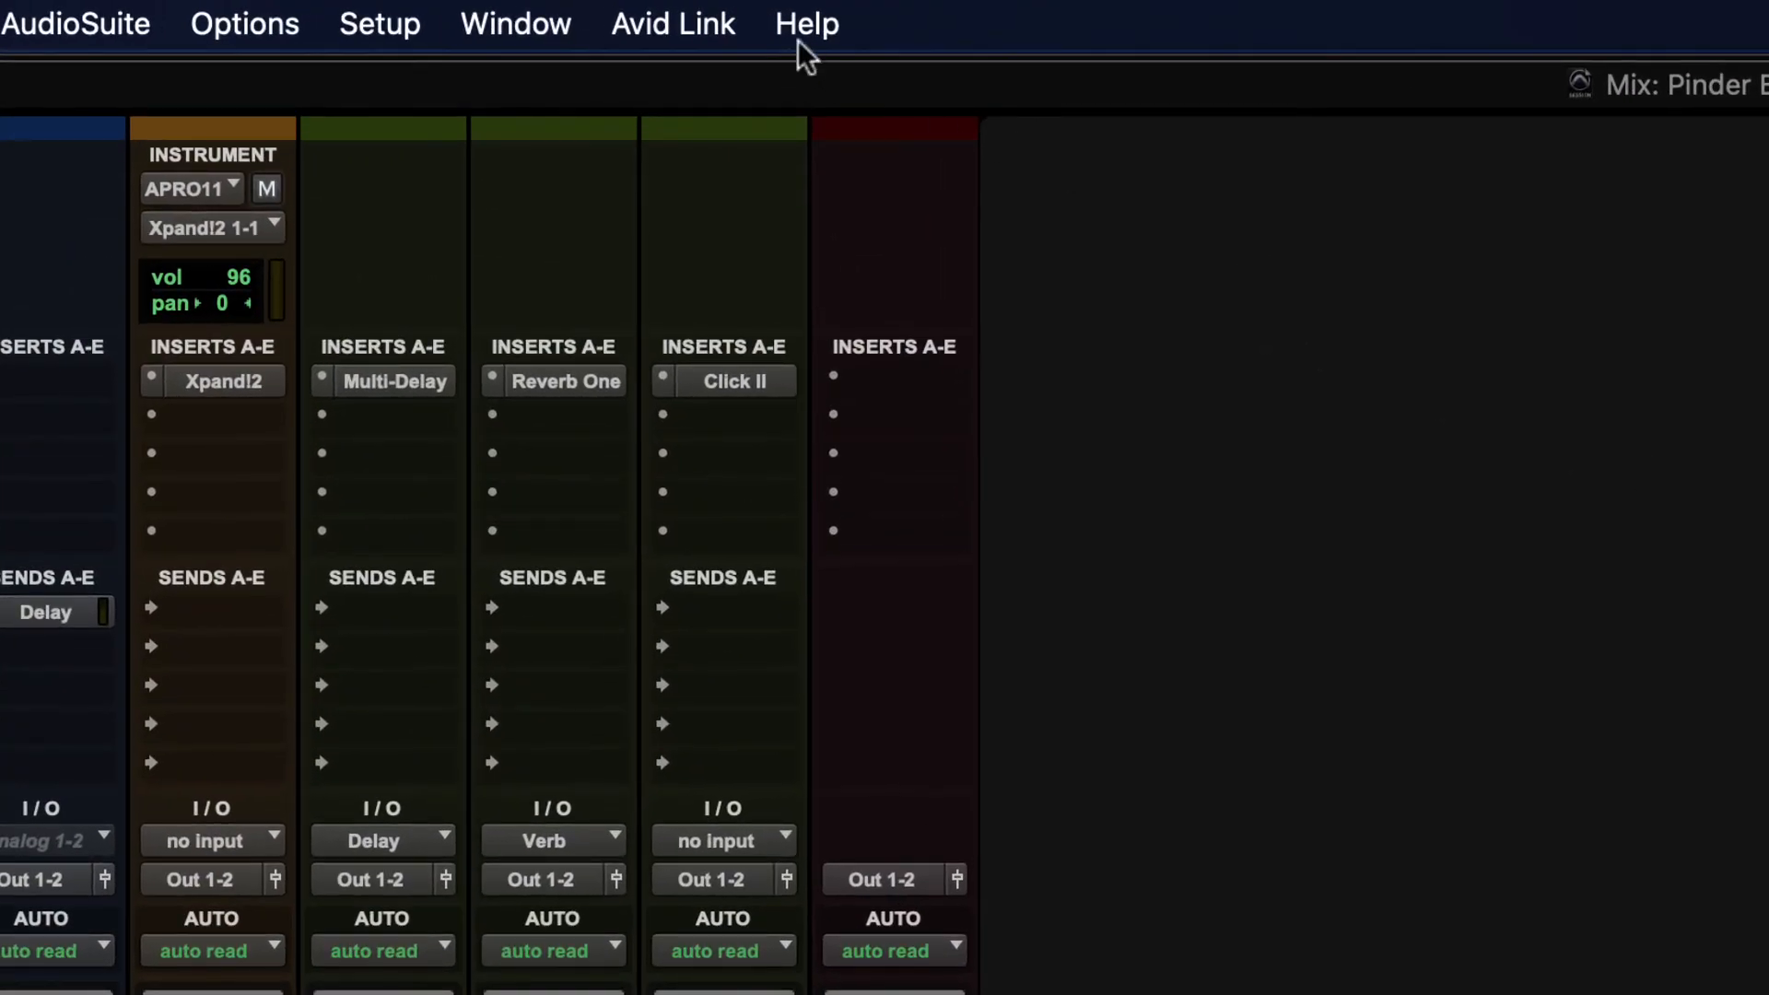
Step: Open Help > Audio Plug-Ins Guide, scroll to the 7-Band EQ III pages, and close it
left_click(807, 22)
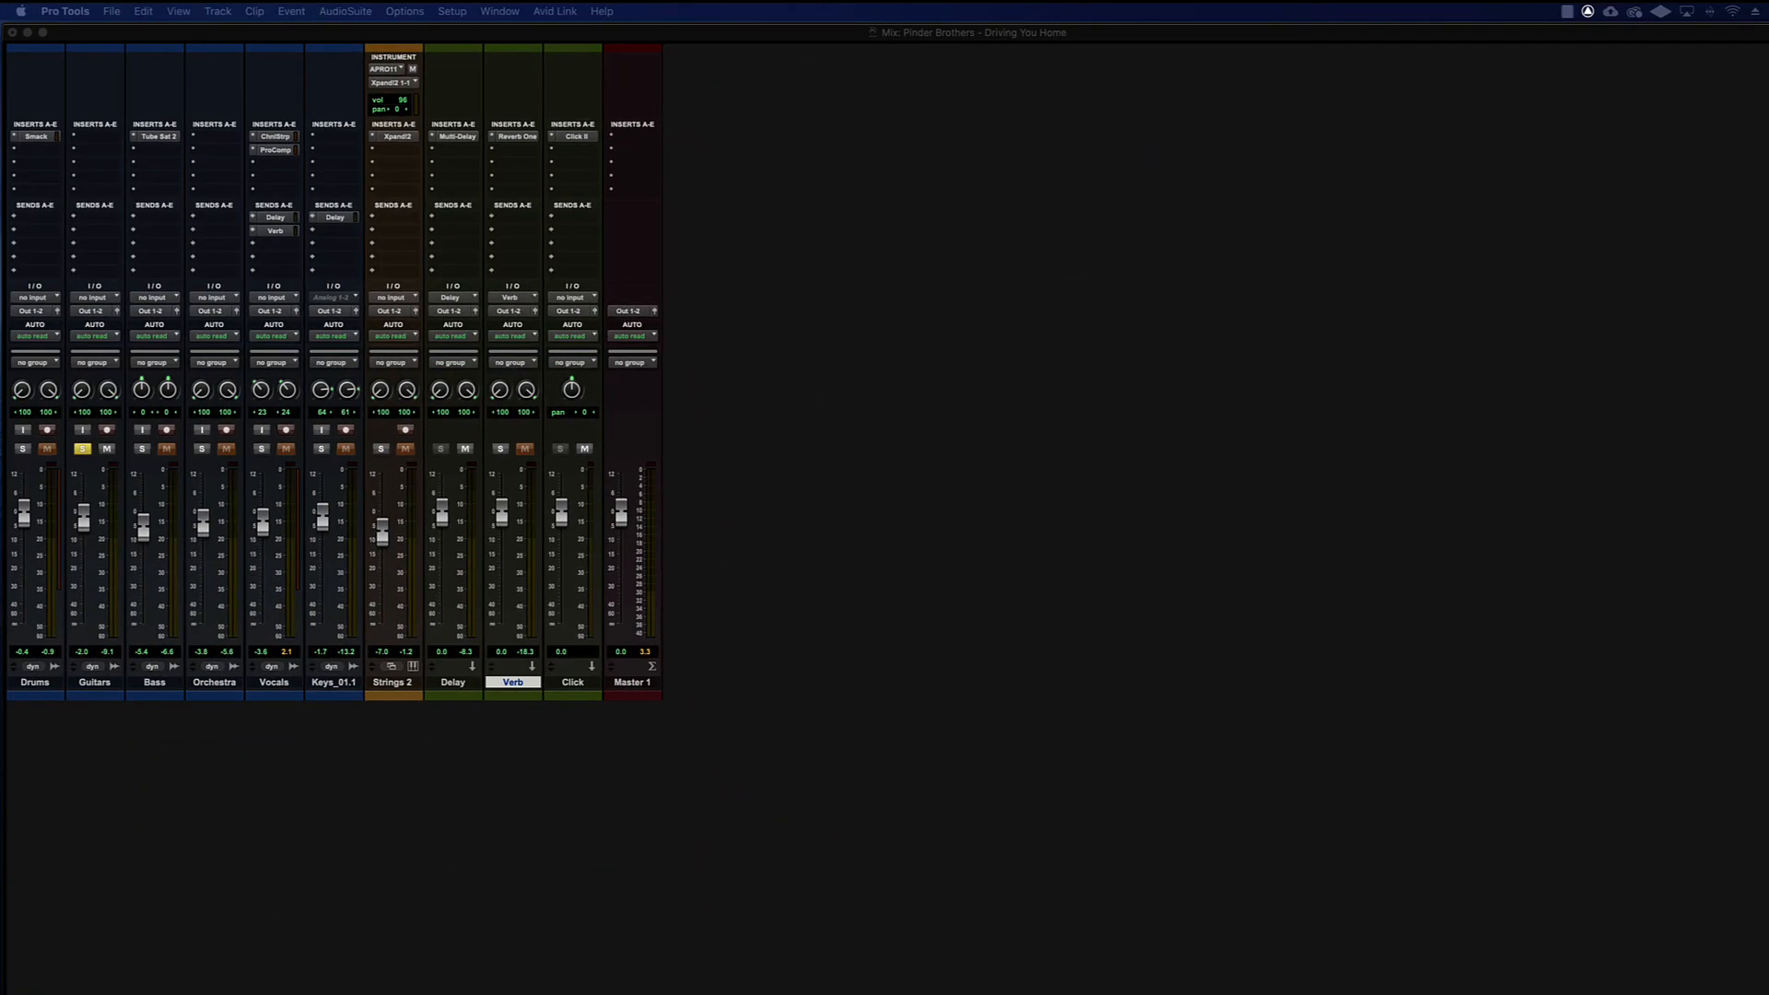
left_click(602, 11)
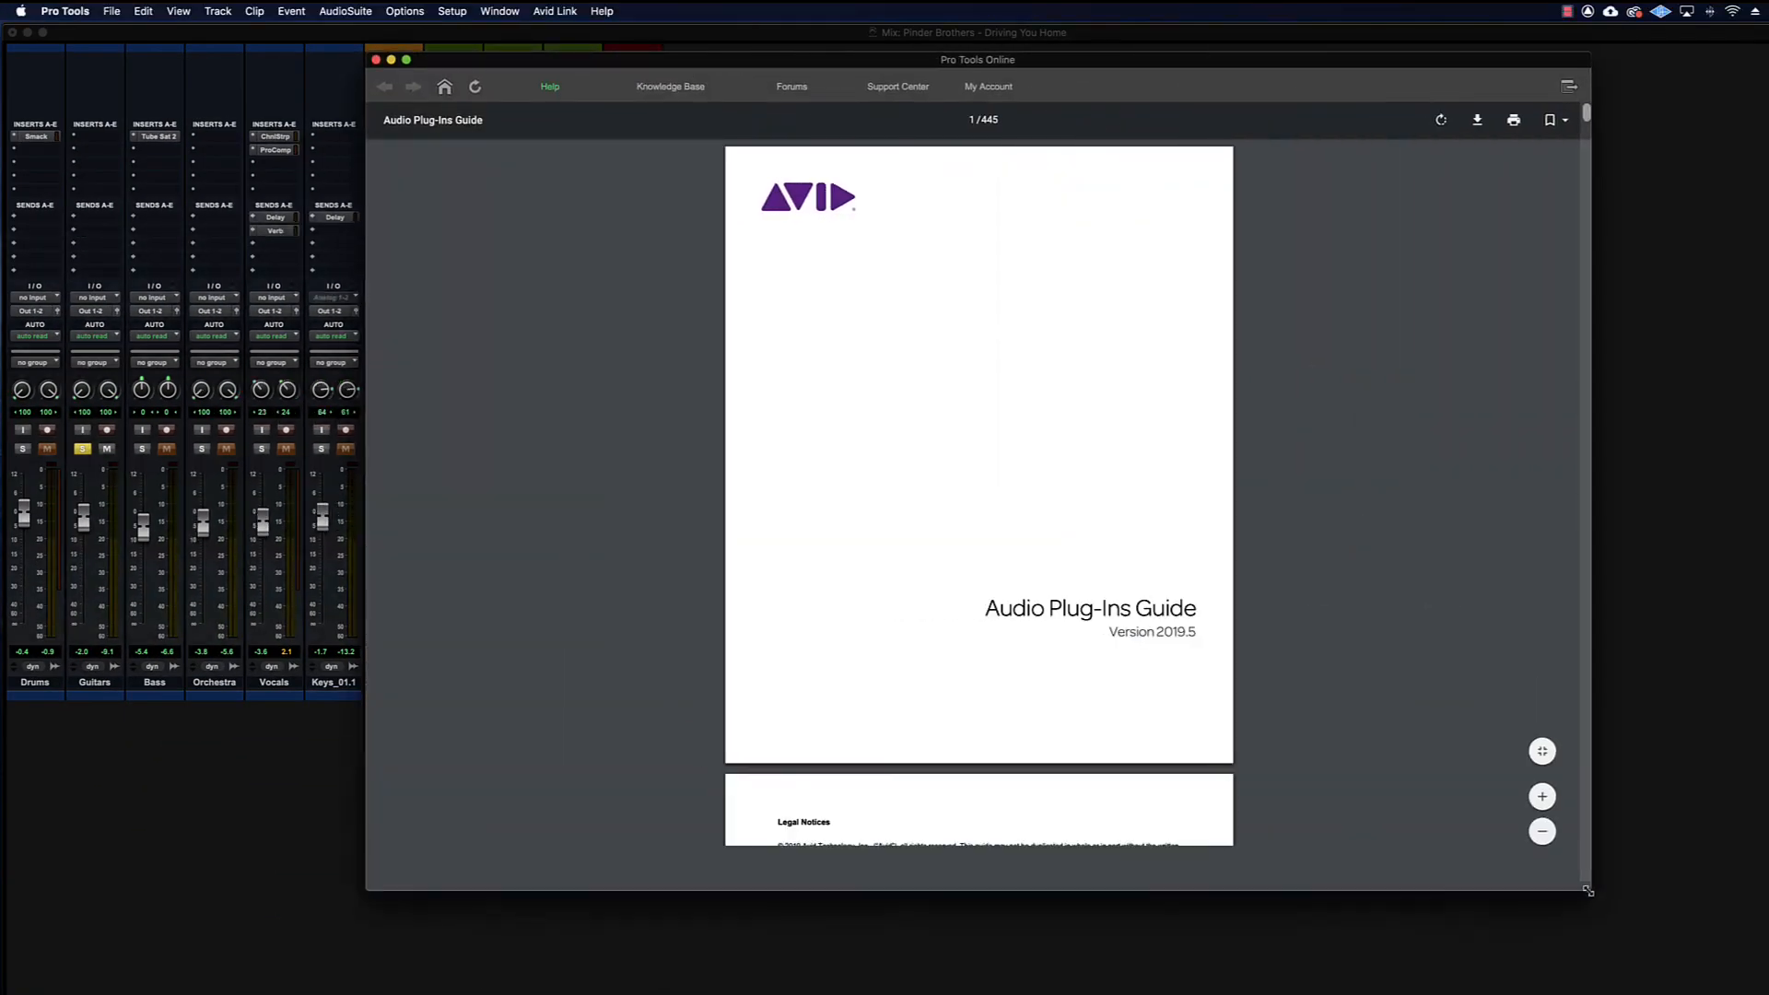
scroll("down", 3)
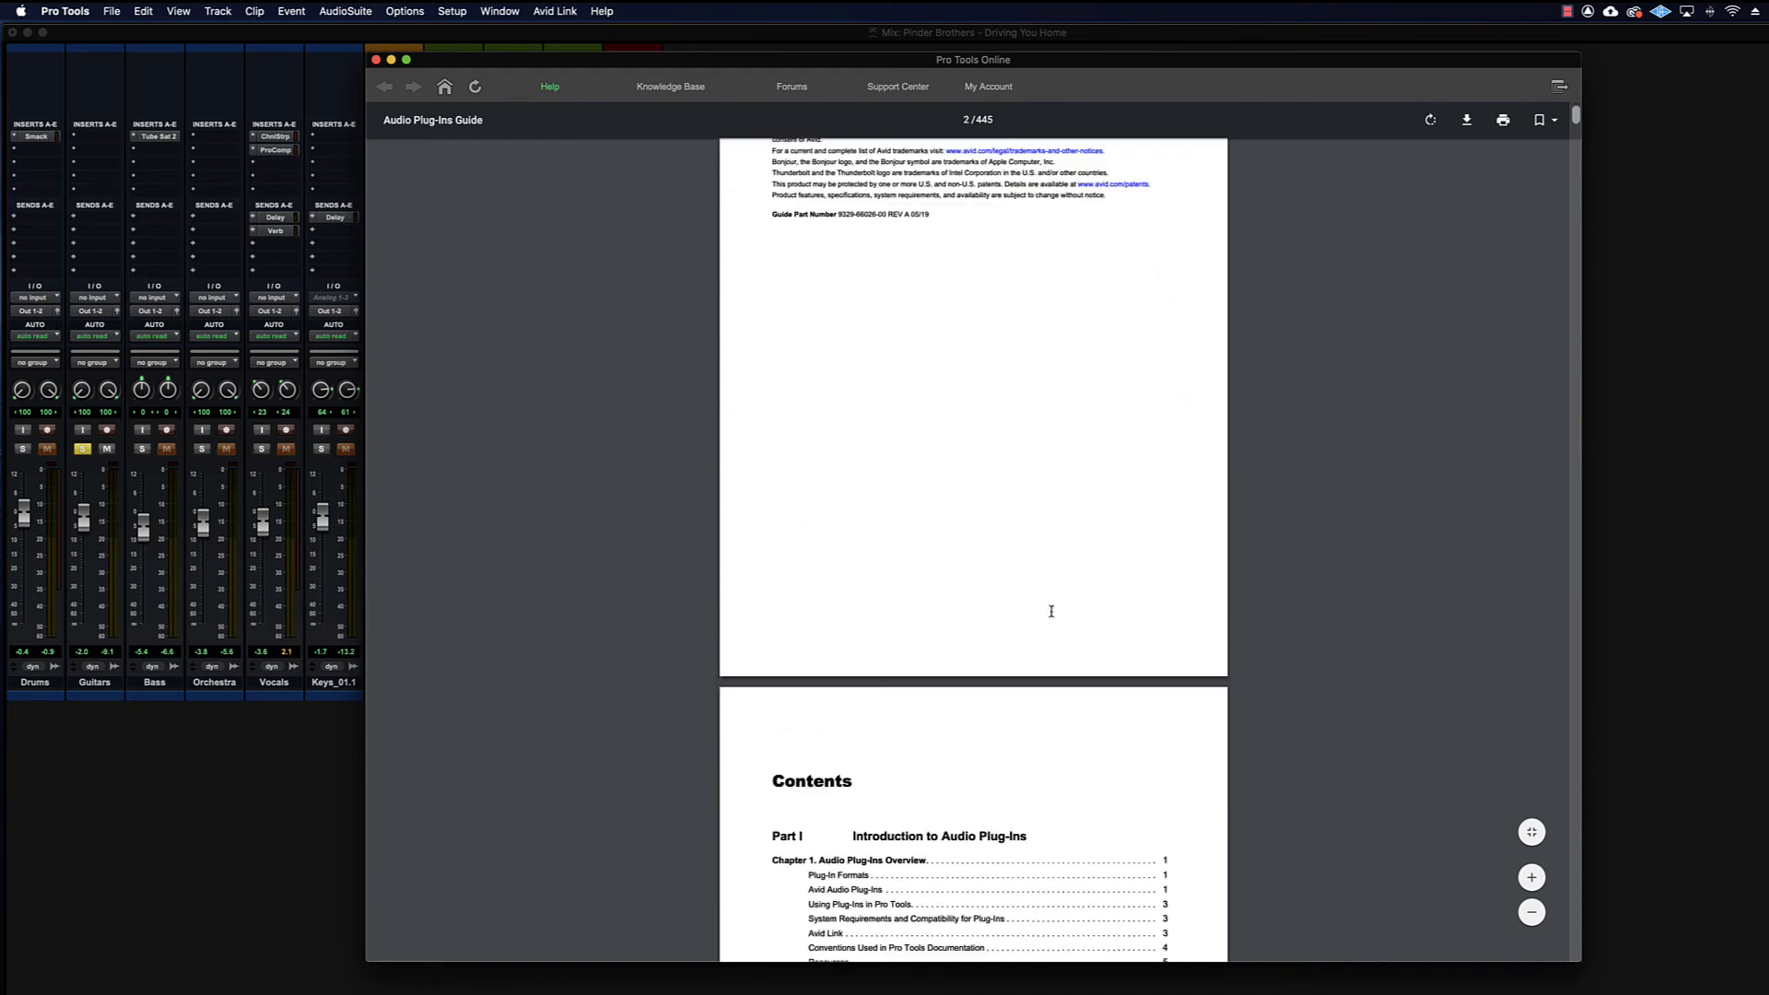
scroll("down", 3)
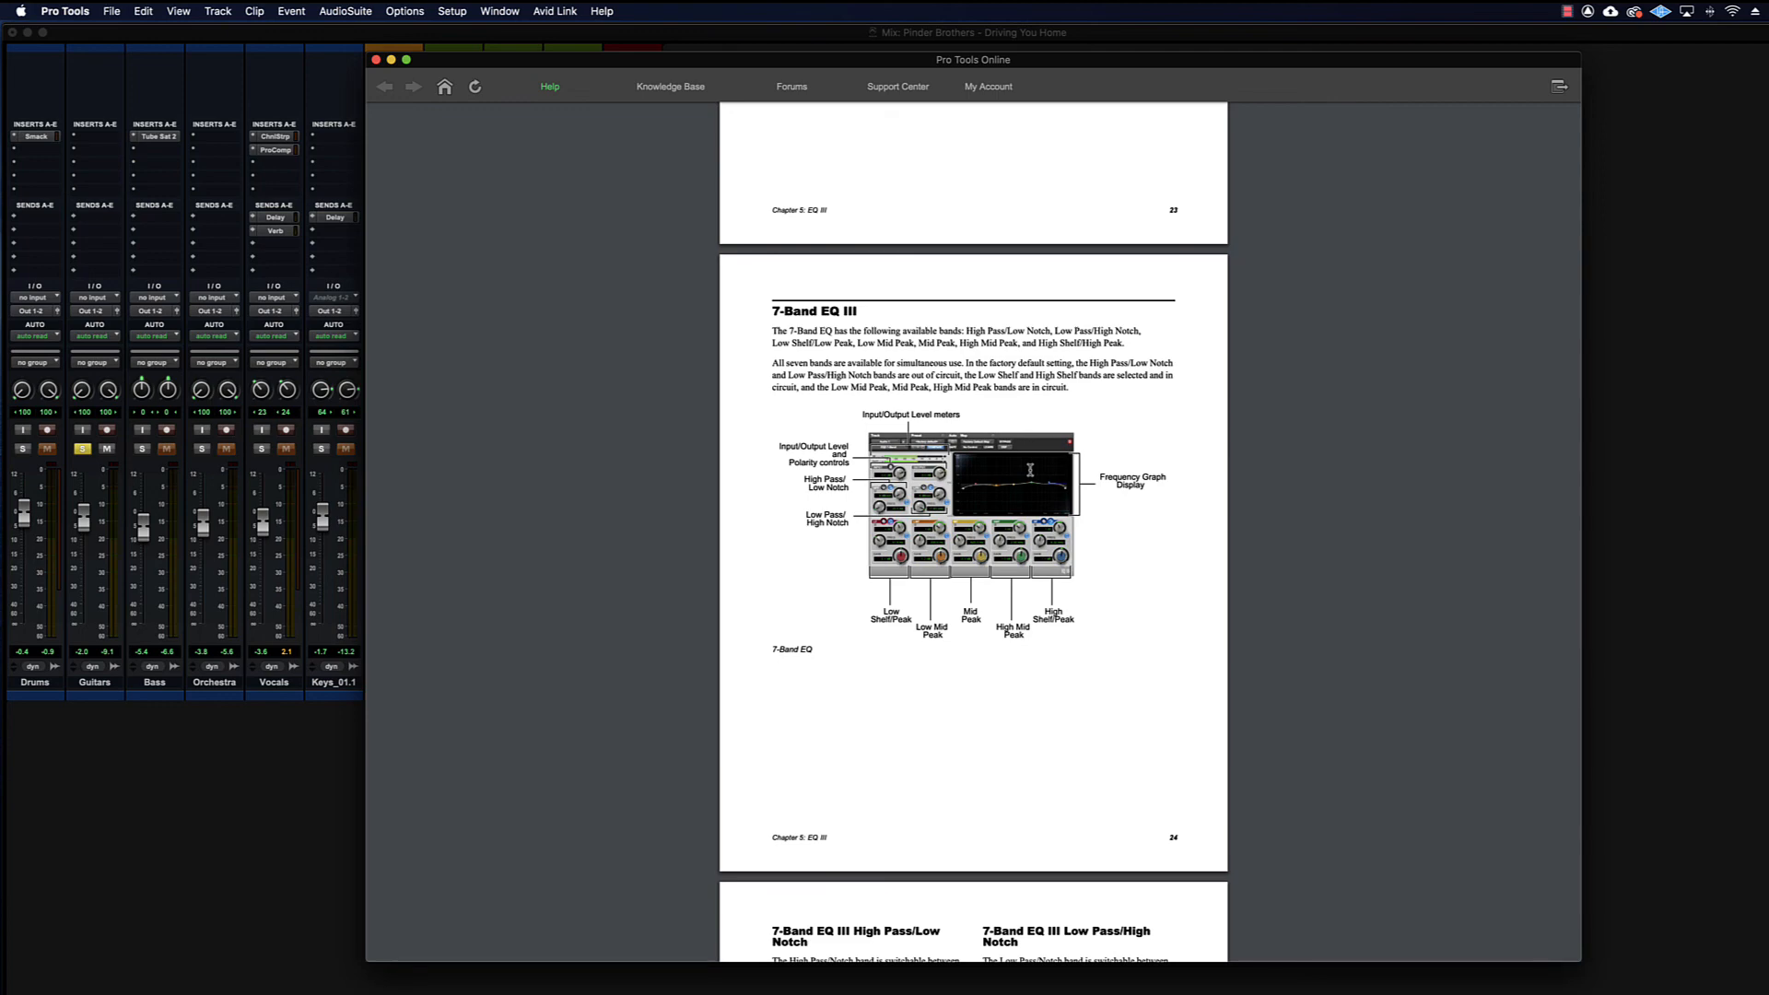
scroll("down", 3)
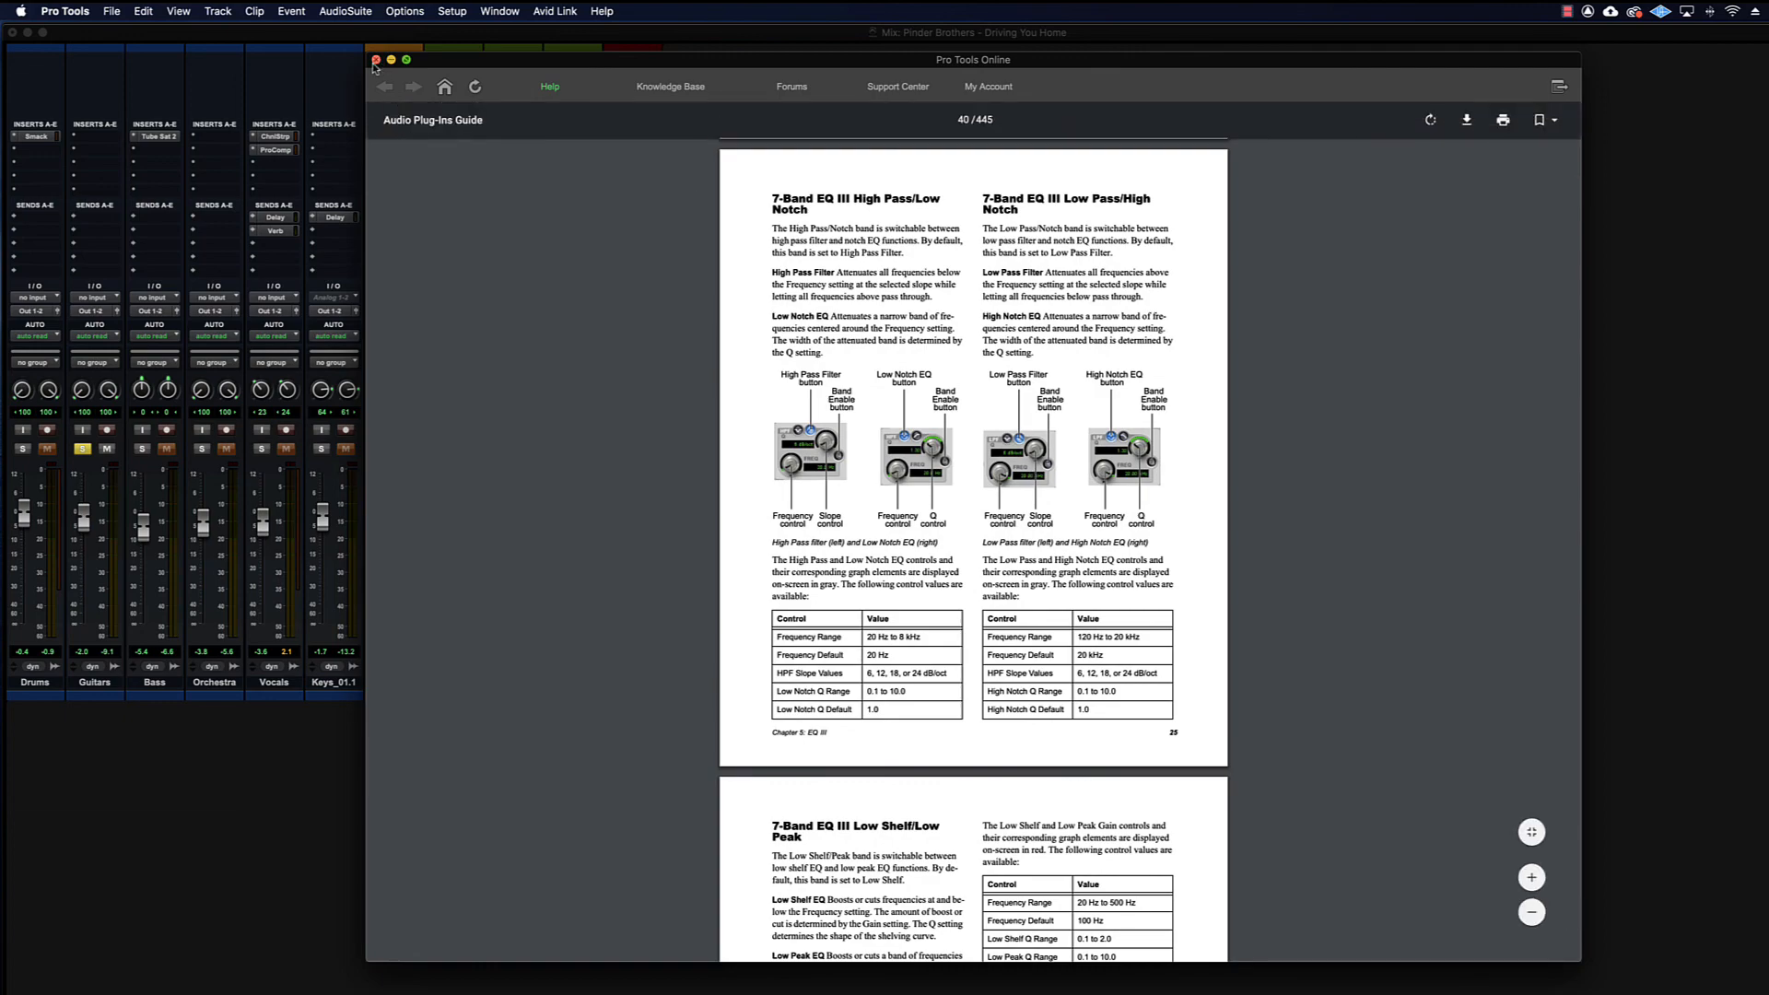
left_click(614, 12)
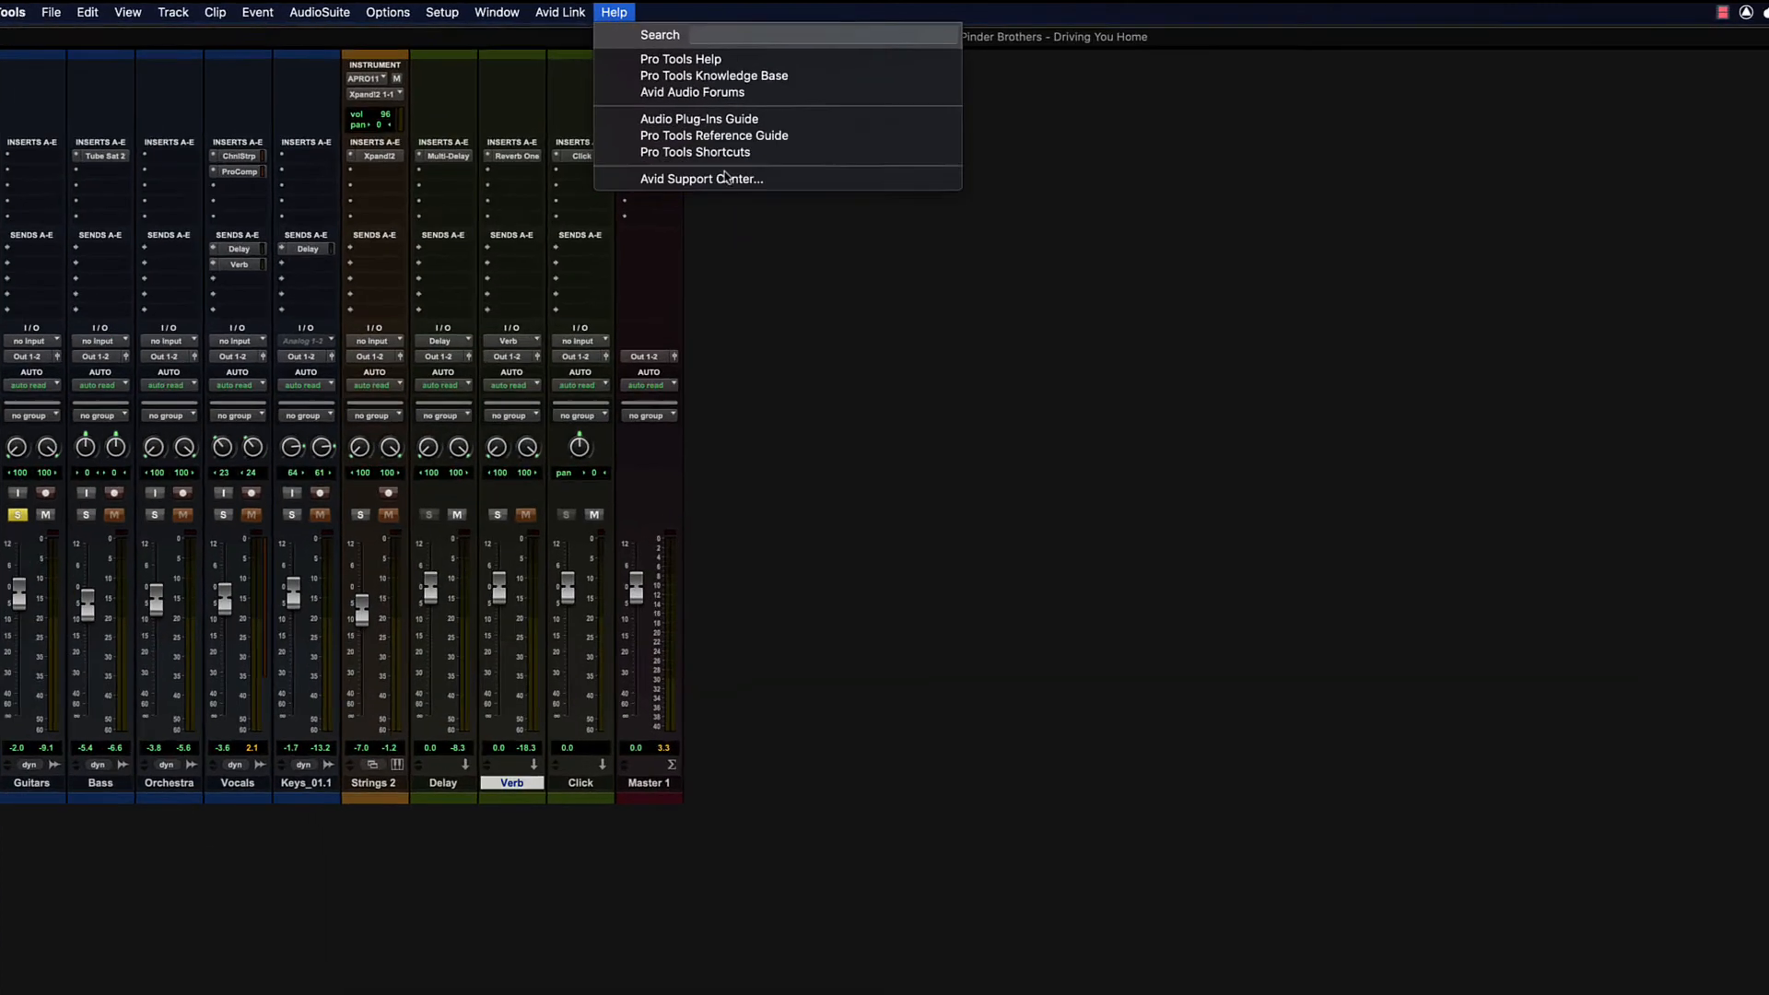